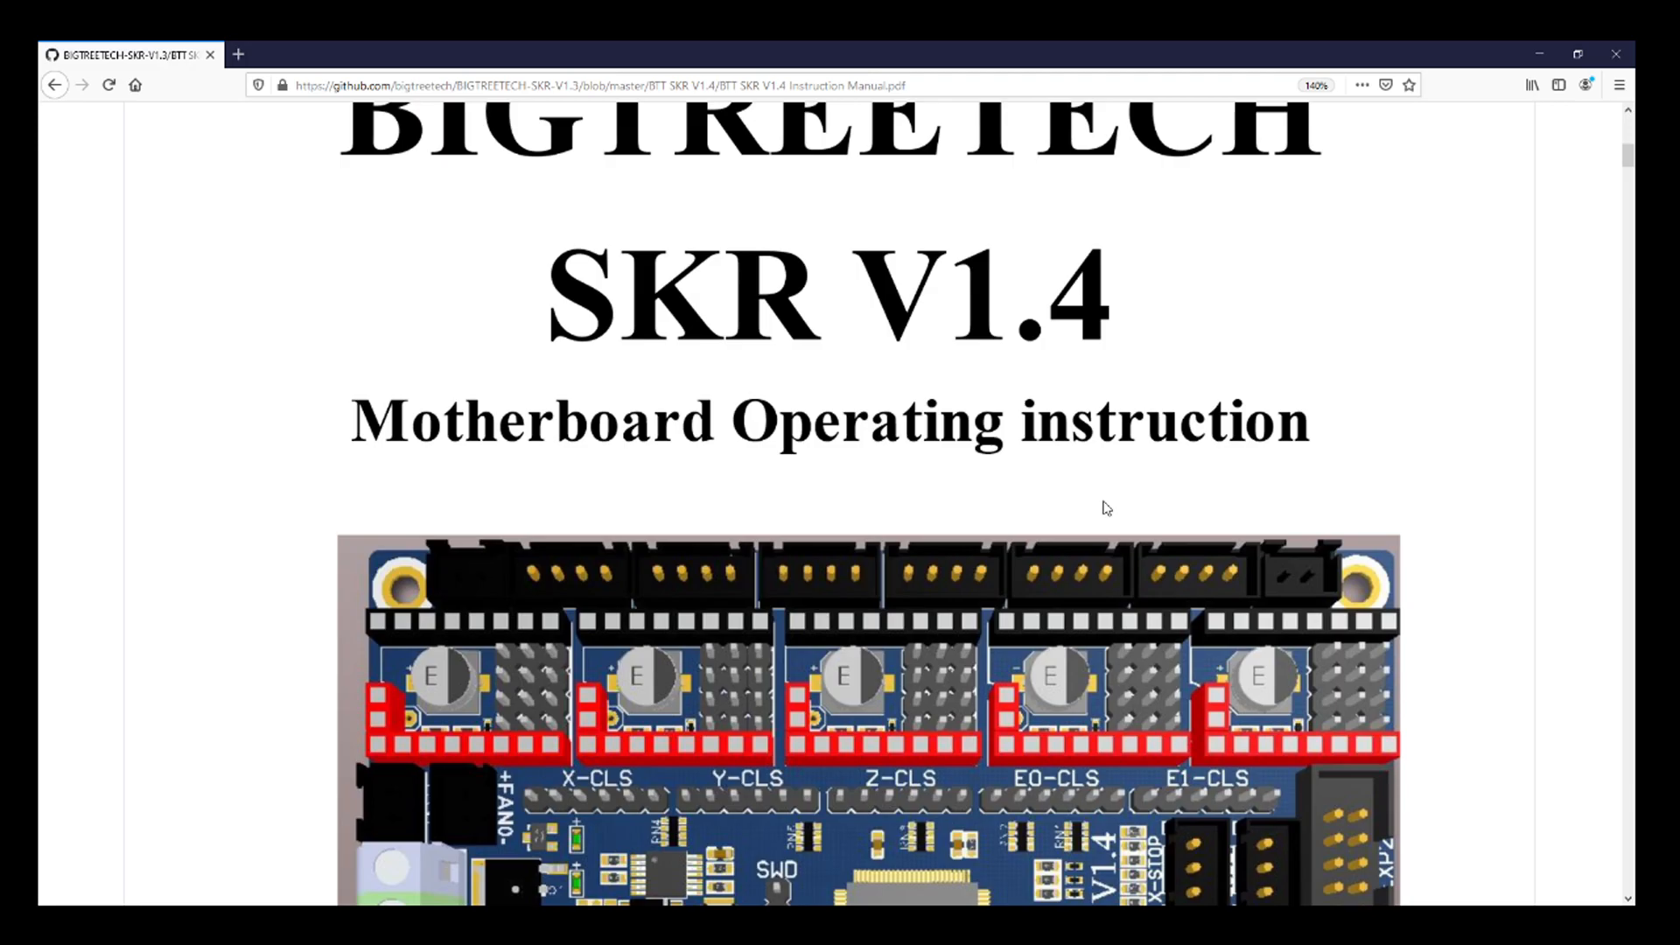
- Scroll the SKR V1.4 manual PDF down to the TMC Driver-UART Mode wiring section
scroll("down", 3)
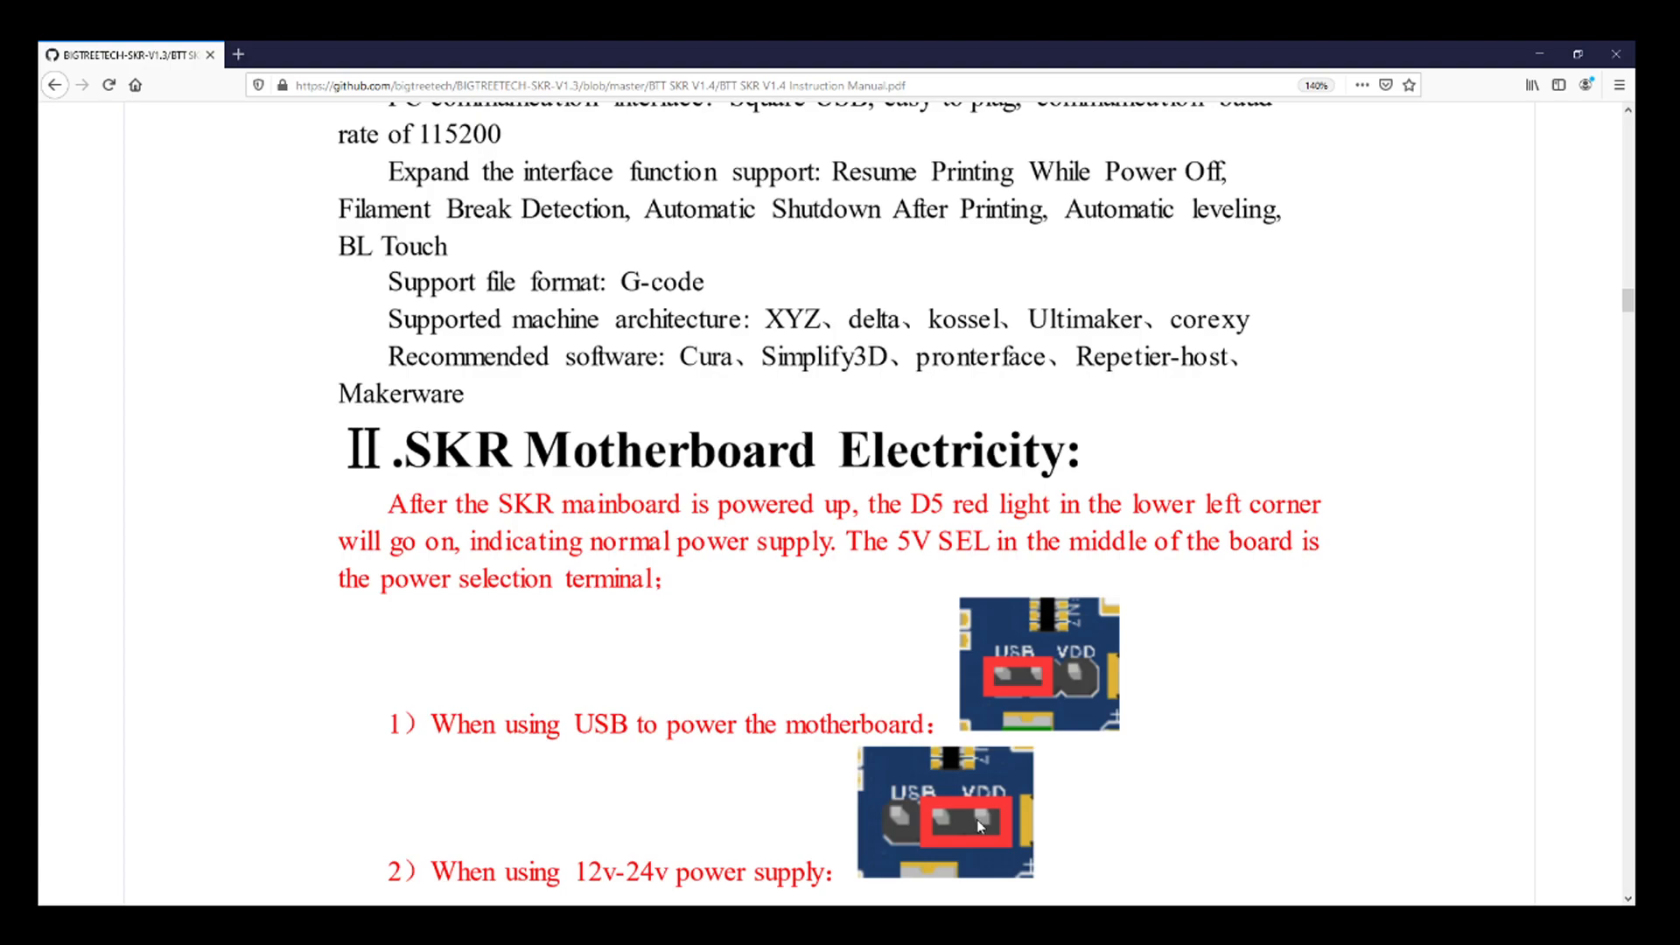
scroll("down", 3)
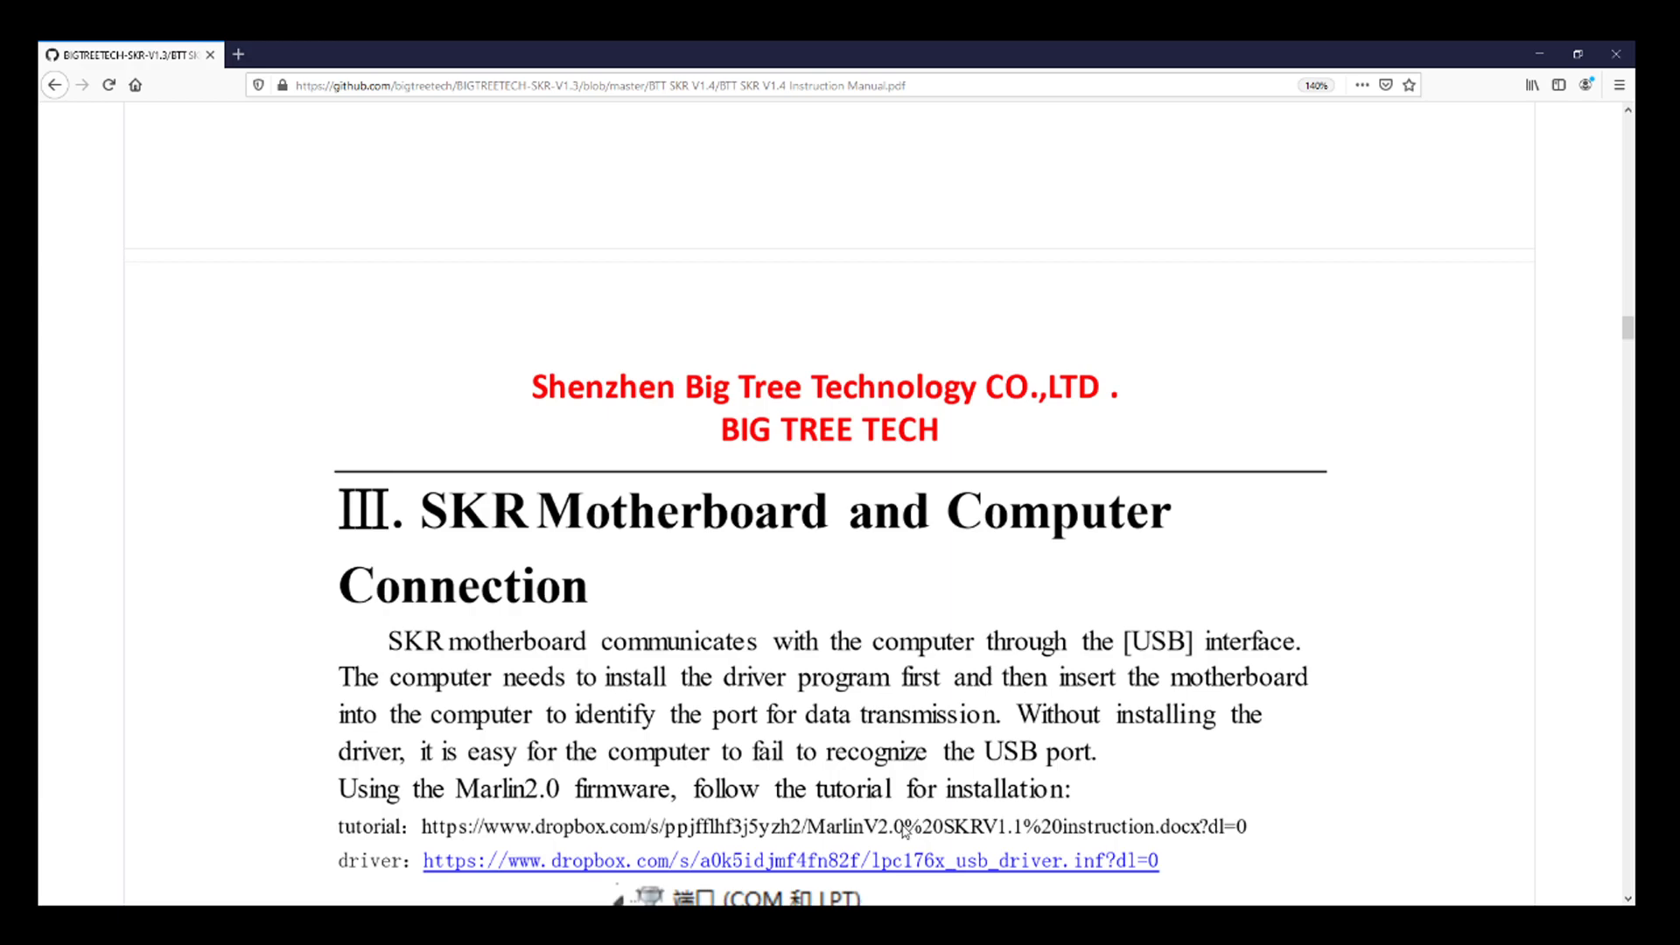
scroll("down", 3)
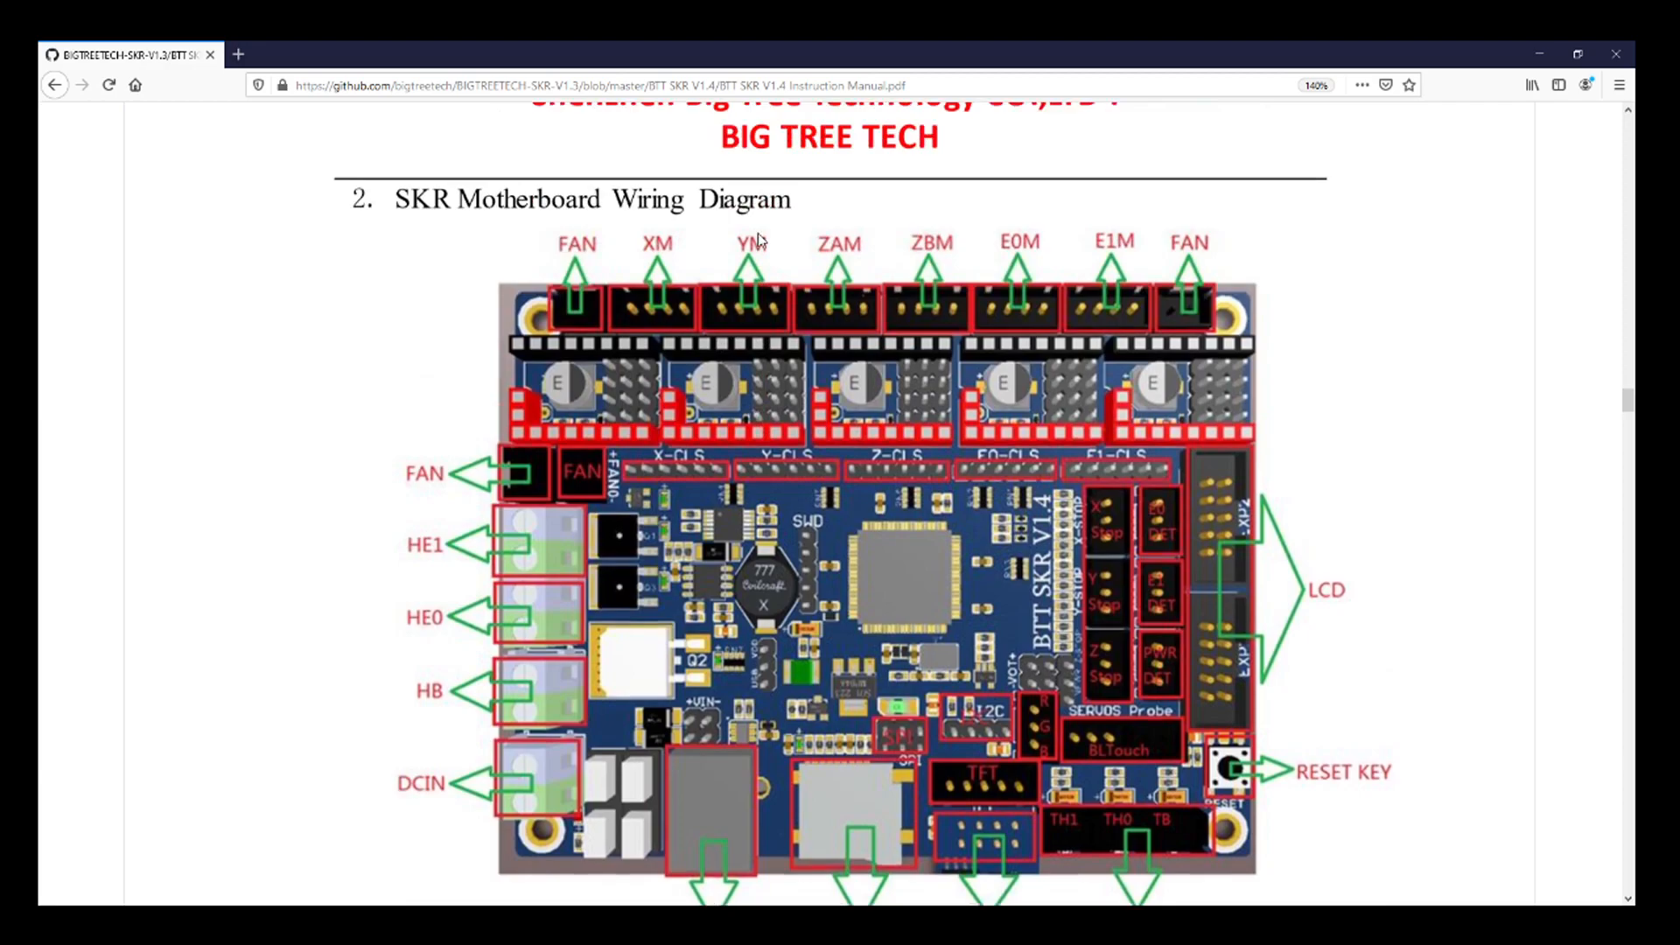
scroll("down", 3)
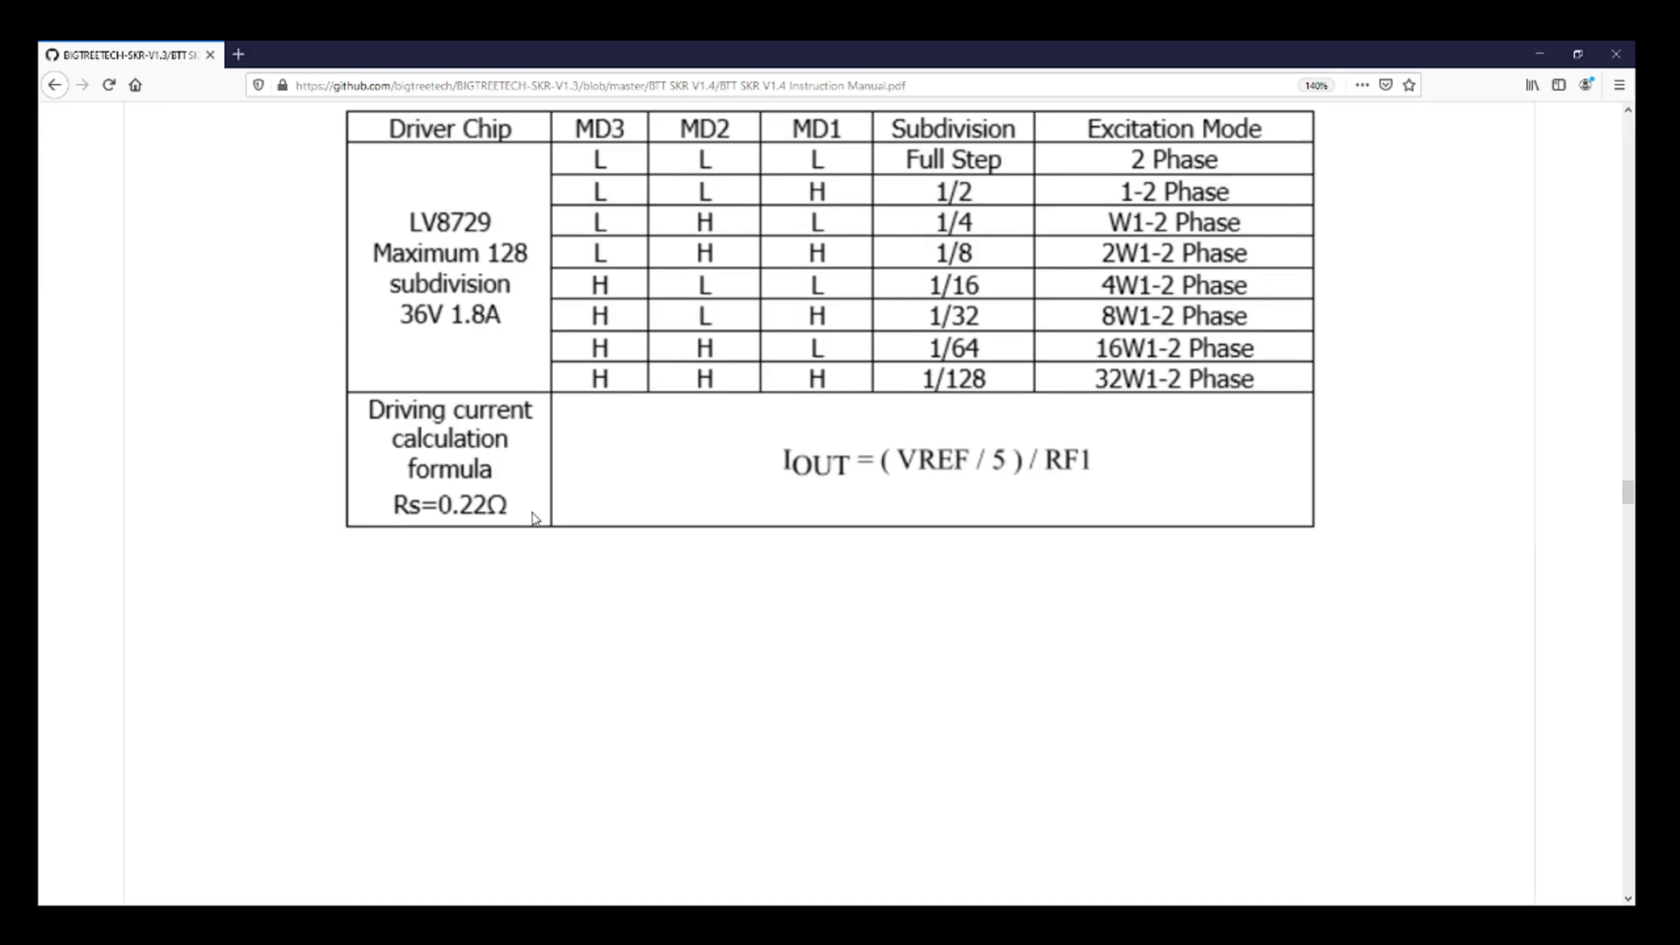
scroll("down", 3)
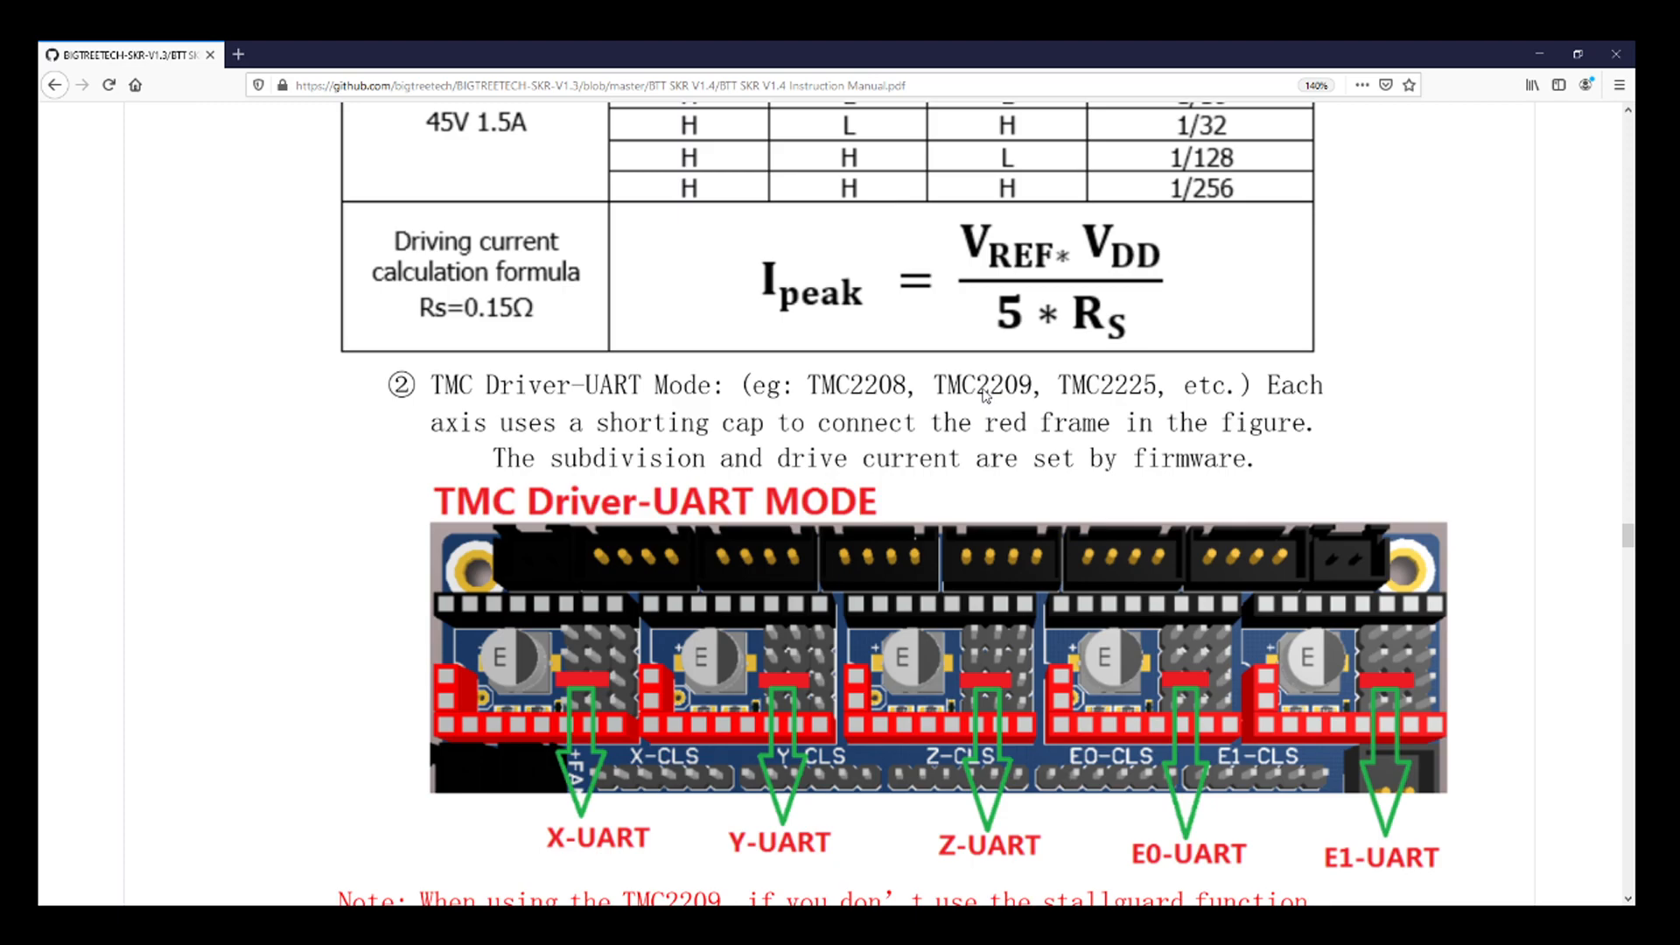
mouse_move(574, 690)
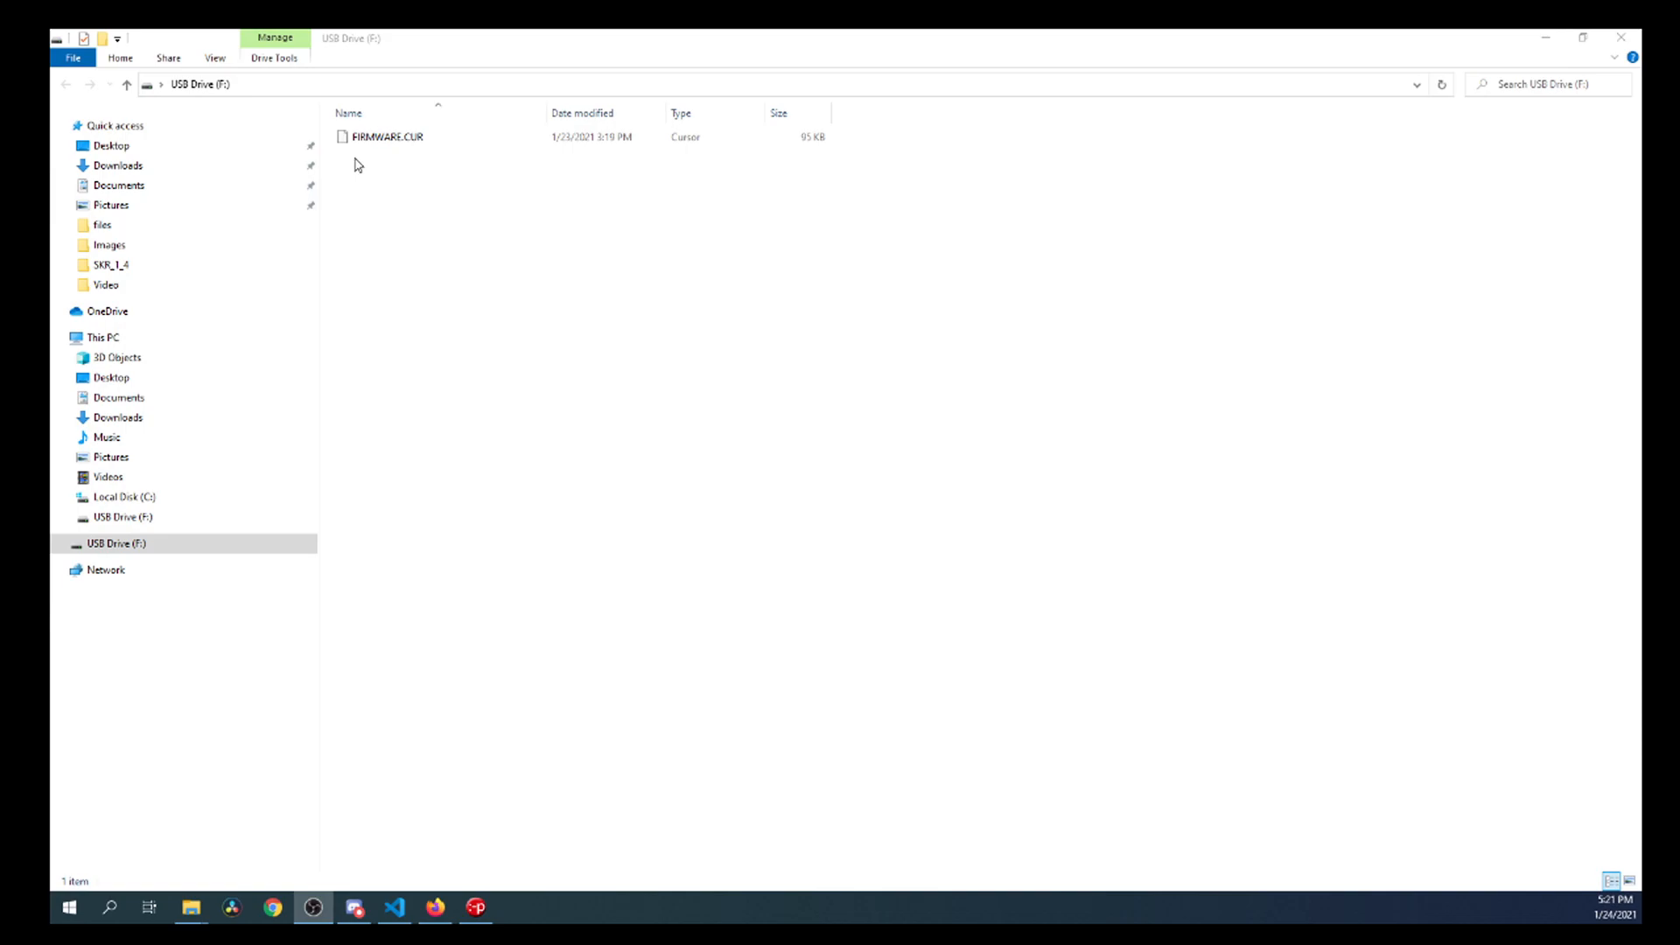
- Switch from the USB drive listing to Visual Studio Code's Welcome page
left_click(429, 137)
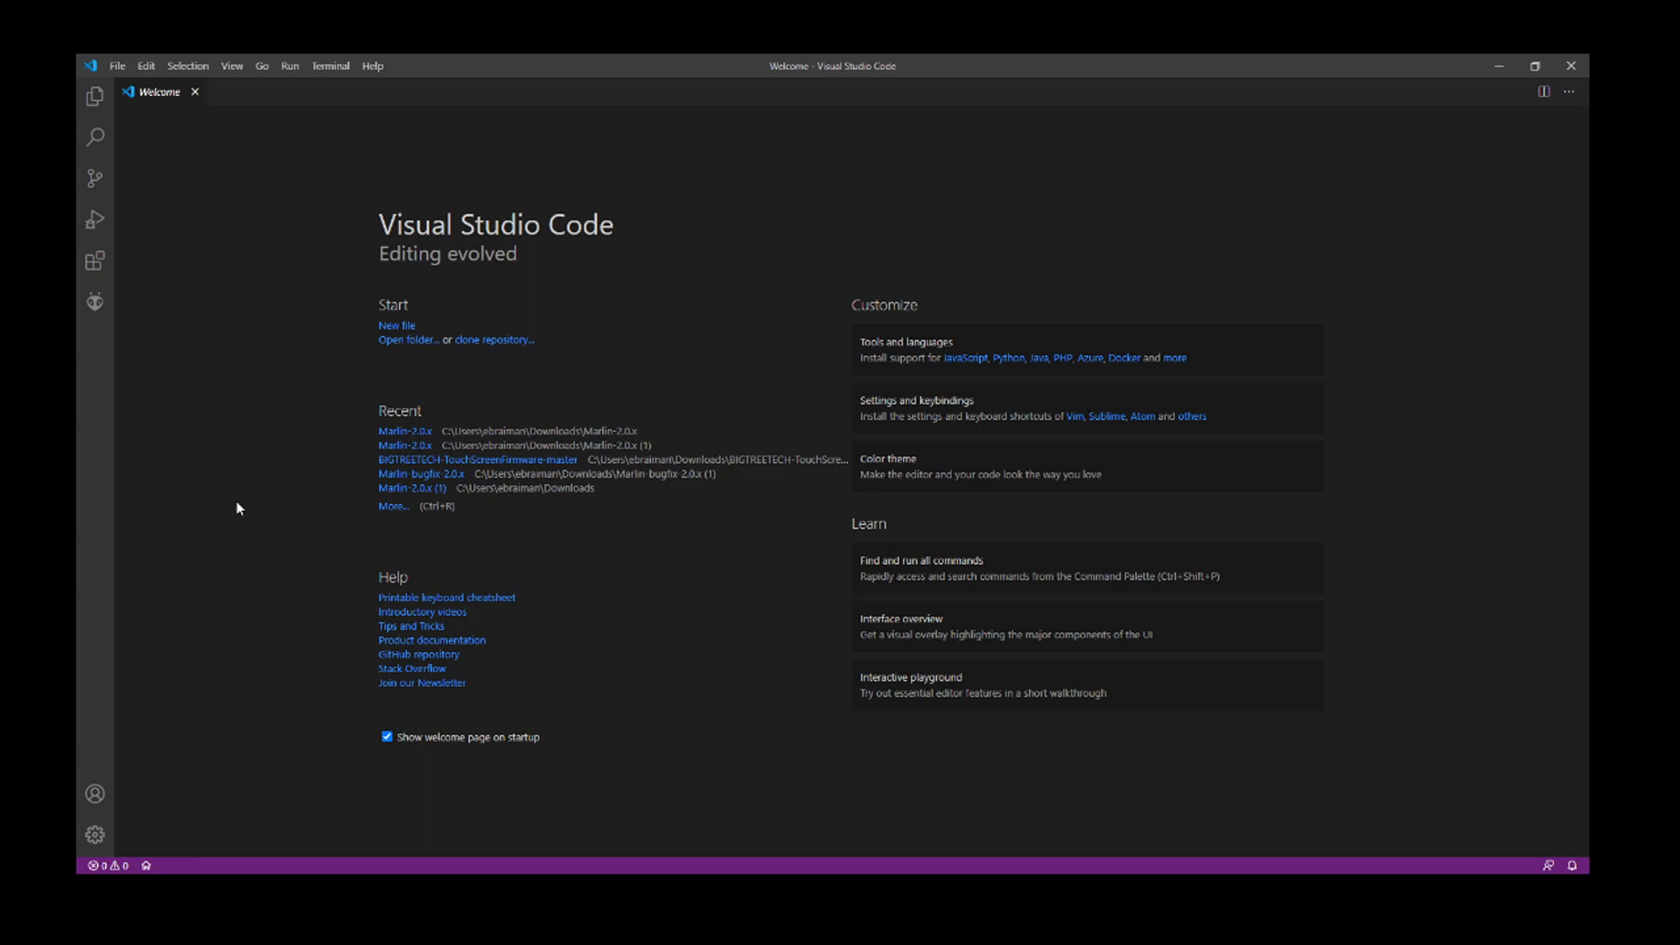
- Open the Marlin-2.0.x folder as the project from the Explorer panel
left_click(94, 98)
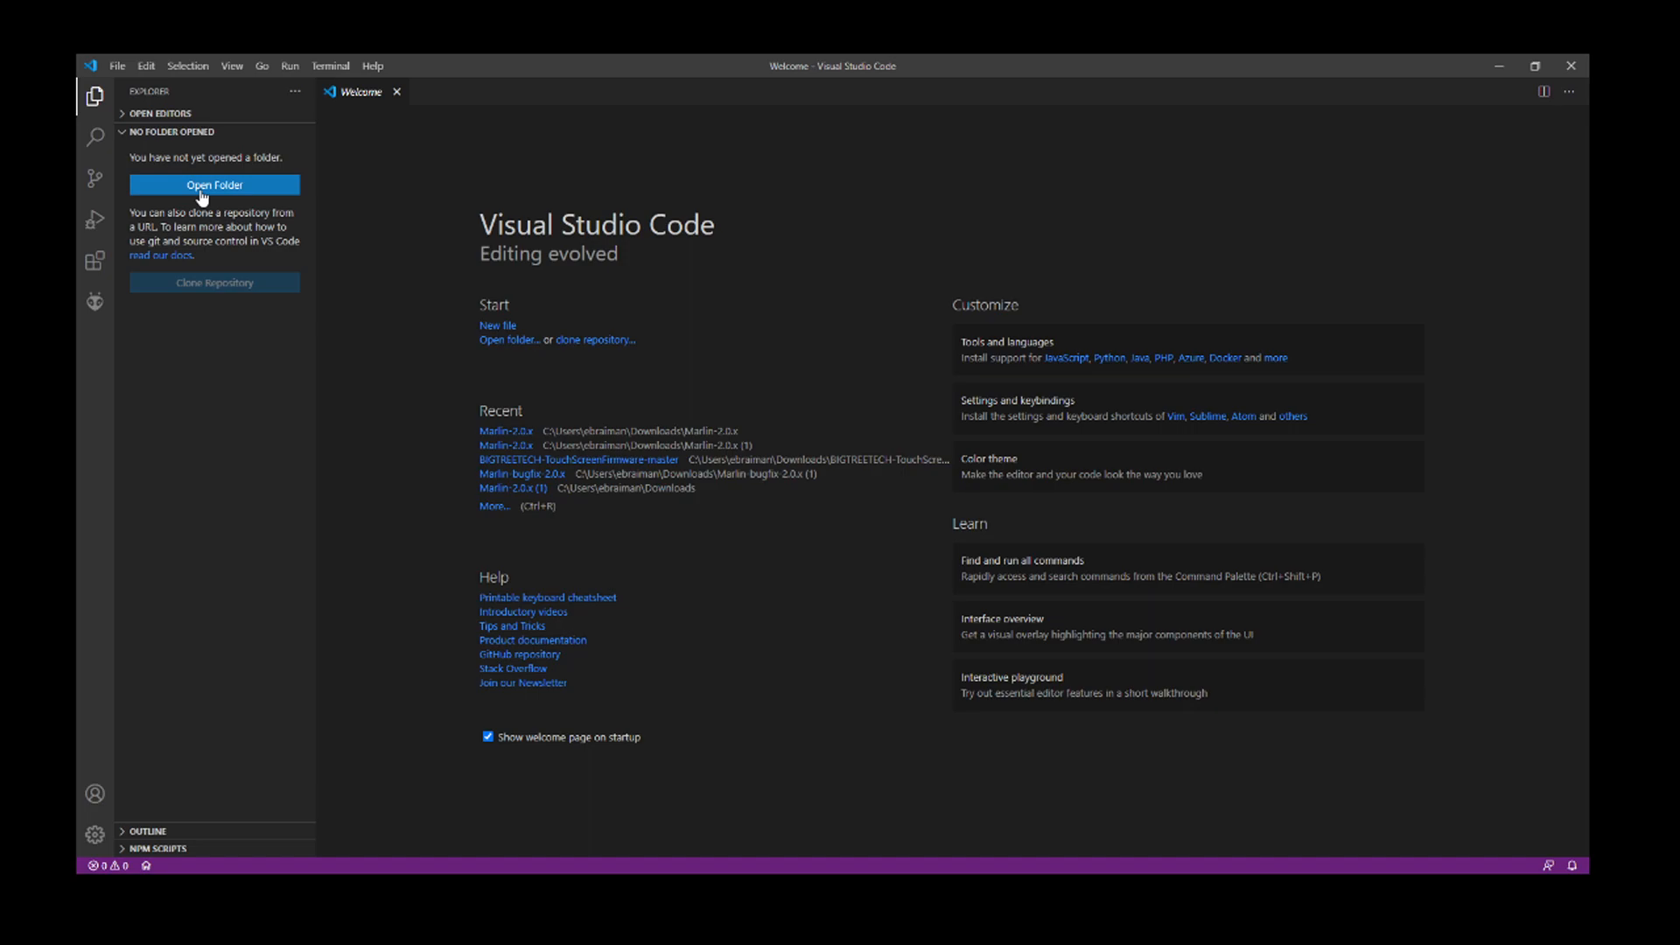
mouse_move(448, 403)
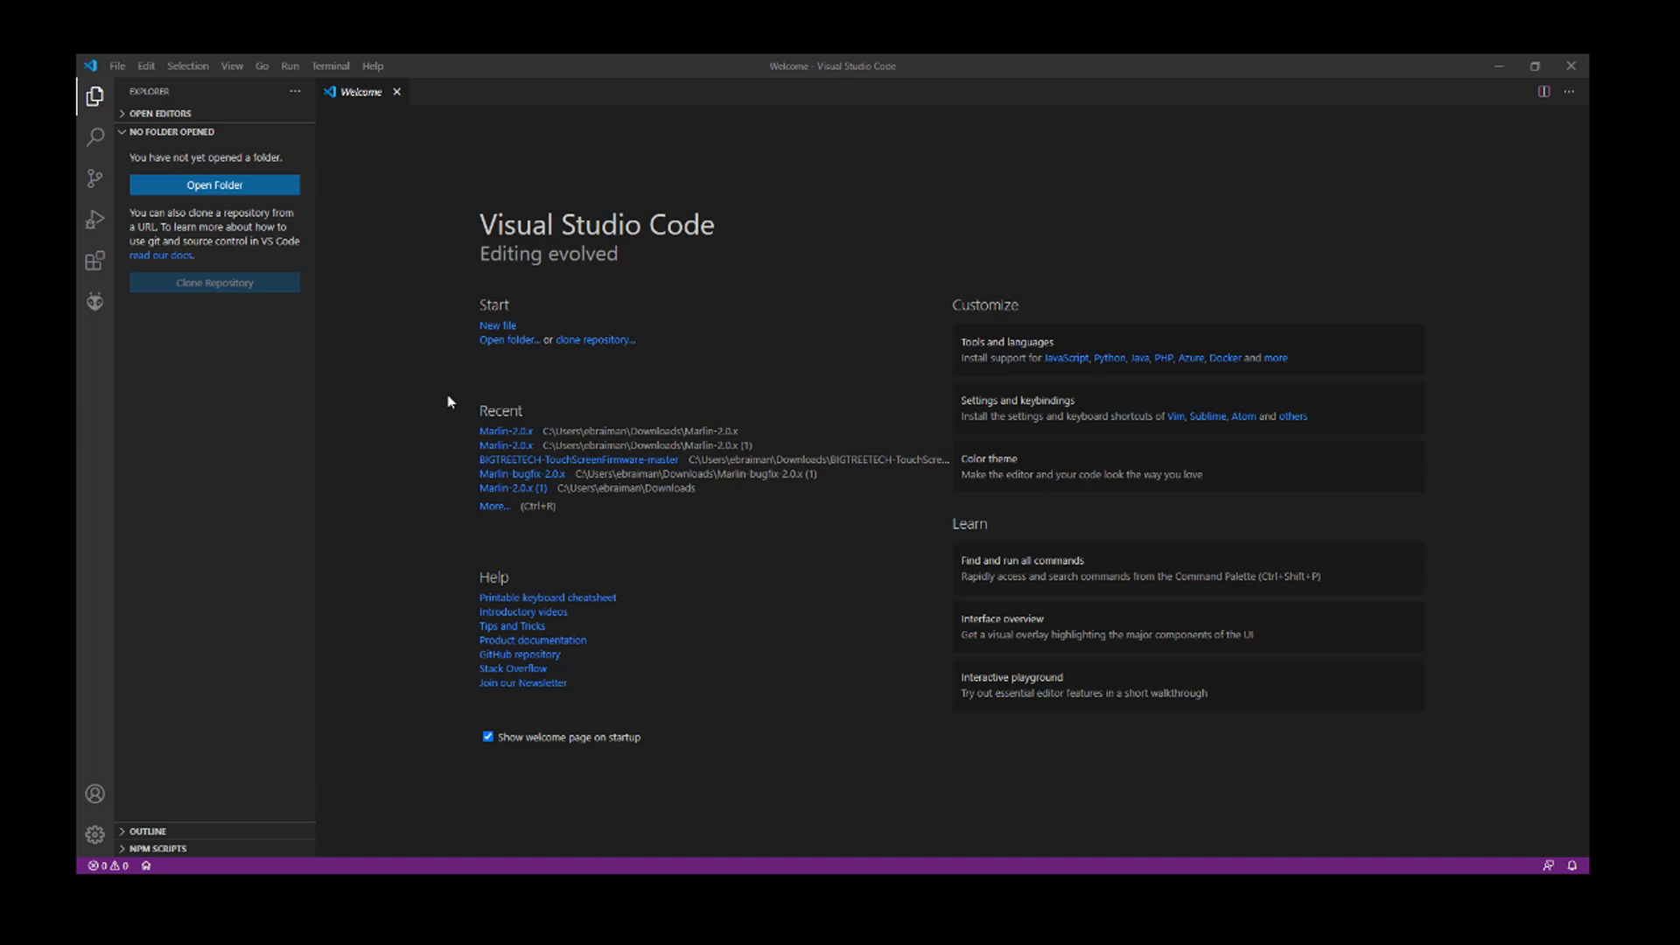
mouse_move(877, 660)
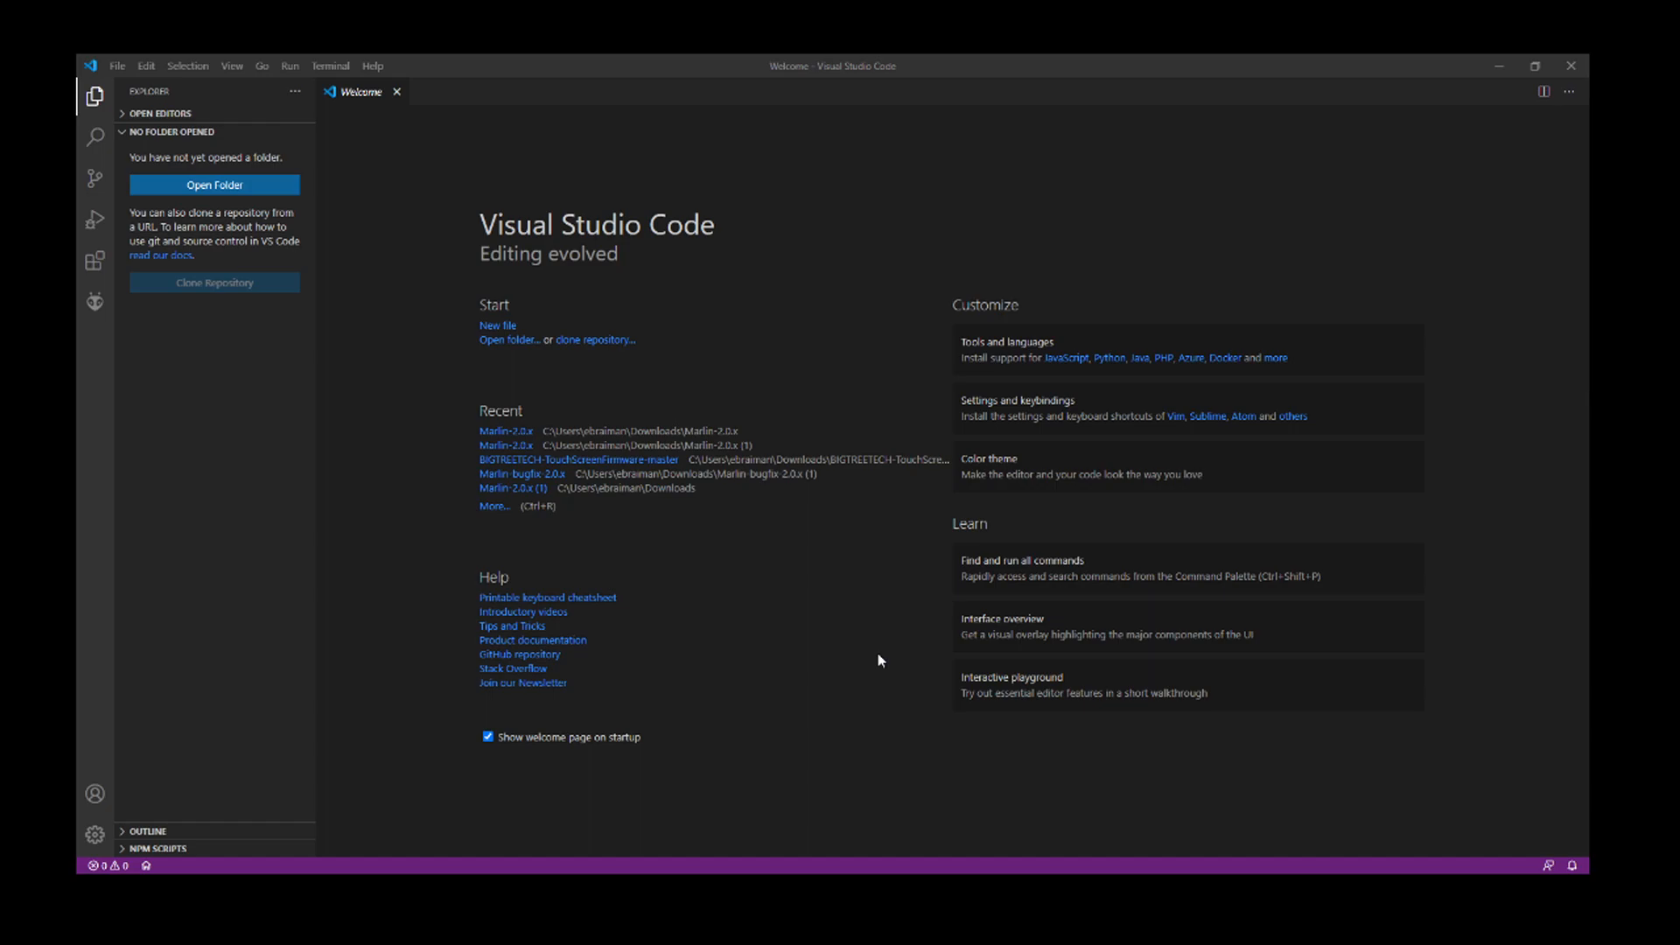
left_click(506, 431)
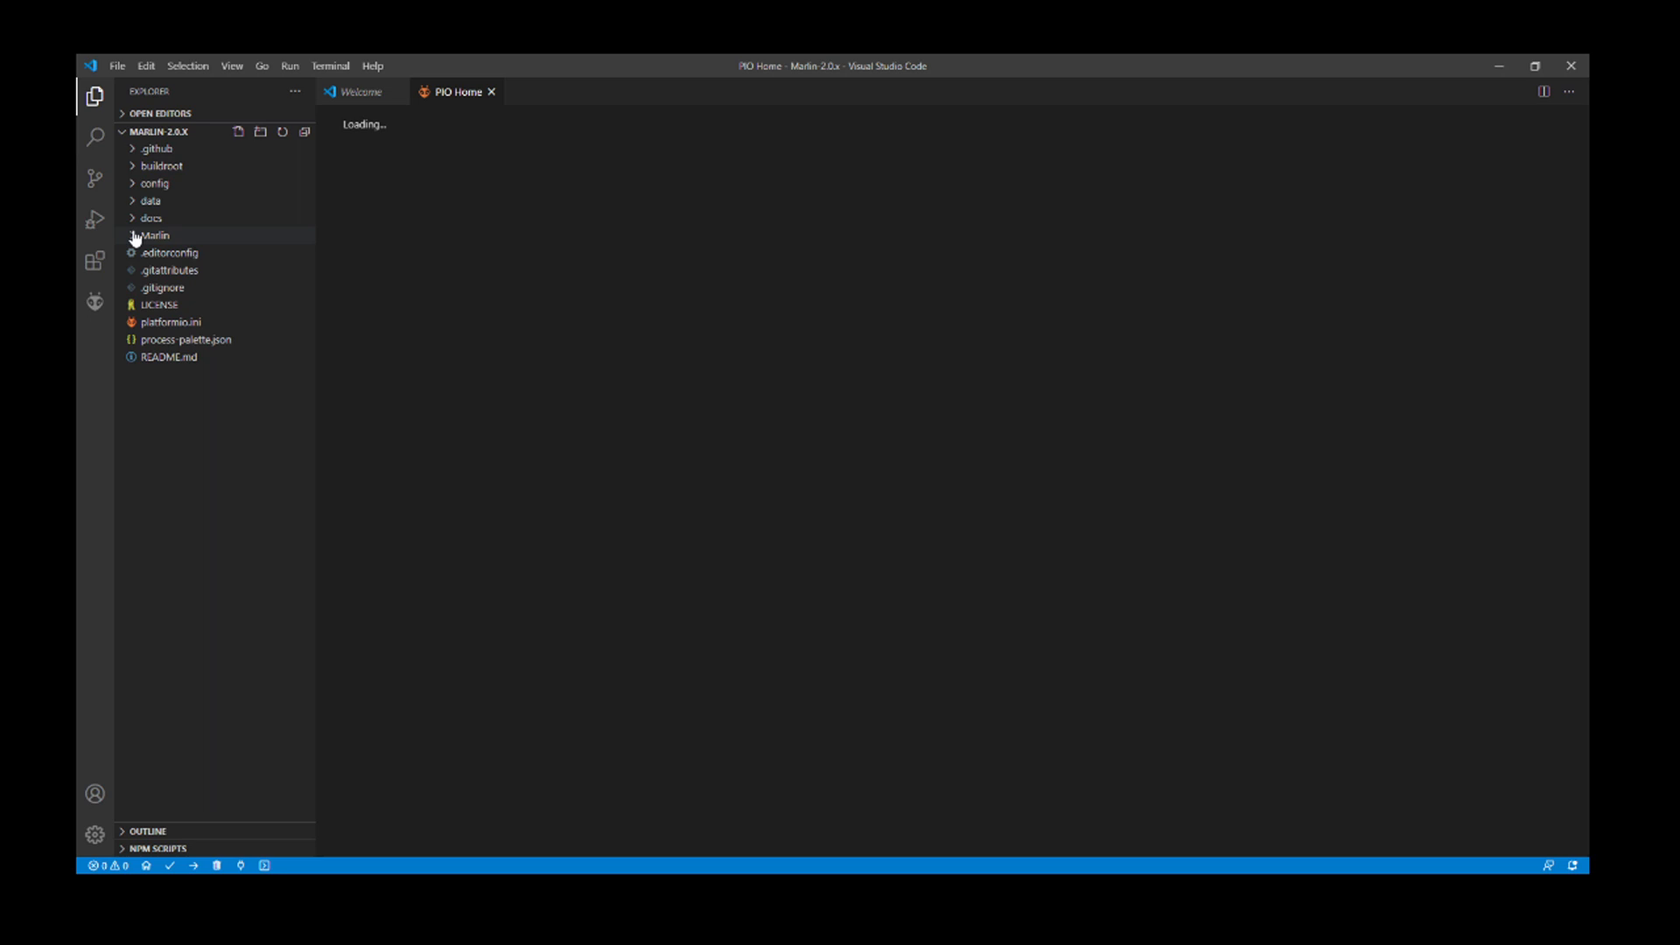
- Open boards.h under Marlin > src > core and search it for SKR
left_click(156, 235)
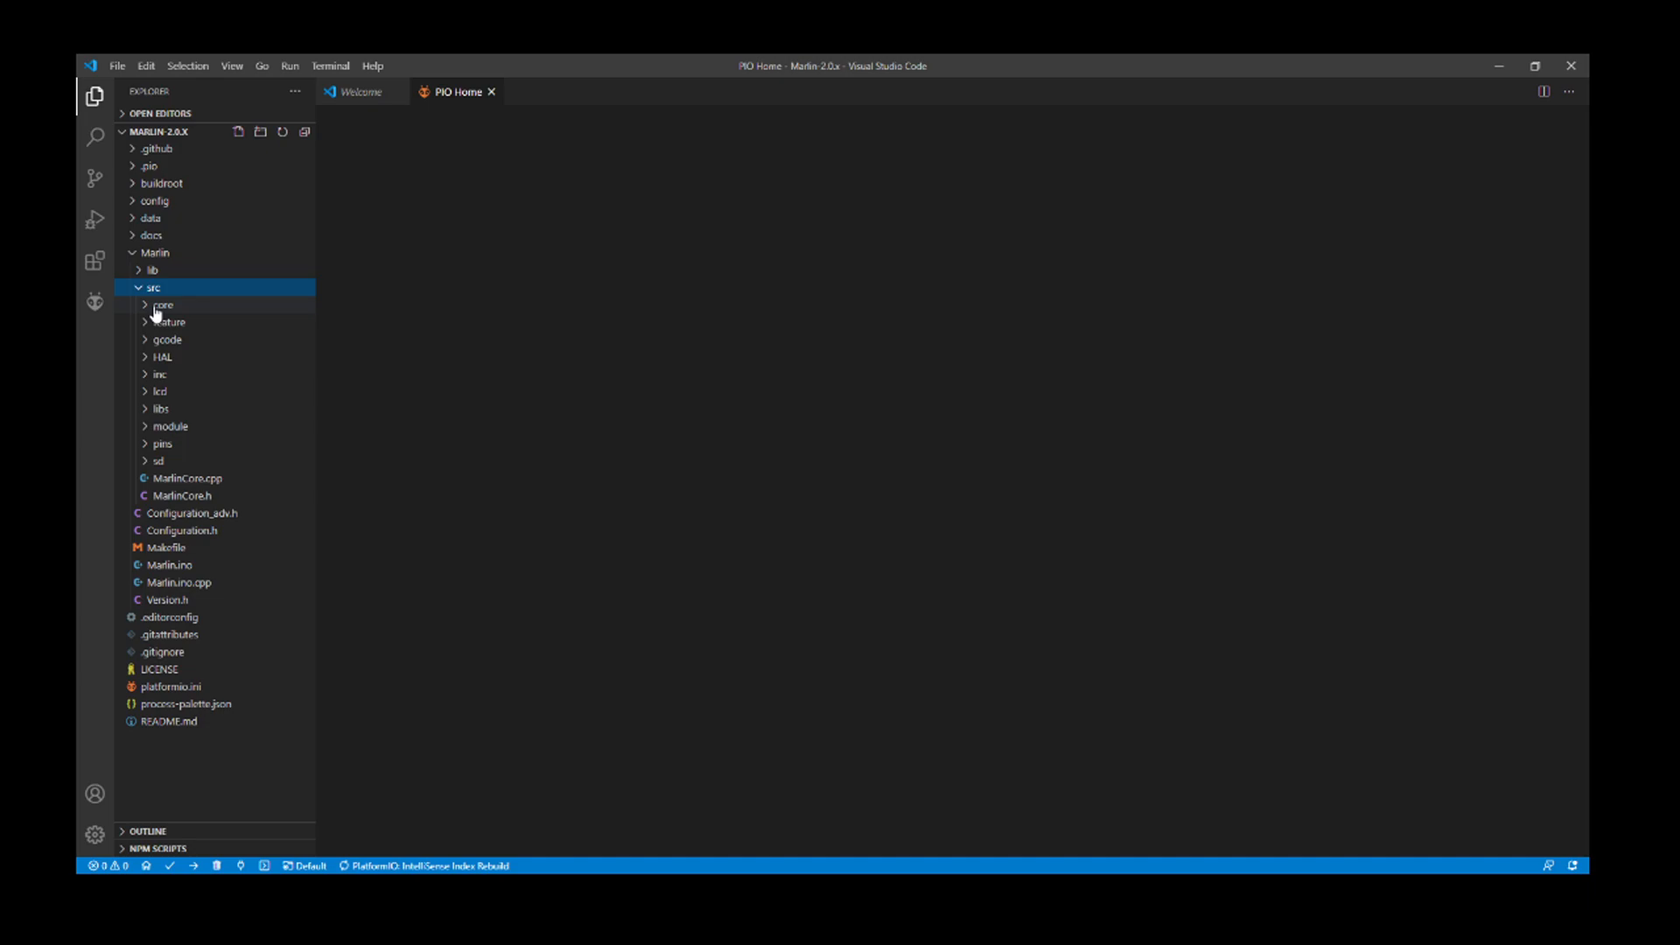
left_click(163, 304)
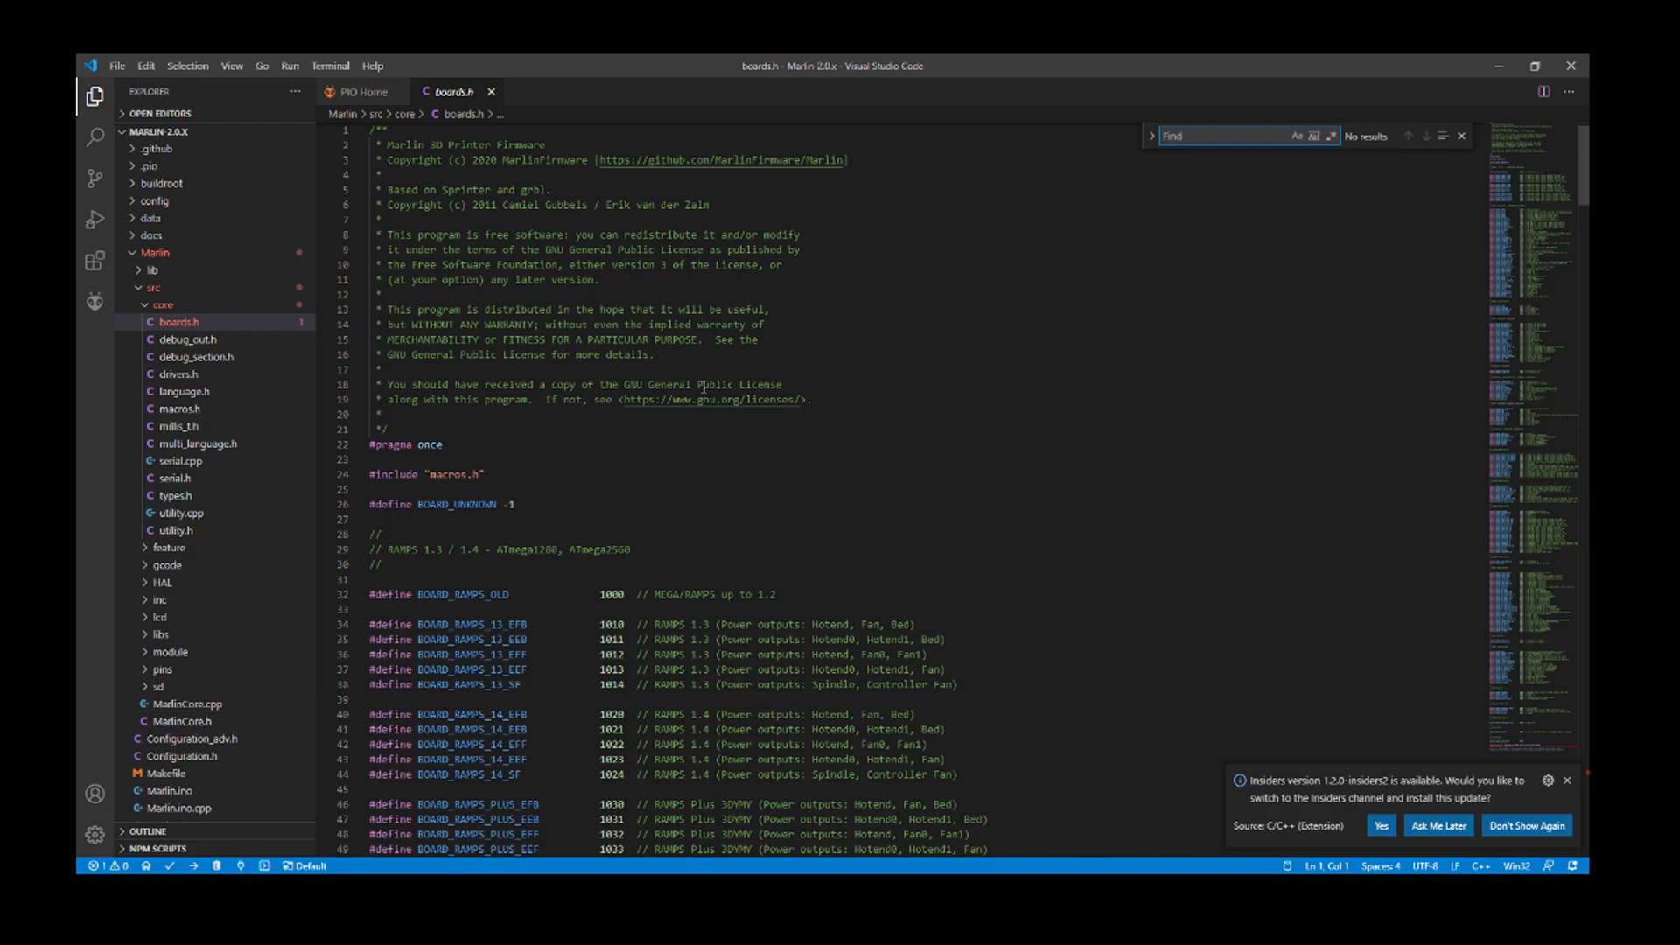
type("SKR_E3_TURBO")
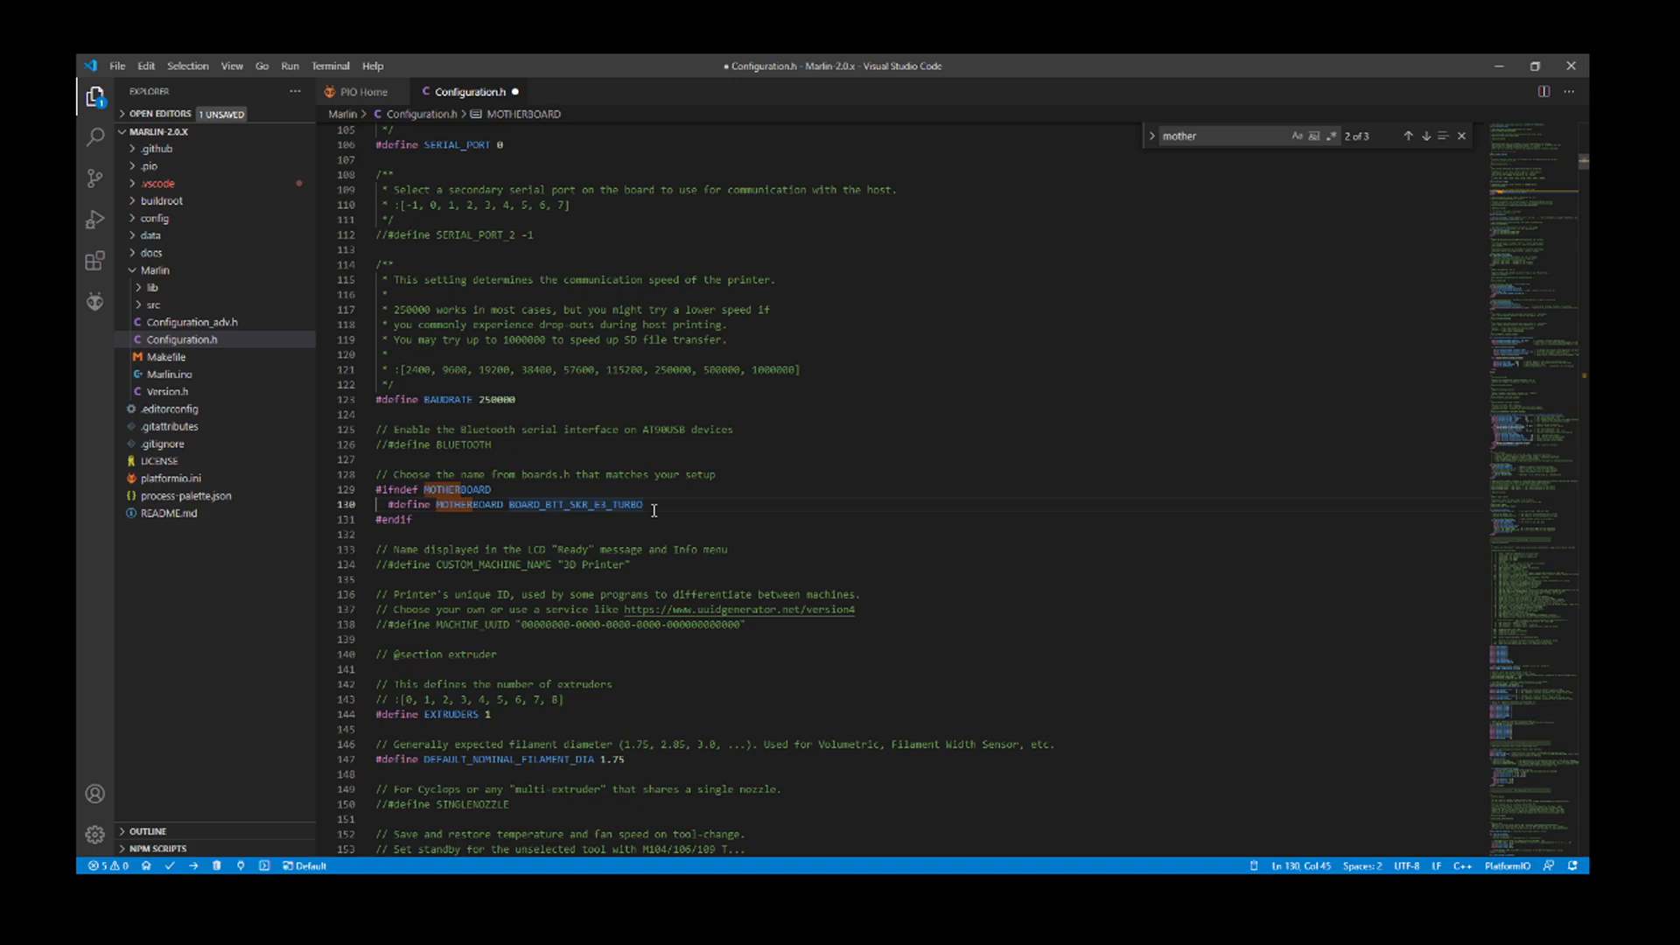
- Define MOTHERBOARD as BOARD_BTT_SKR_V1_4_TURBO, copied from boards.h
left_click(155, 305)
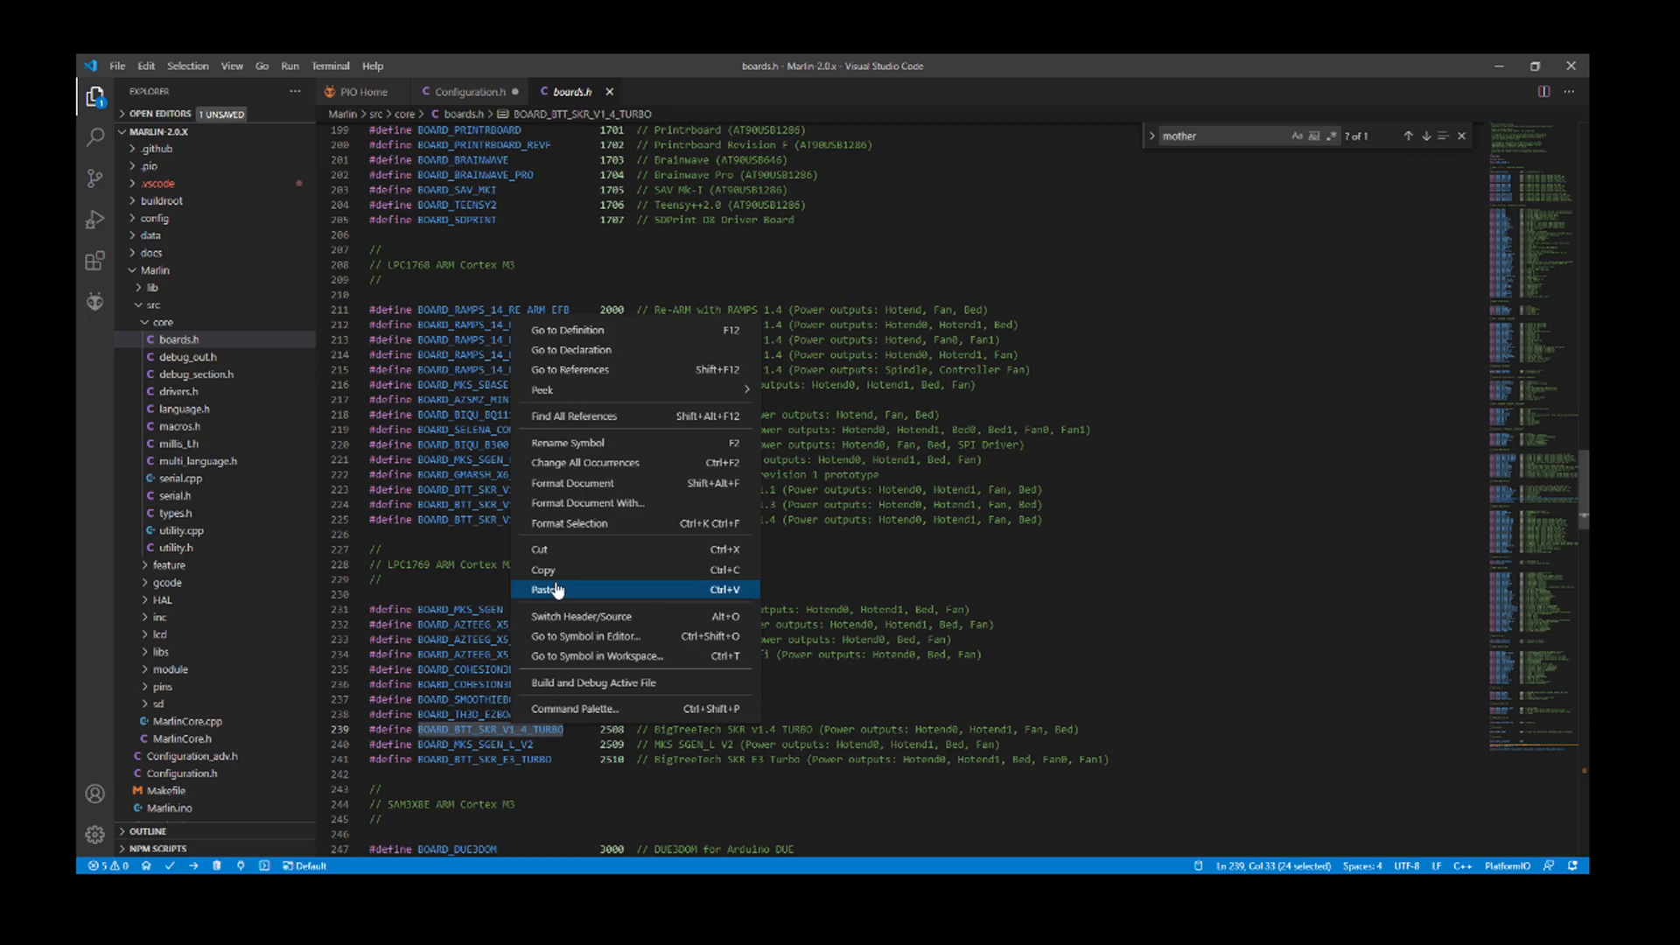
left_click(548, 590)
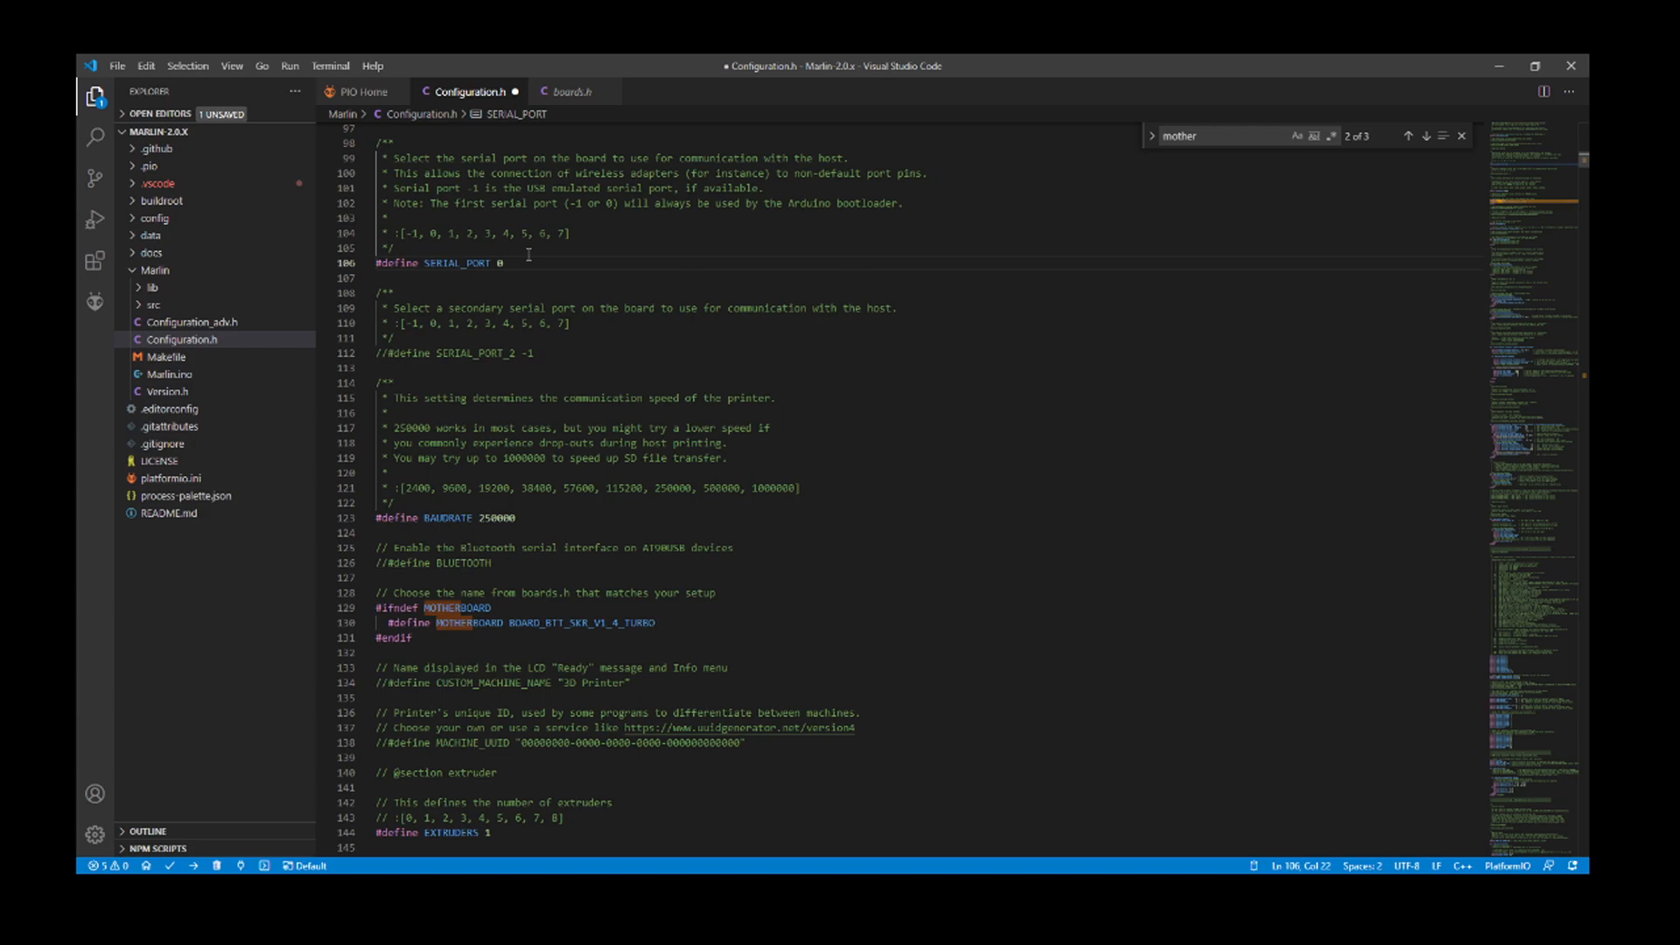
- Set SERIAL_PORT to -1 and search for the a4988 stepper driver types
type("1")
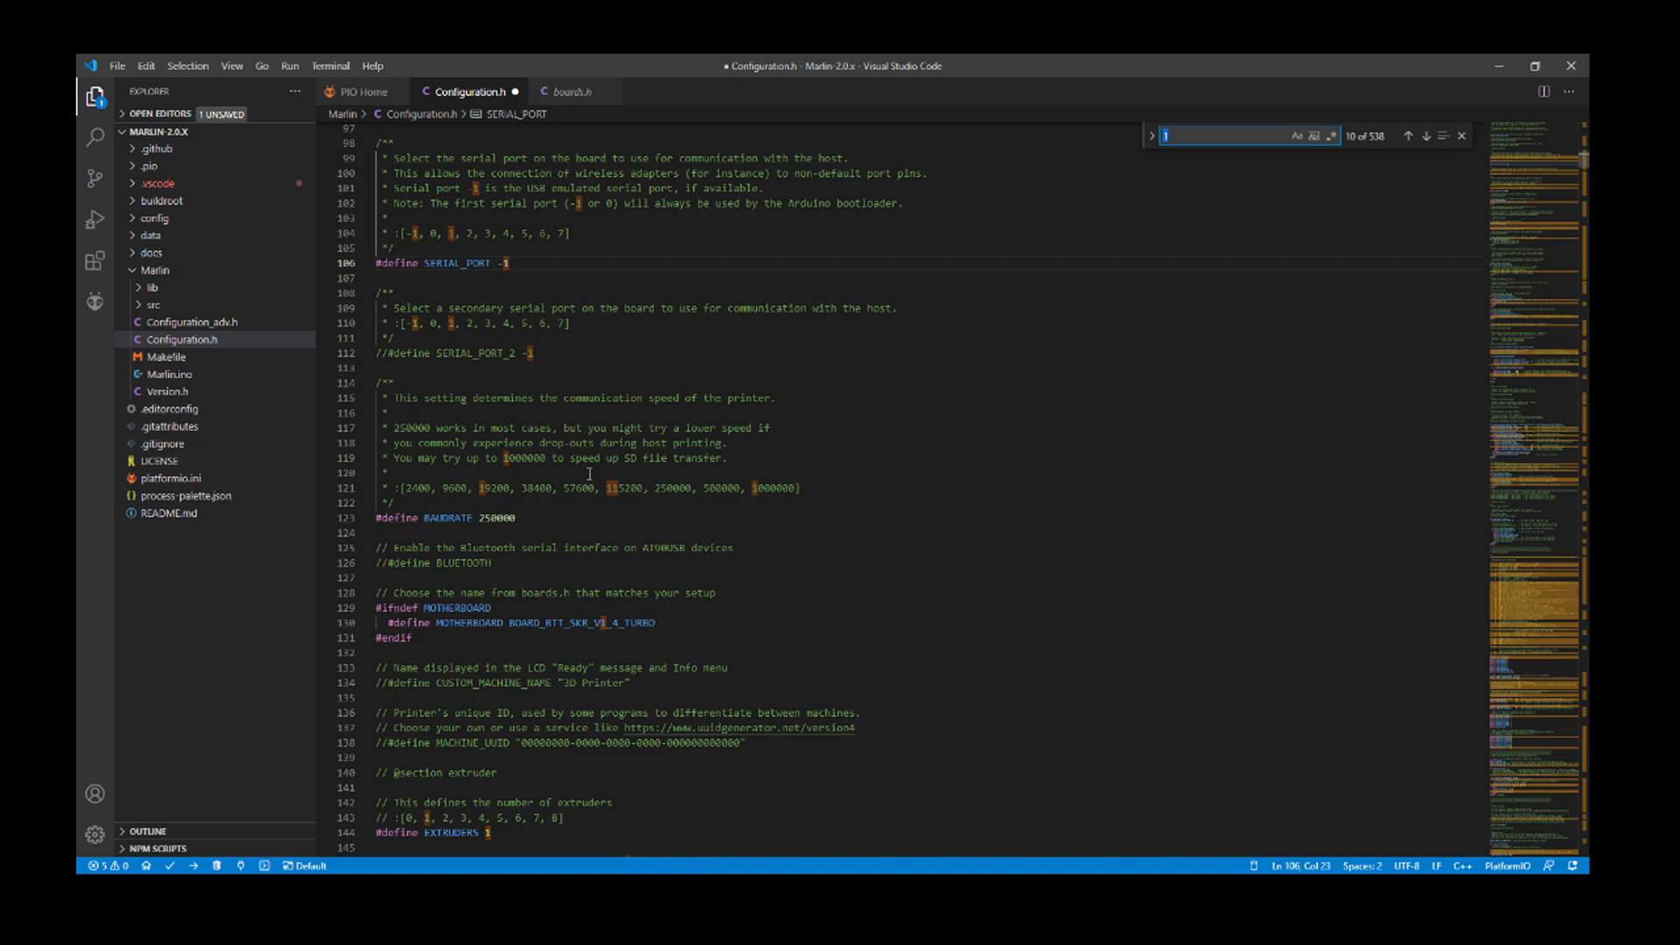
type("a4988")
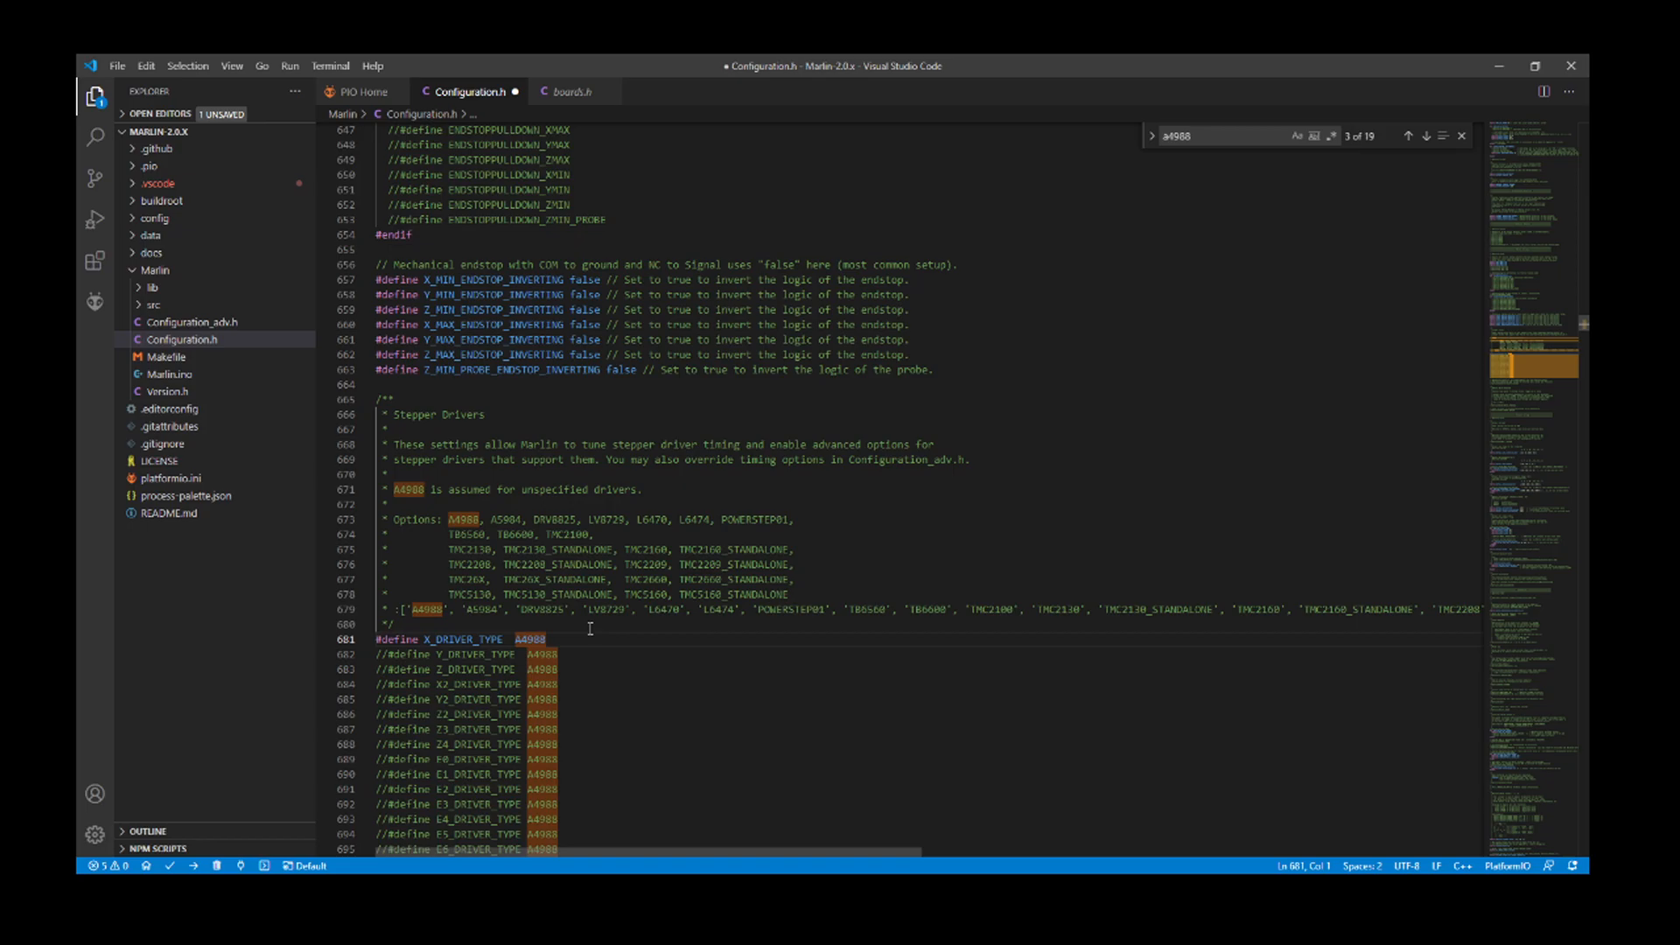
- Select the A4988 value of X_DRIVER_TYPE for replacement and move toward the movement settings
double_click(530, 641)
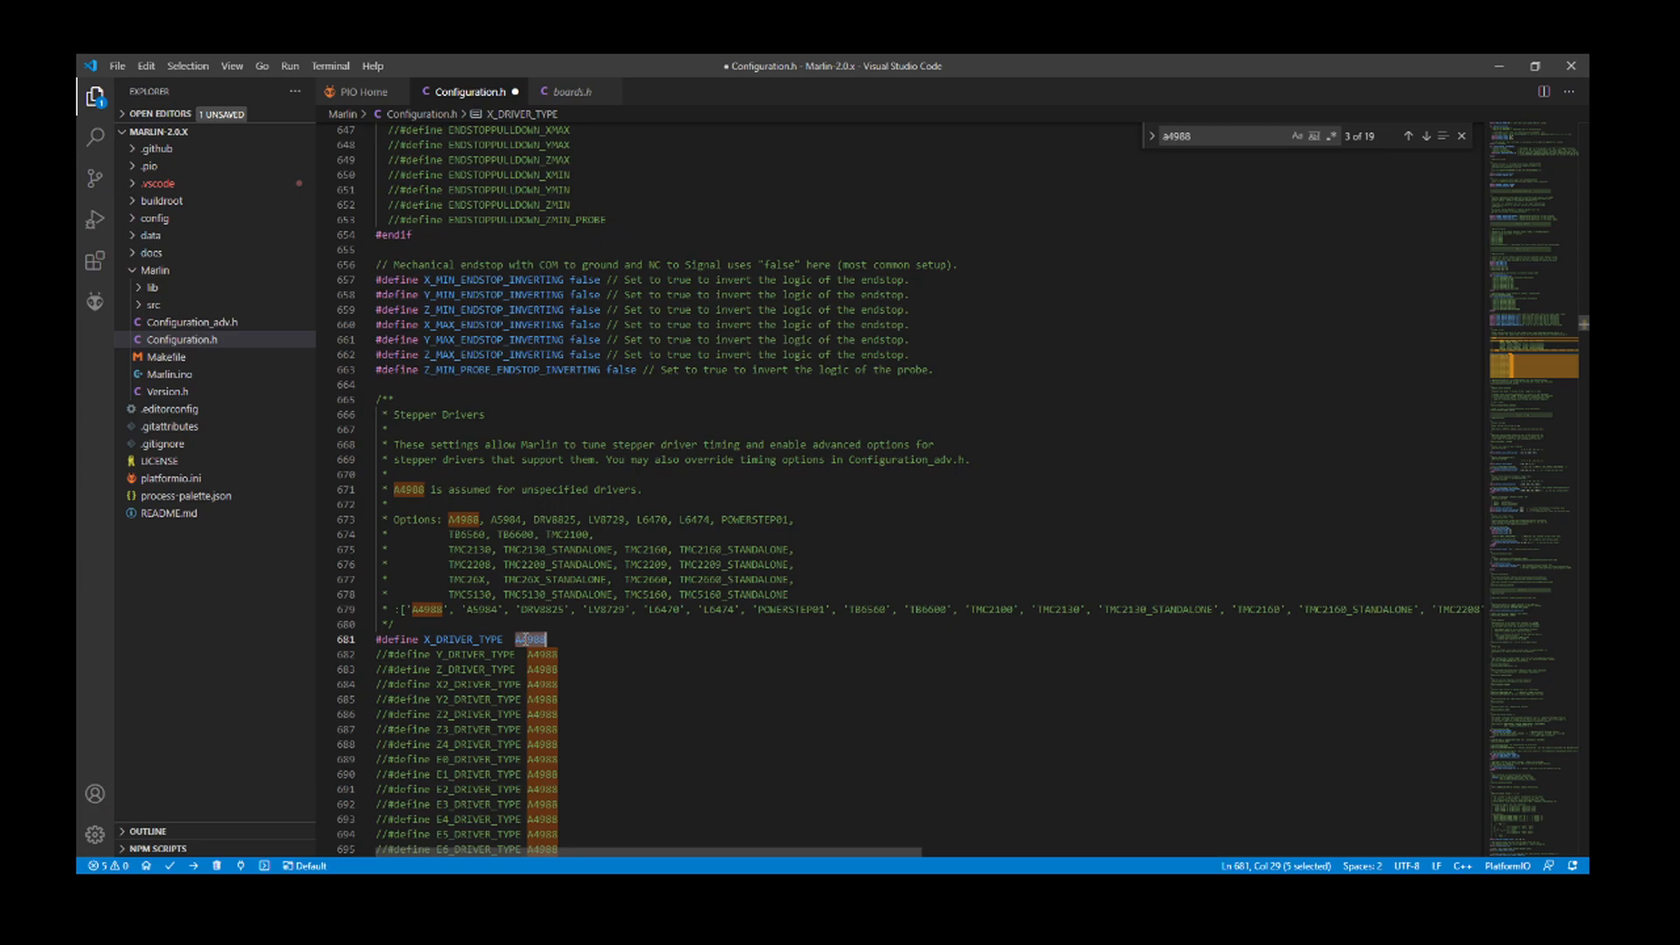
scroll("down", 3)
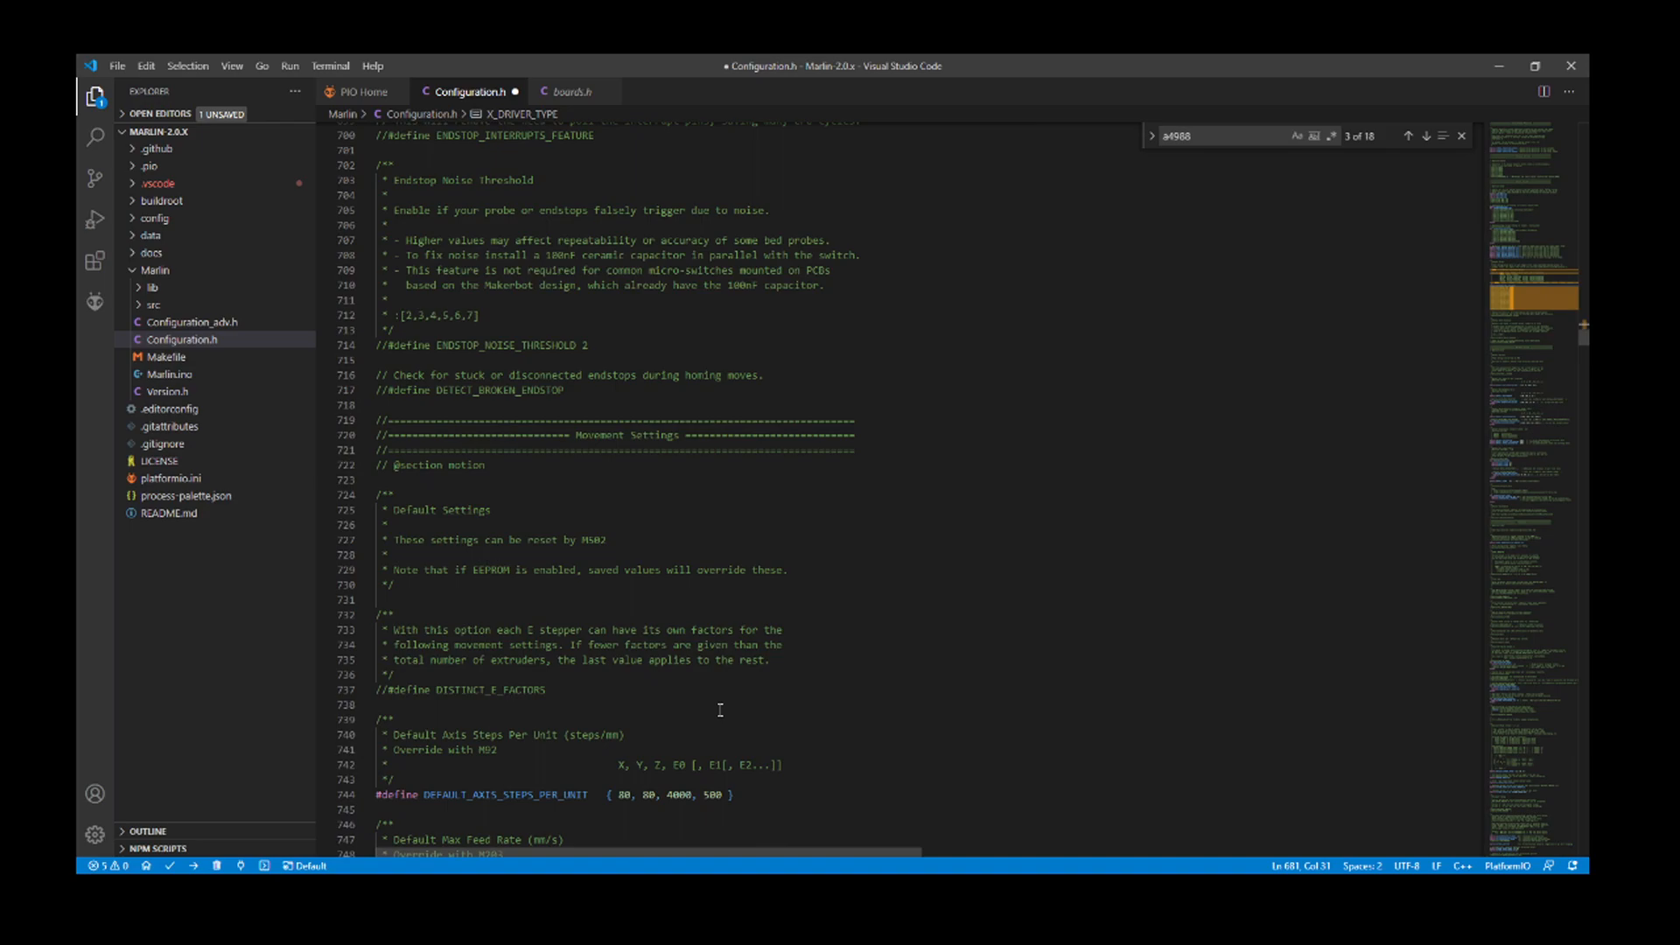
- Set the X value of DEFAULT_AXIS_STEPS_PER_UNIT to 320 and search for the invert settings
scroll("down", 3)
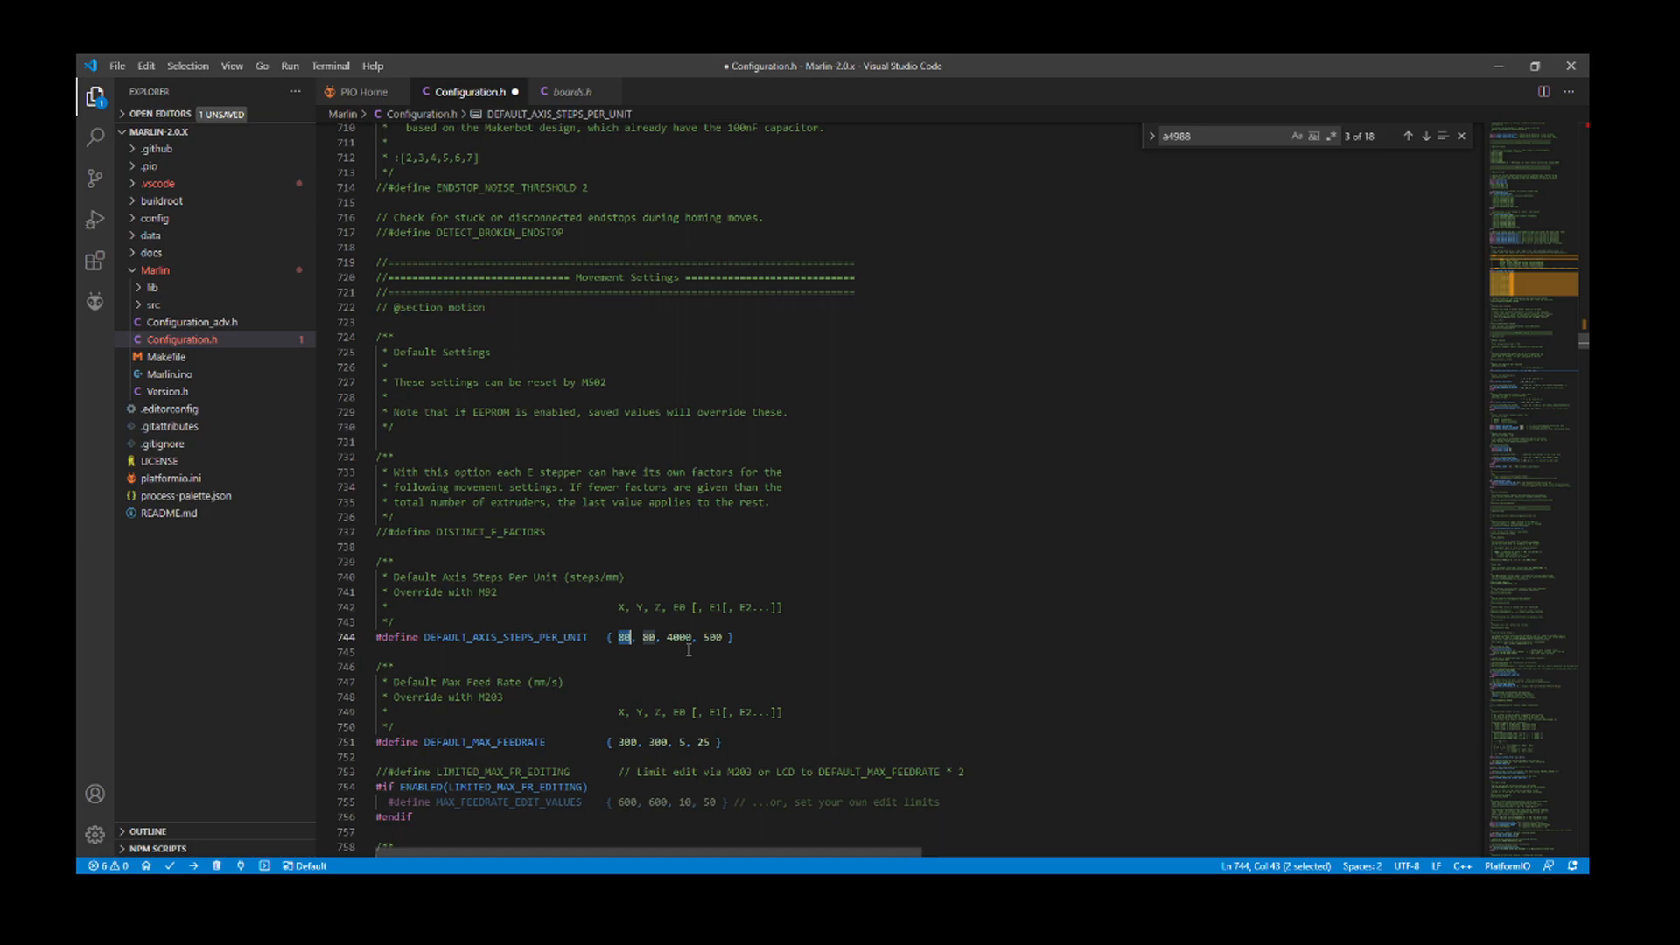
type("320")
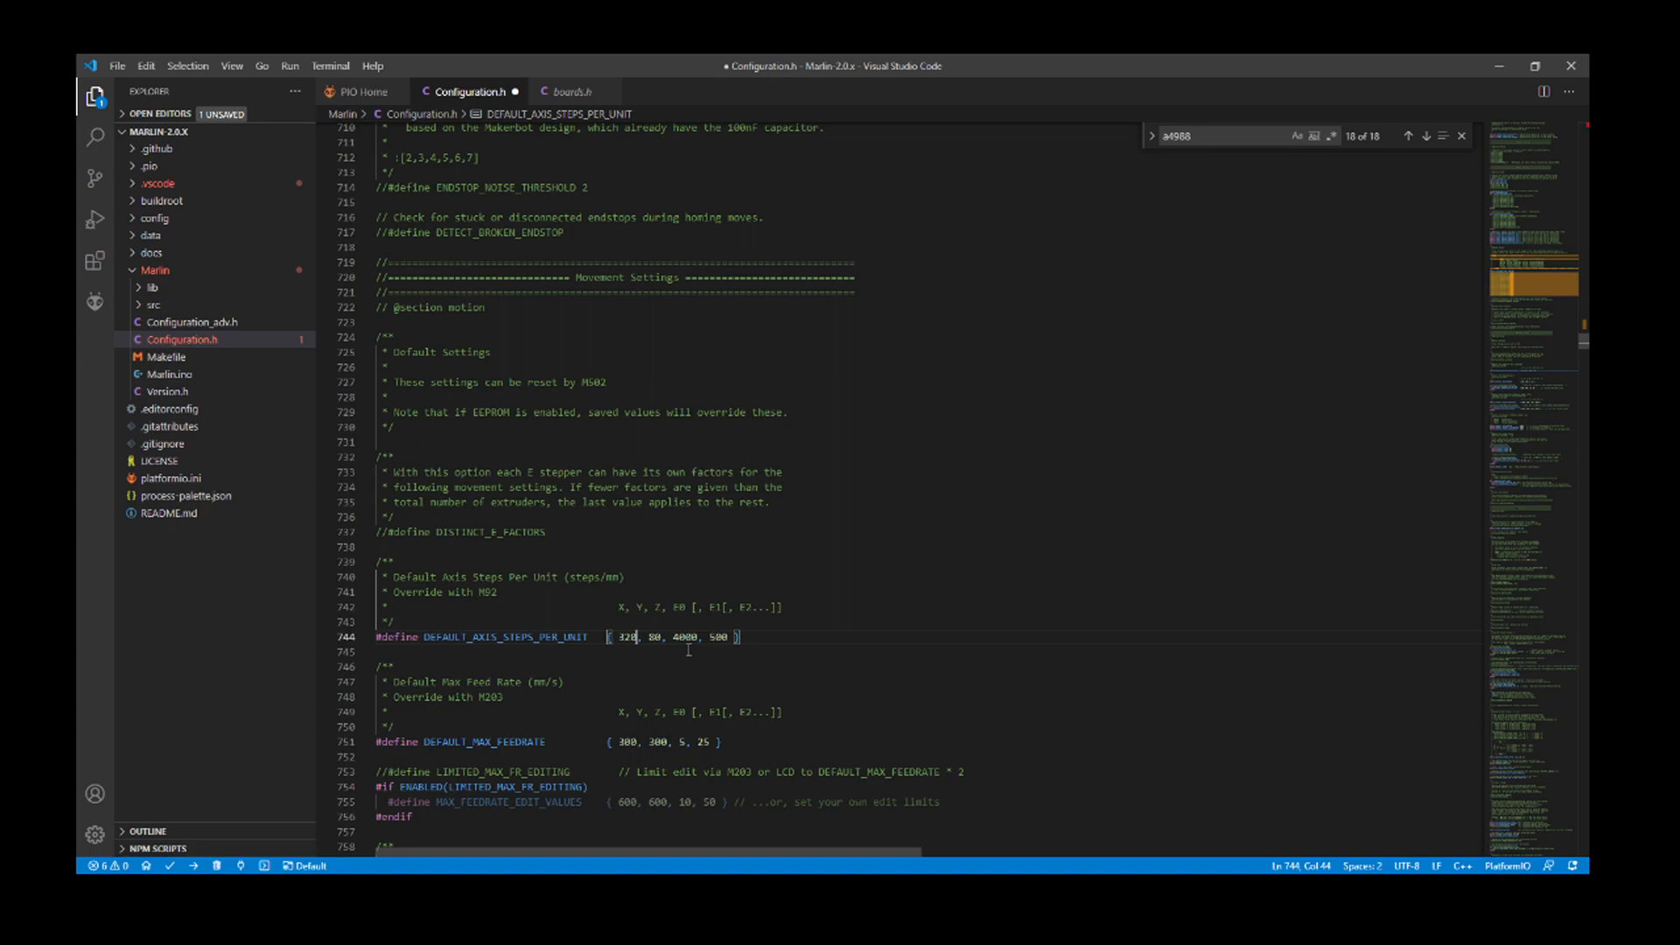
mouse_move(586, 682)
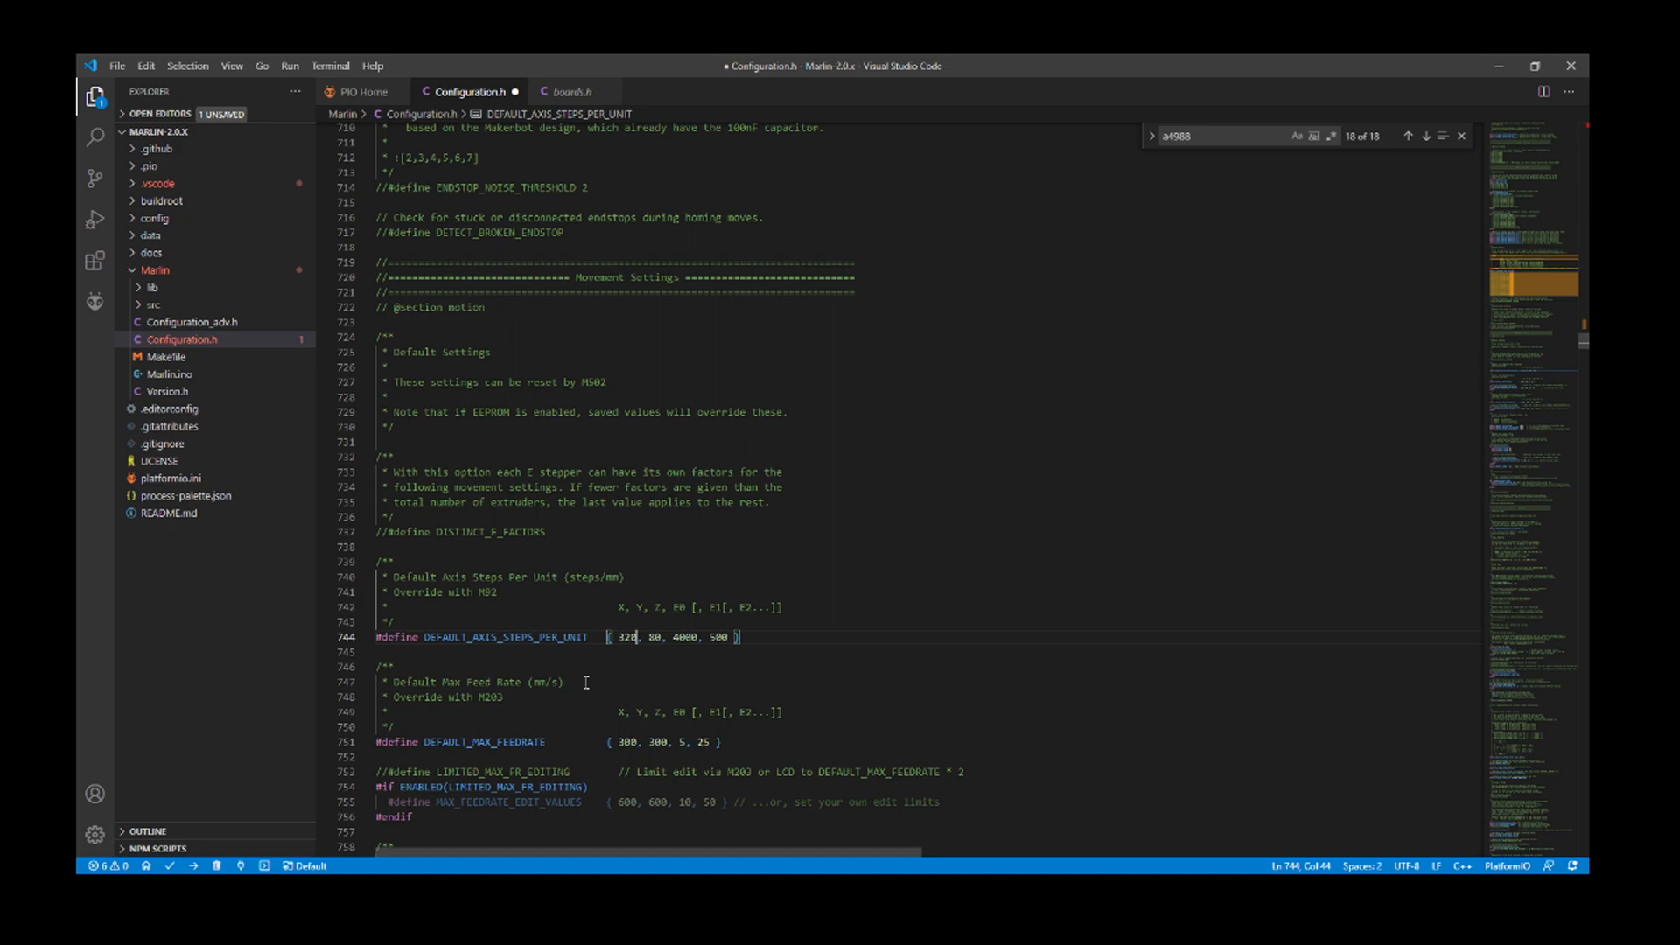
type("invert")
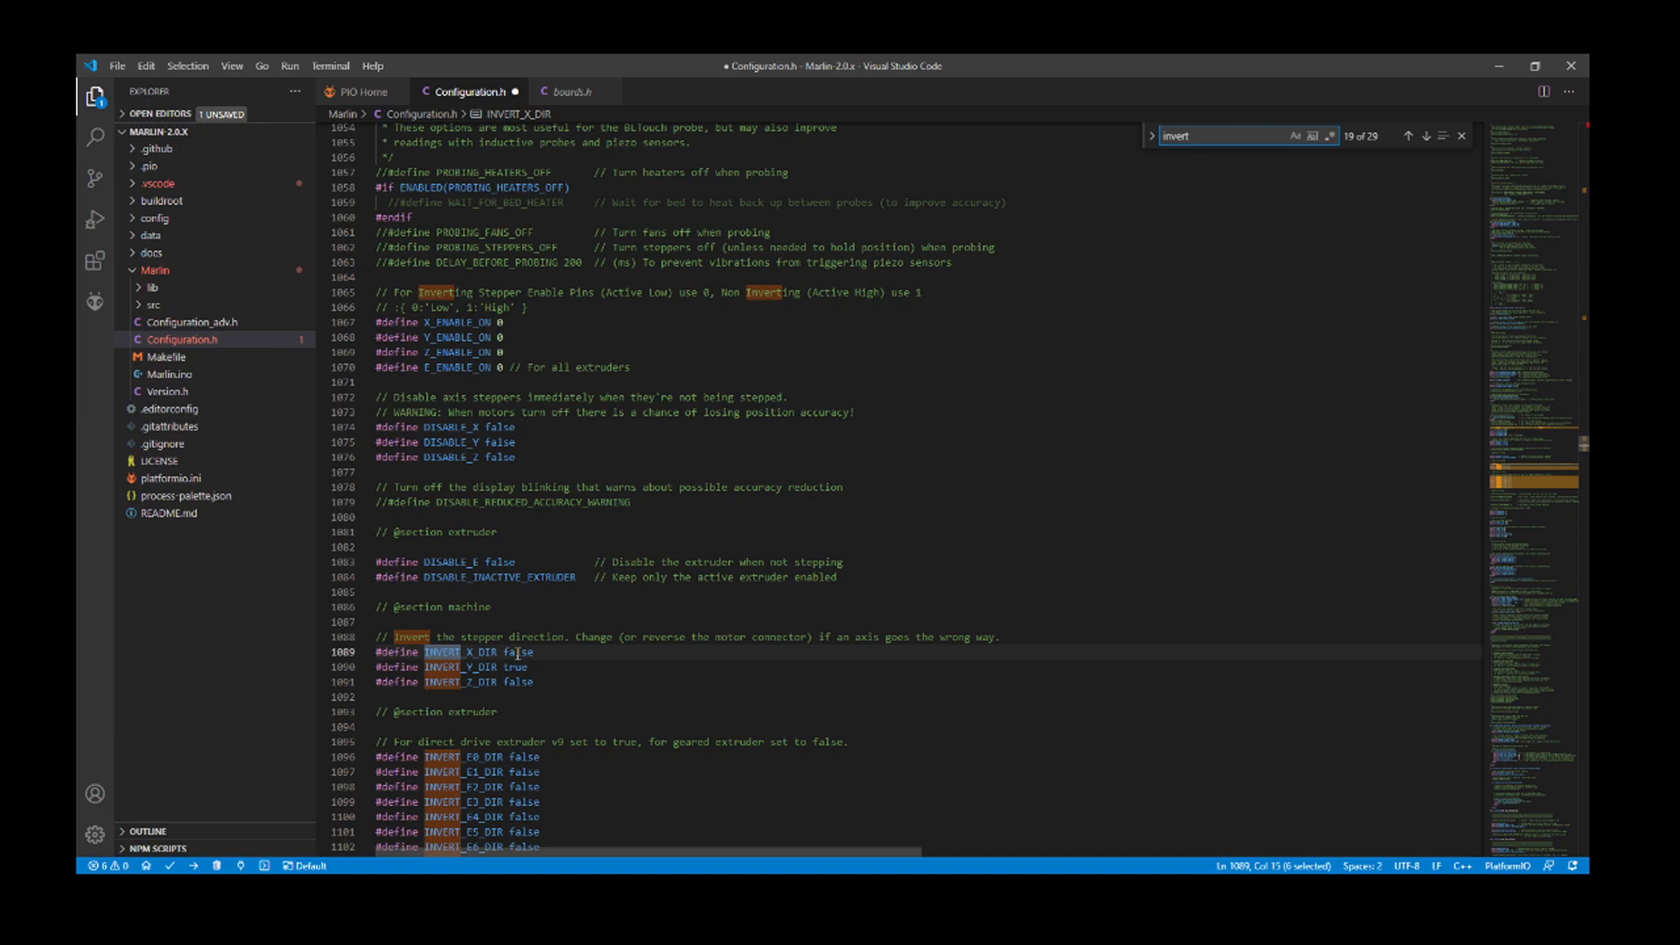
- Set INVERT_X_DIR to true and bring up Configuration_adv.h
type("true")
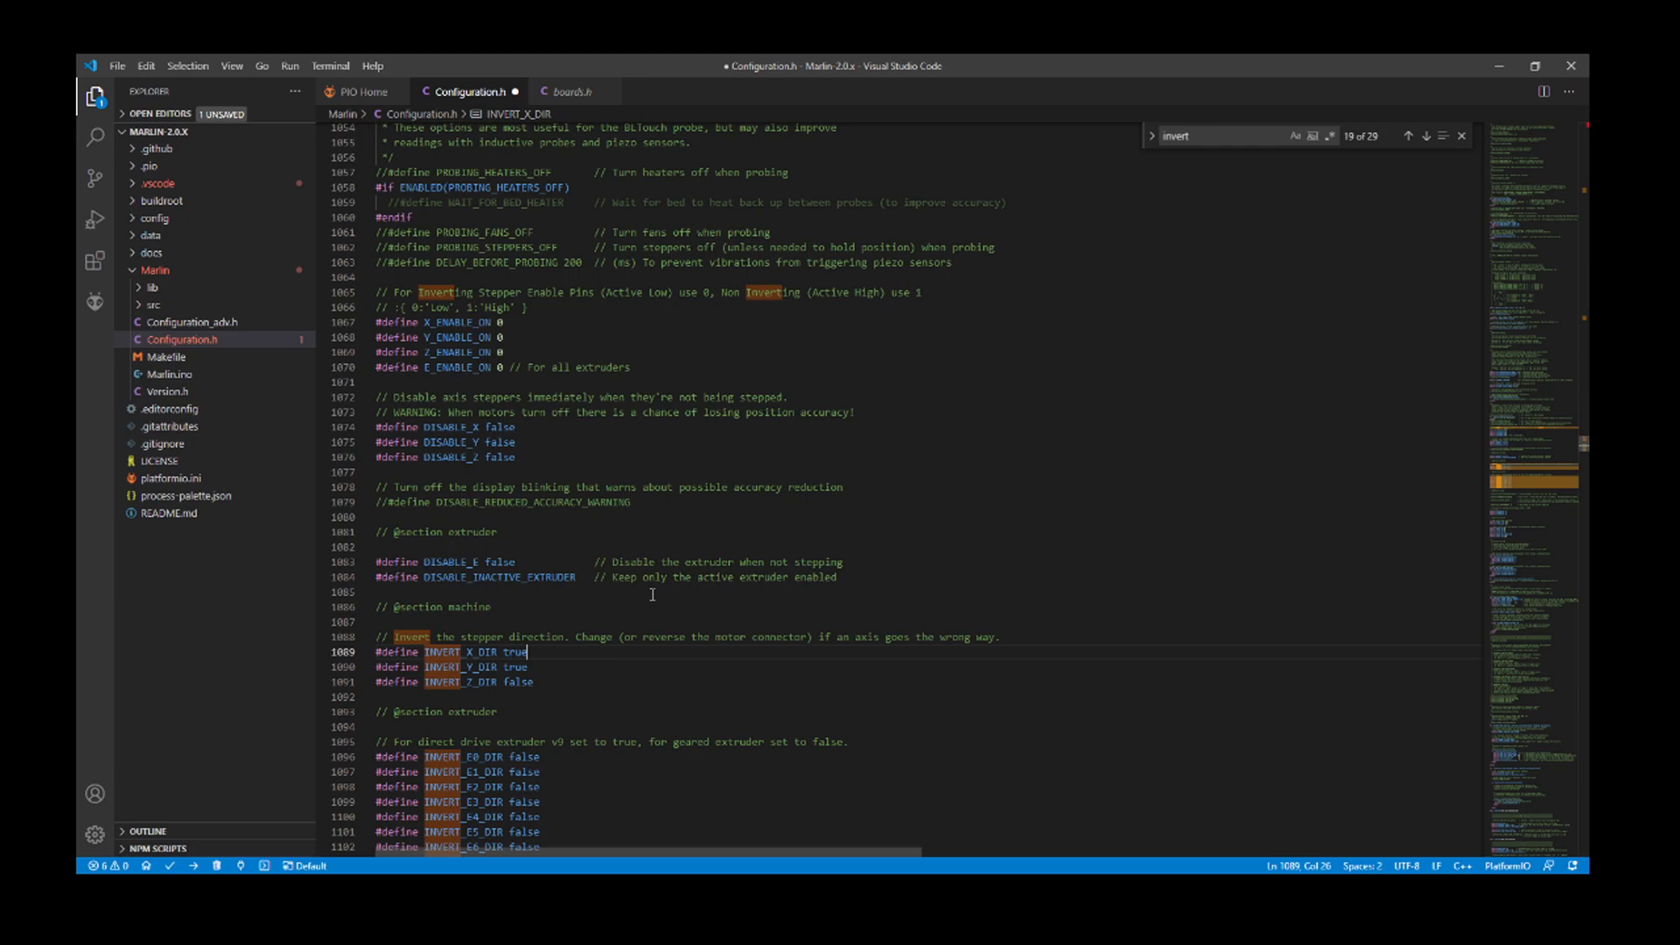
mouse_move(681, 704)
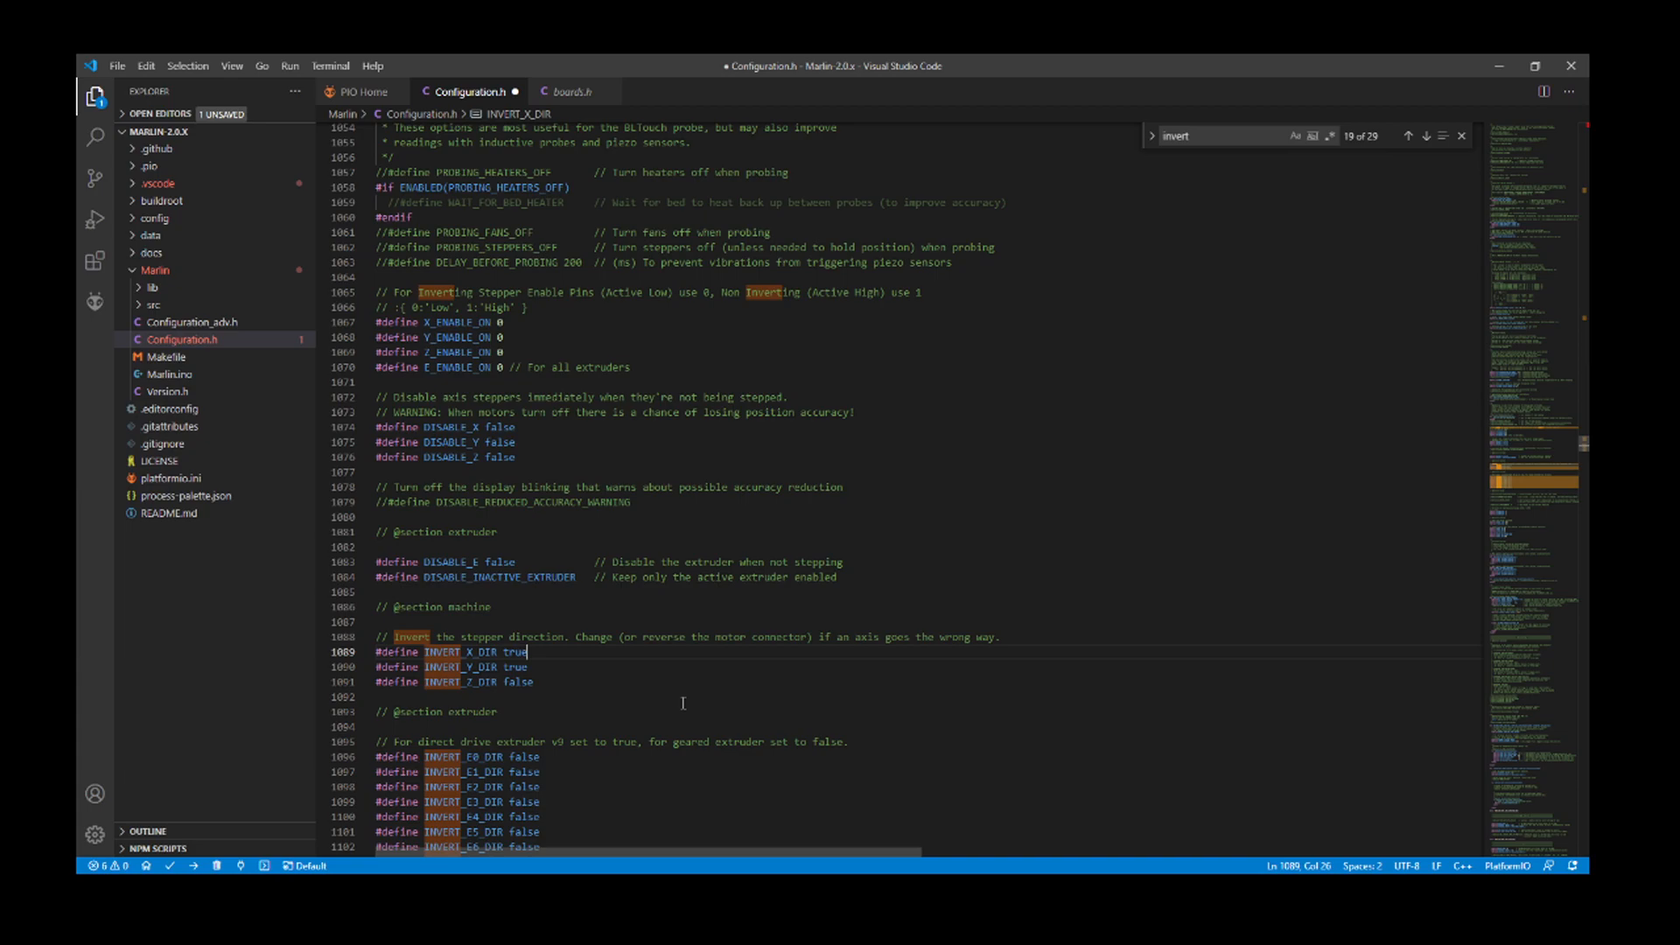
mouse_move(179, 311)
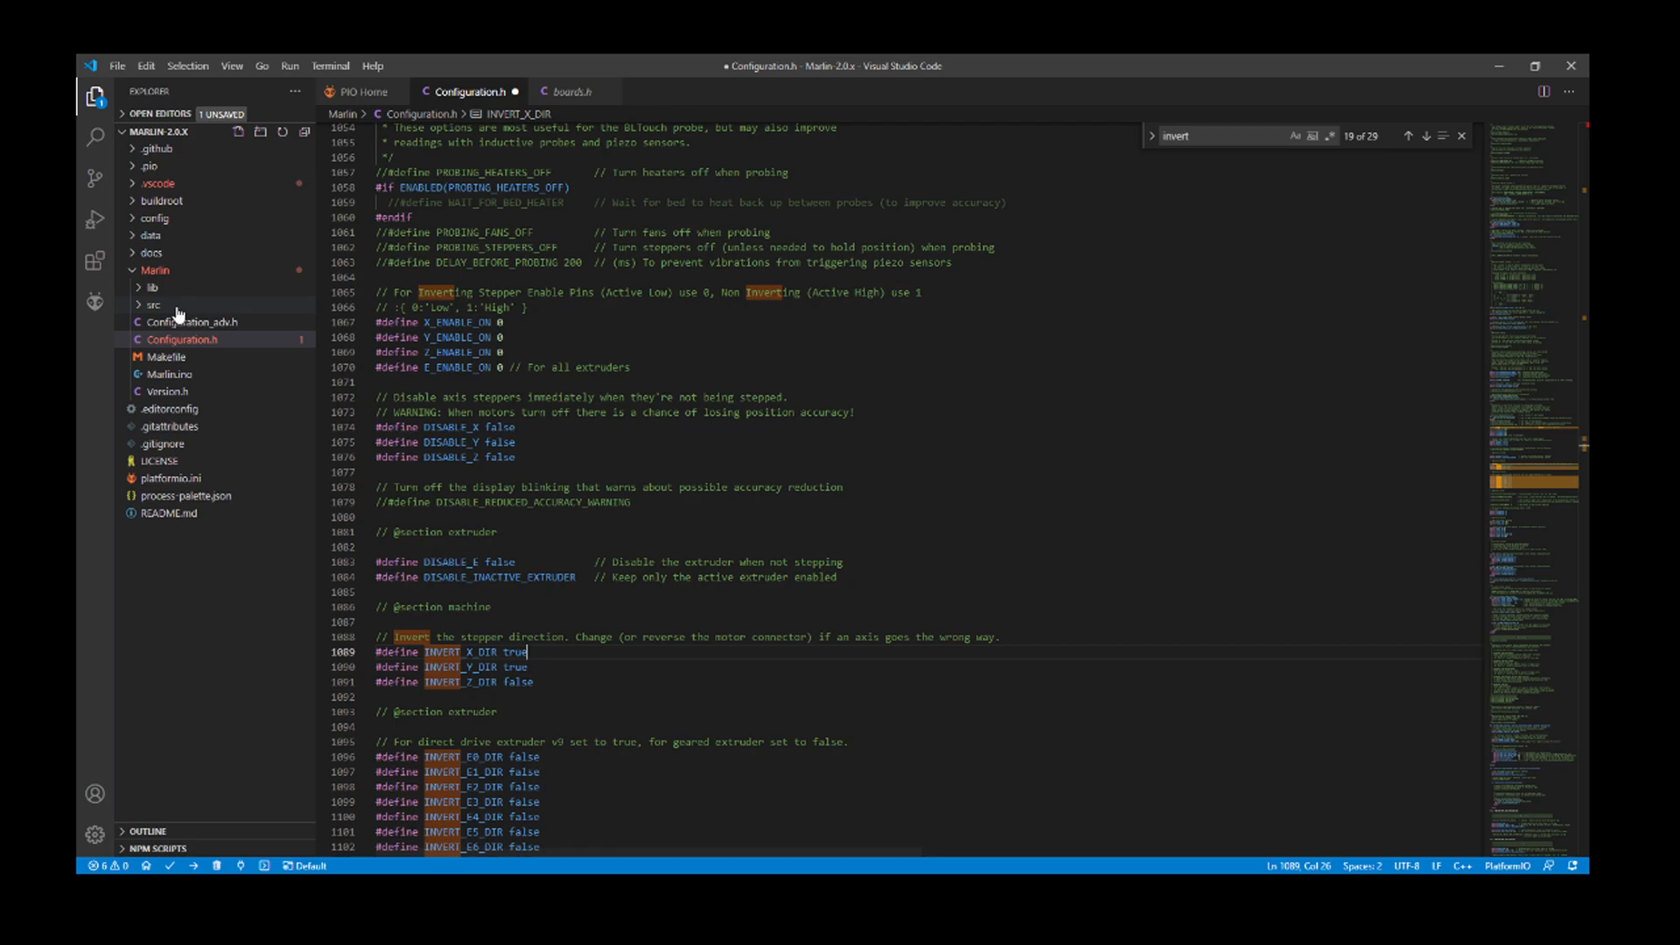
left_click(600, 91)
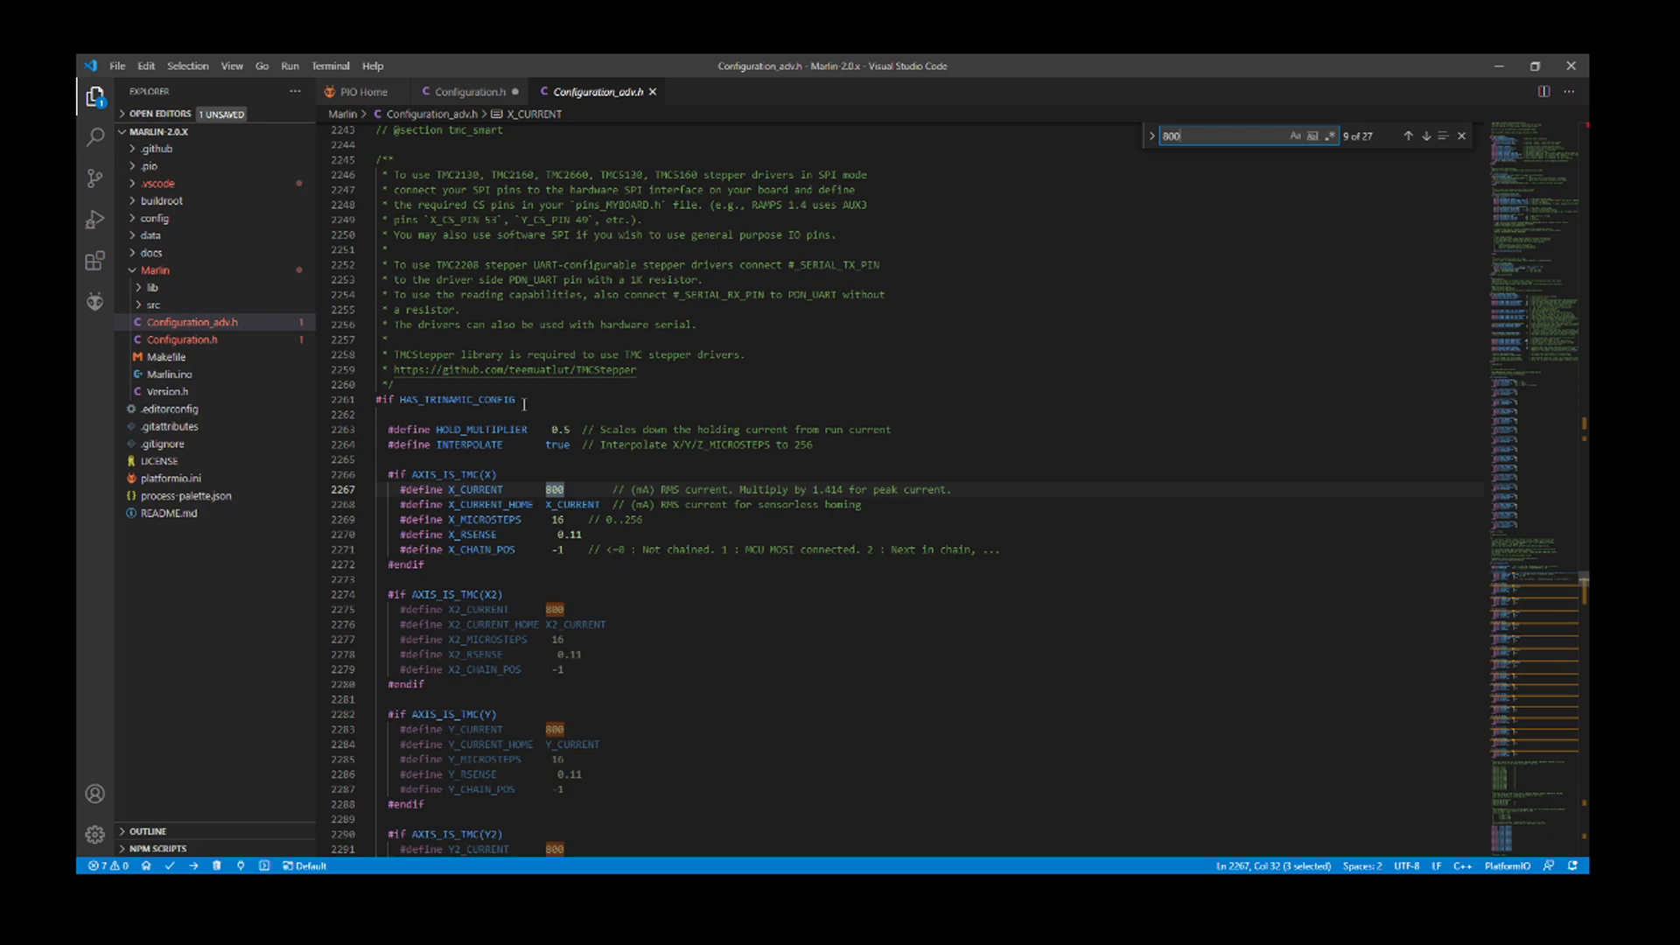
- Set X_CURRENT to 750 and select the X_MICROSTEPS value 16 for editing
type("750")
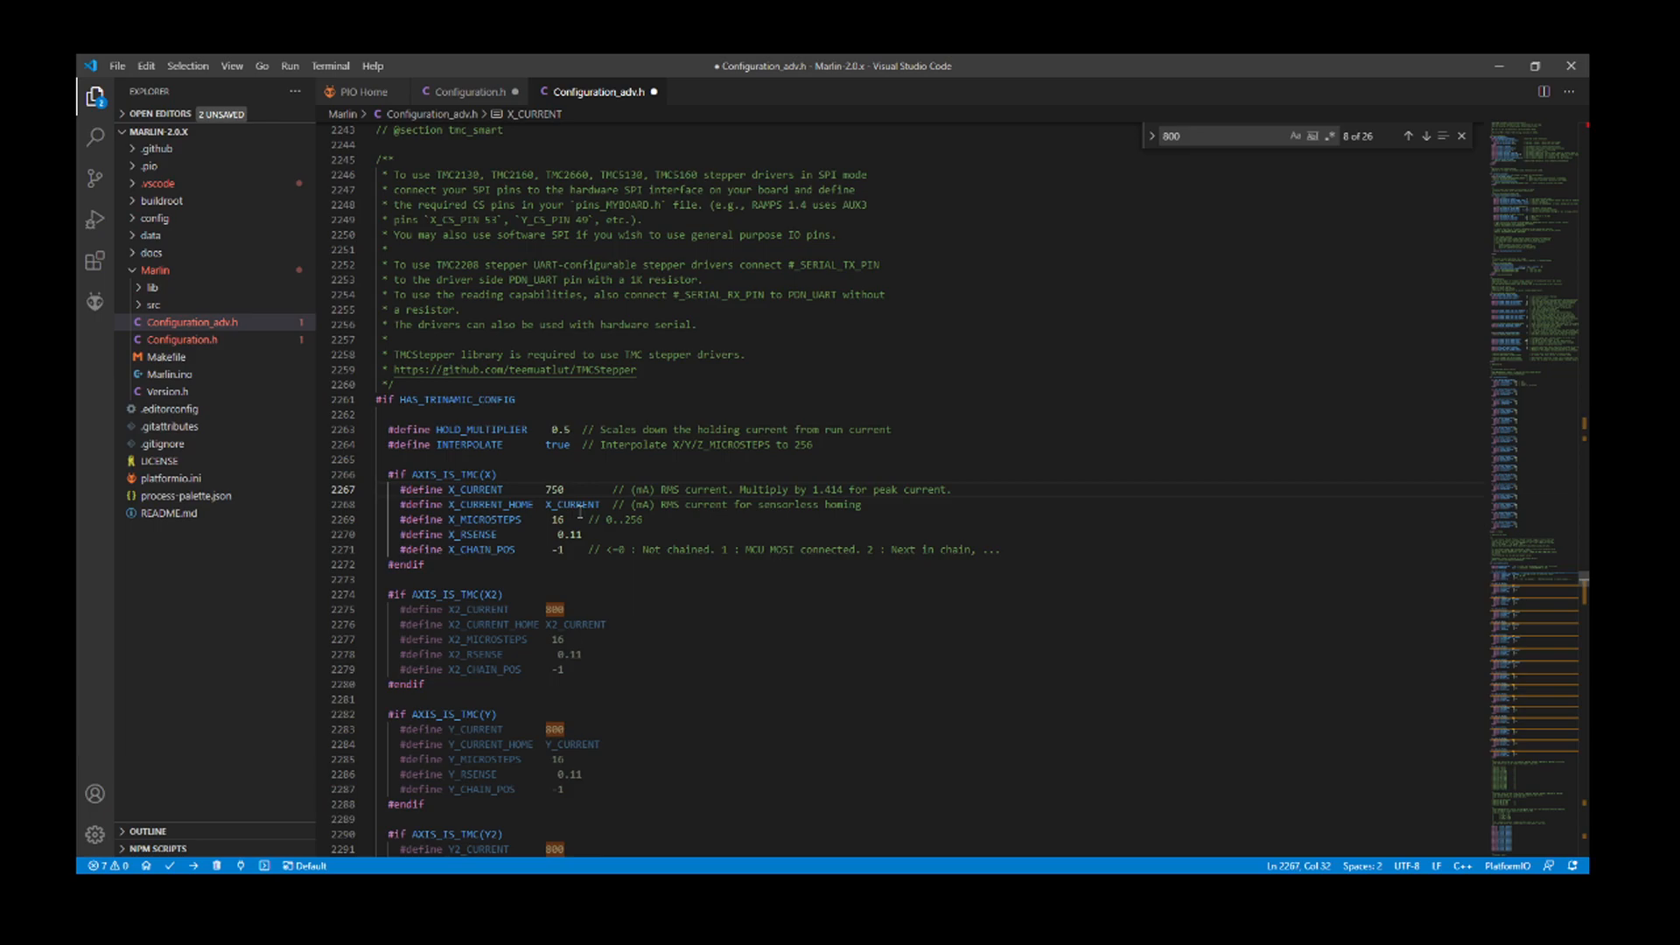
double_click(555, 518)
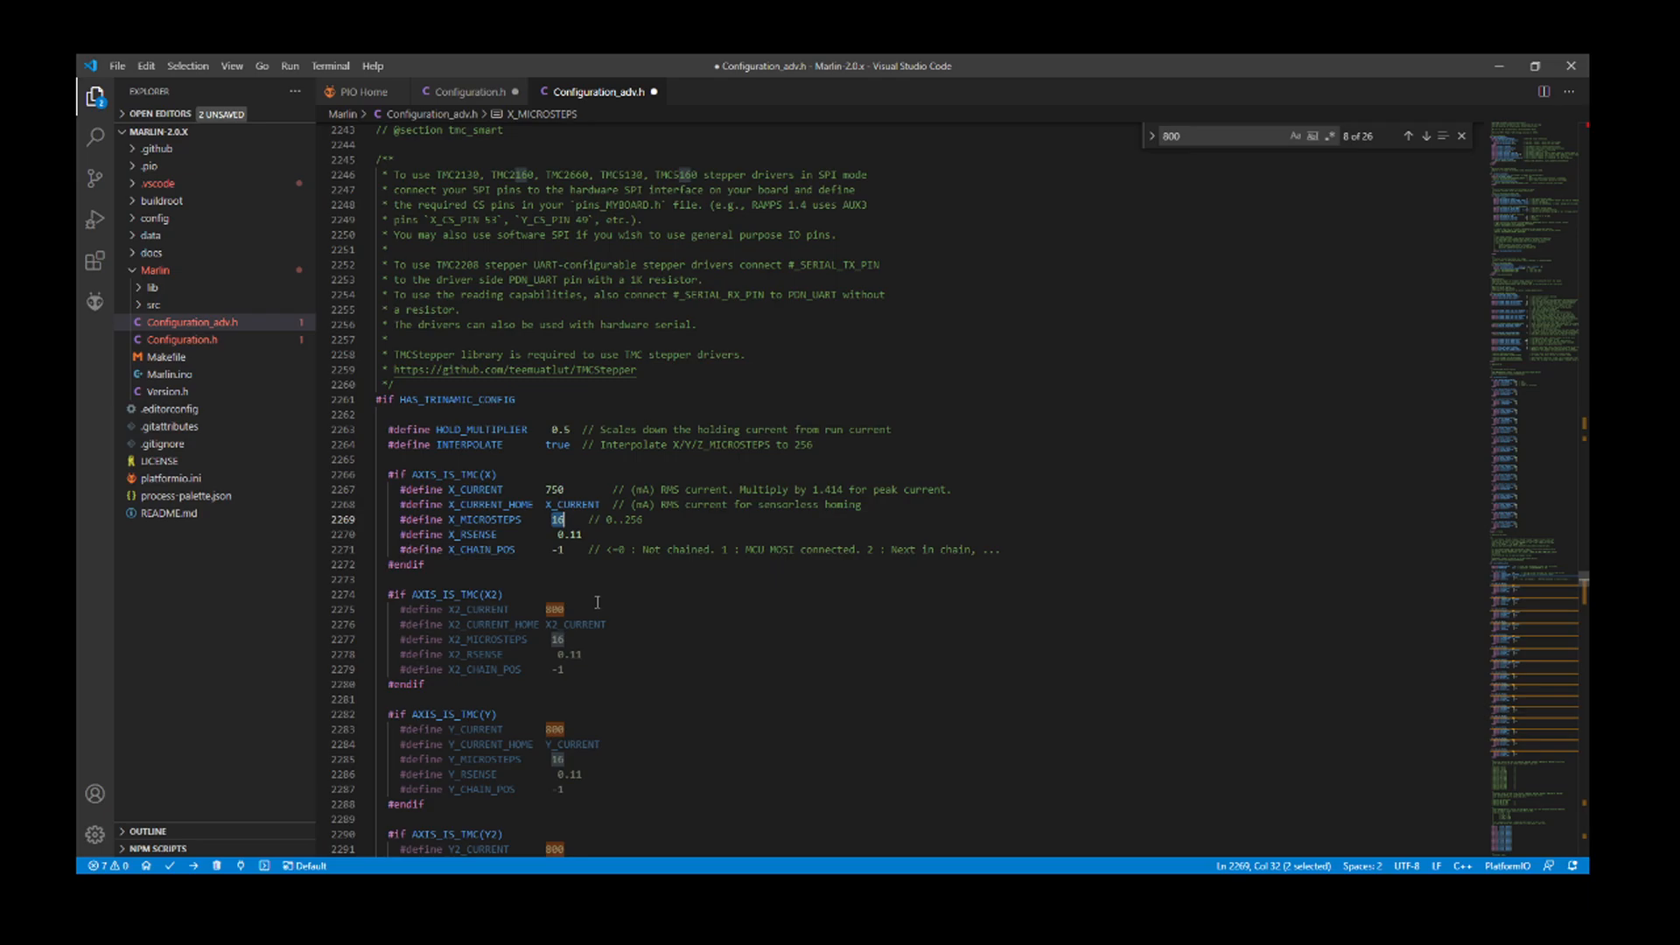
- Change X_MICROSTEPS in Configuration_adv.h from 16 to 64
type("64")
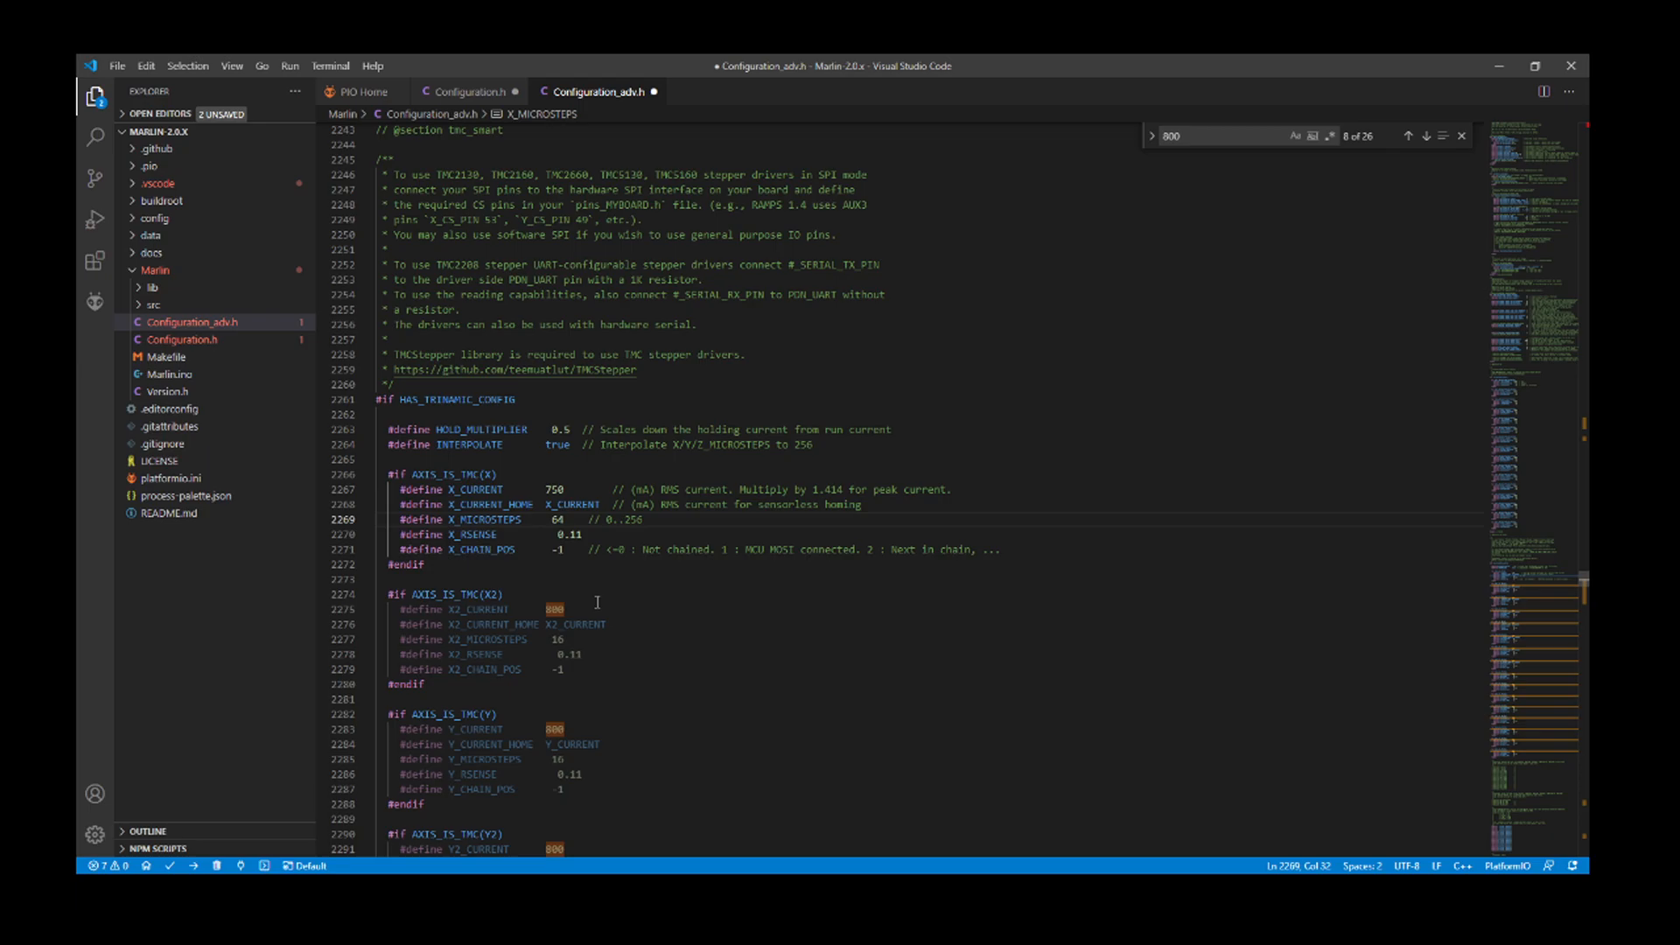
type("64")
left_click(1241, 135)
type("TMC_debug")
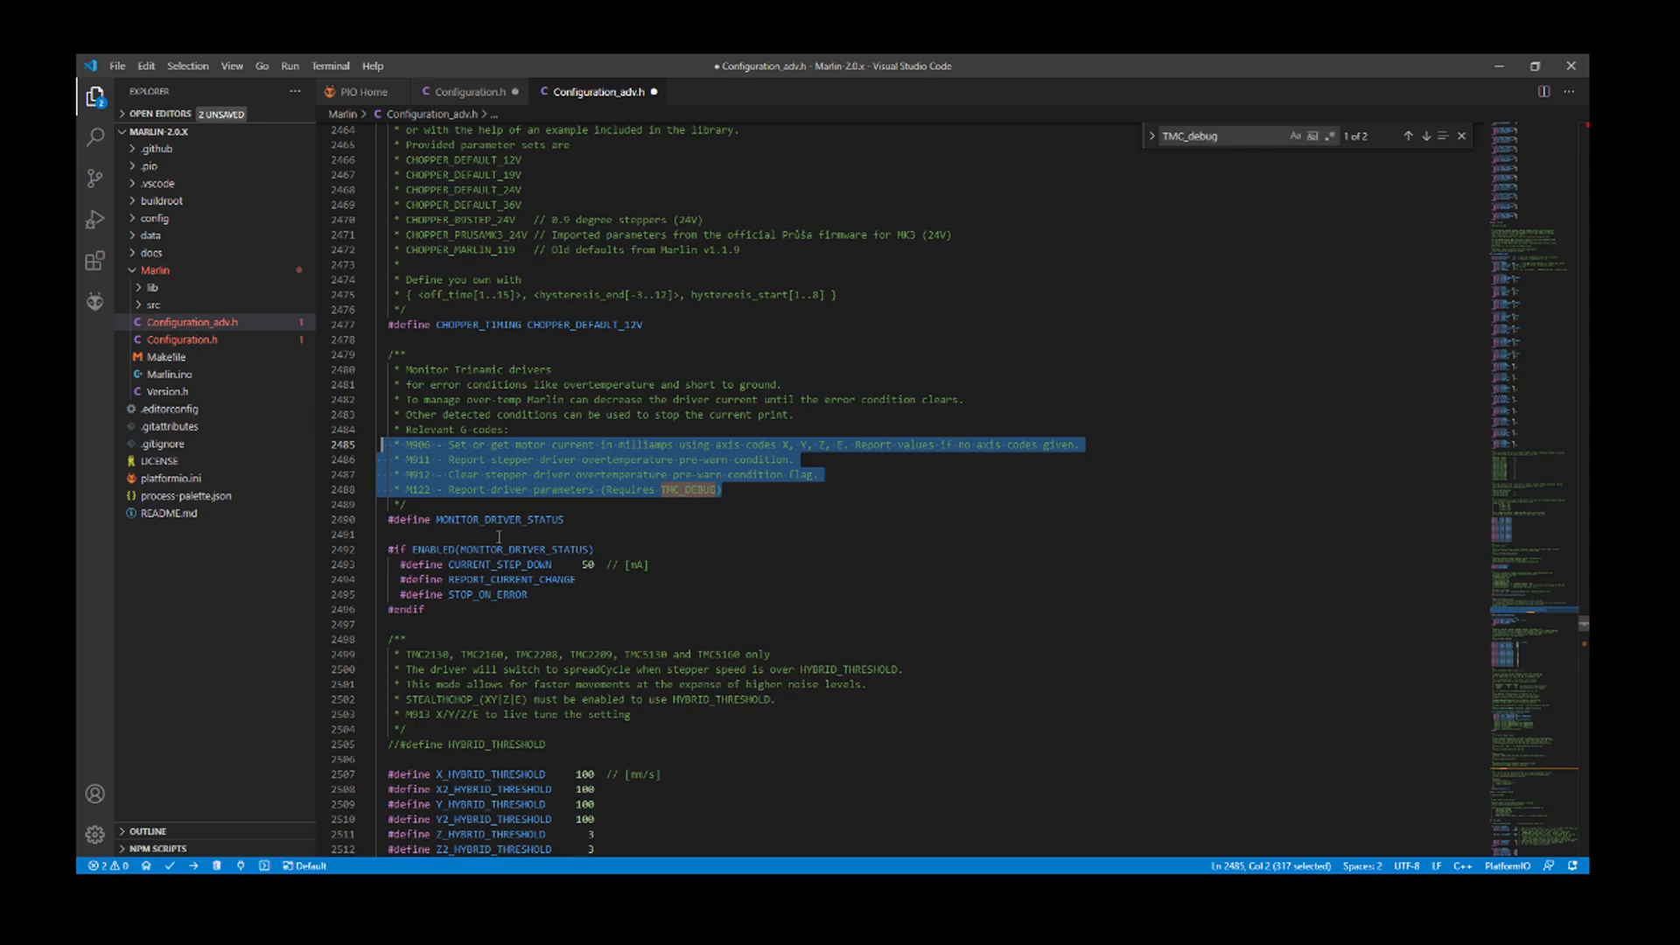
mouse_move(1080, 84)
type("sensorless")
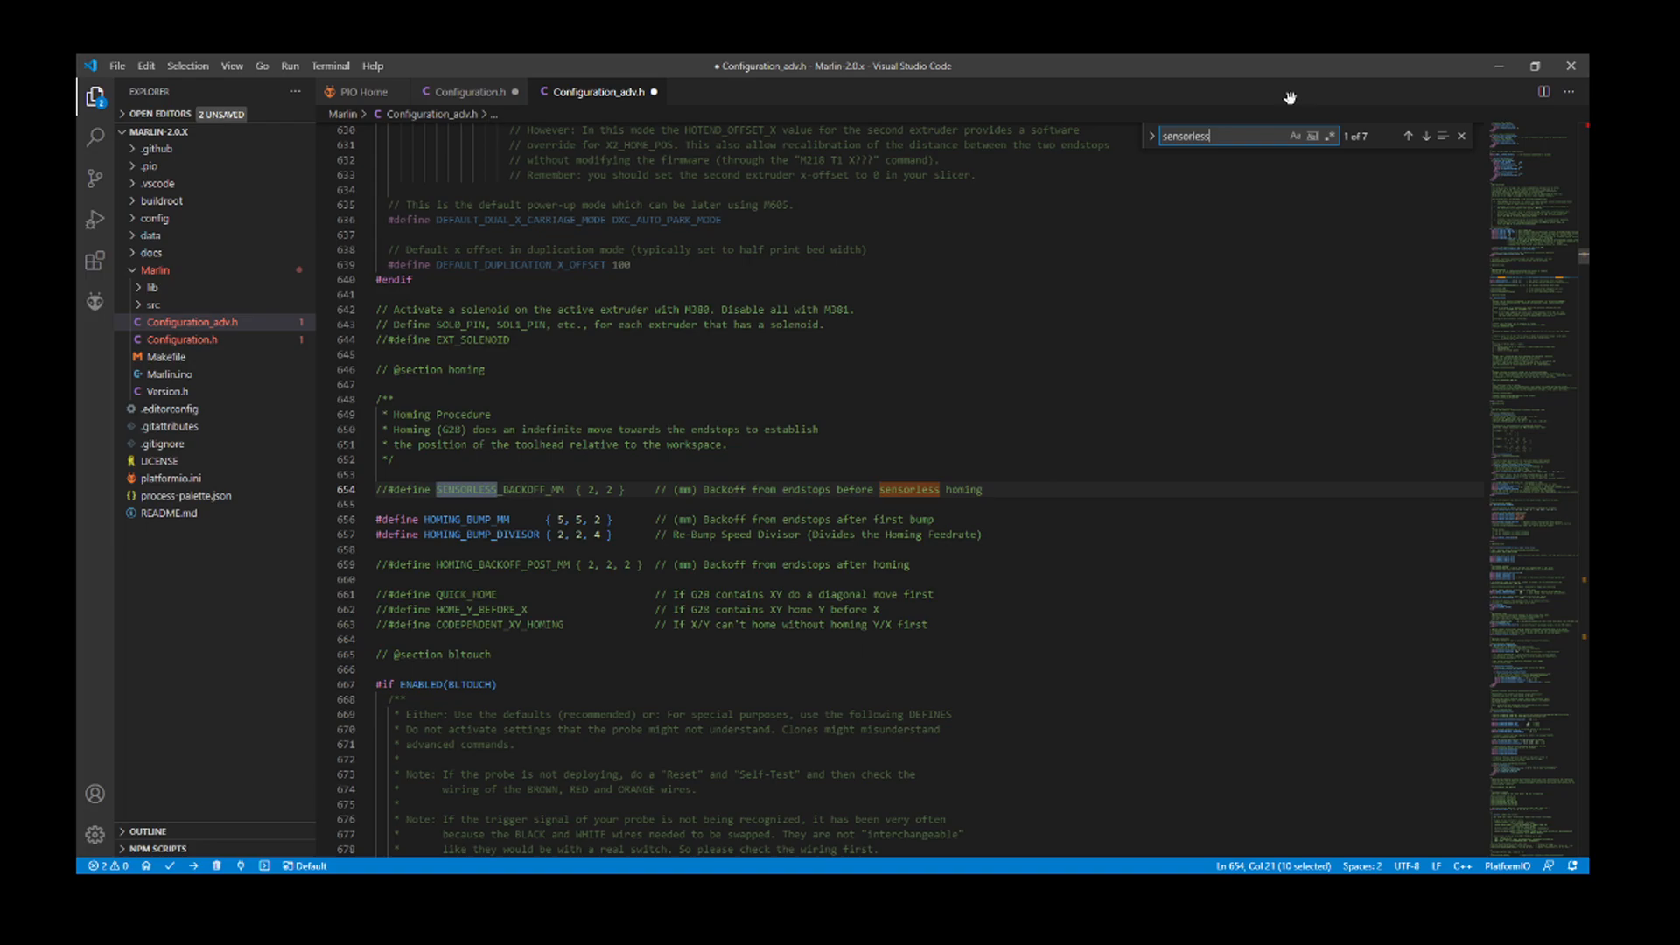
- Jump to SENSORLESS_HOMING and set X_STALL_SENSITIVITY to 120
left_click(1411, 135)
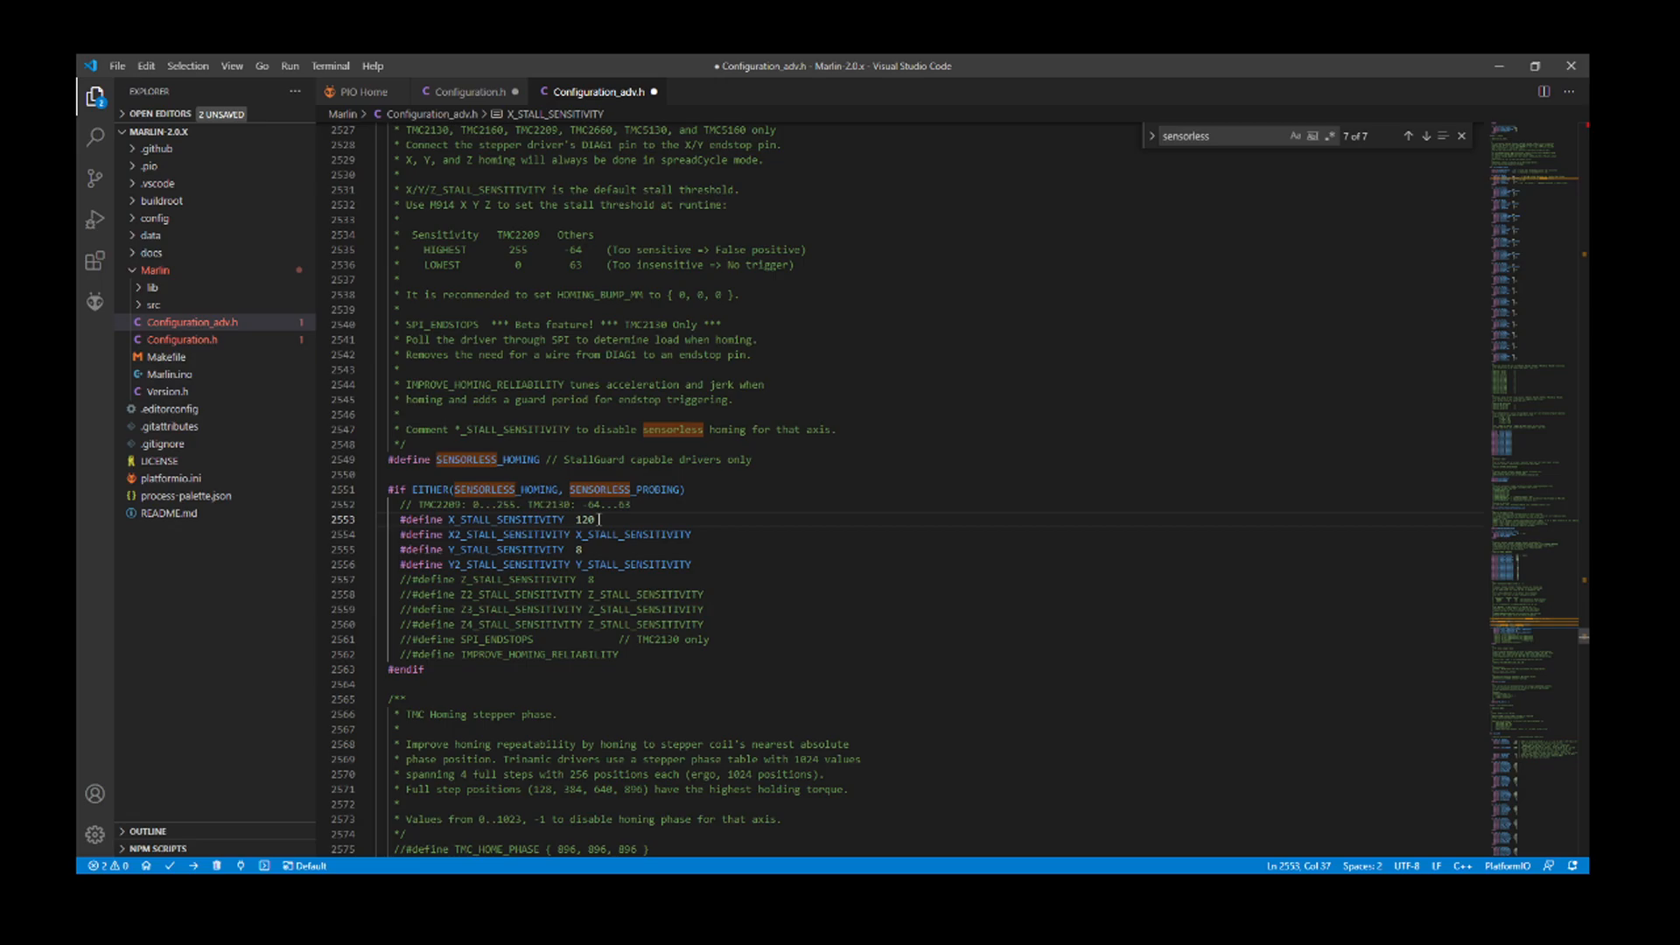
scroll("down", 3)
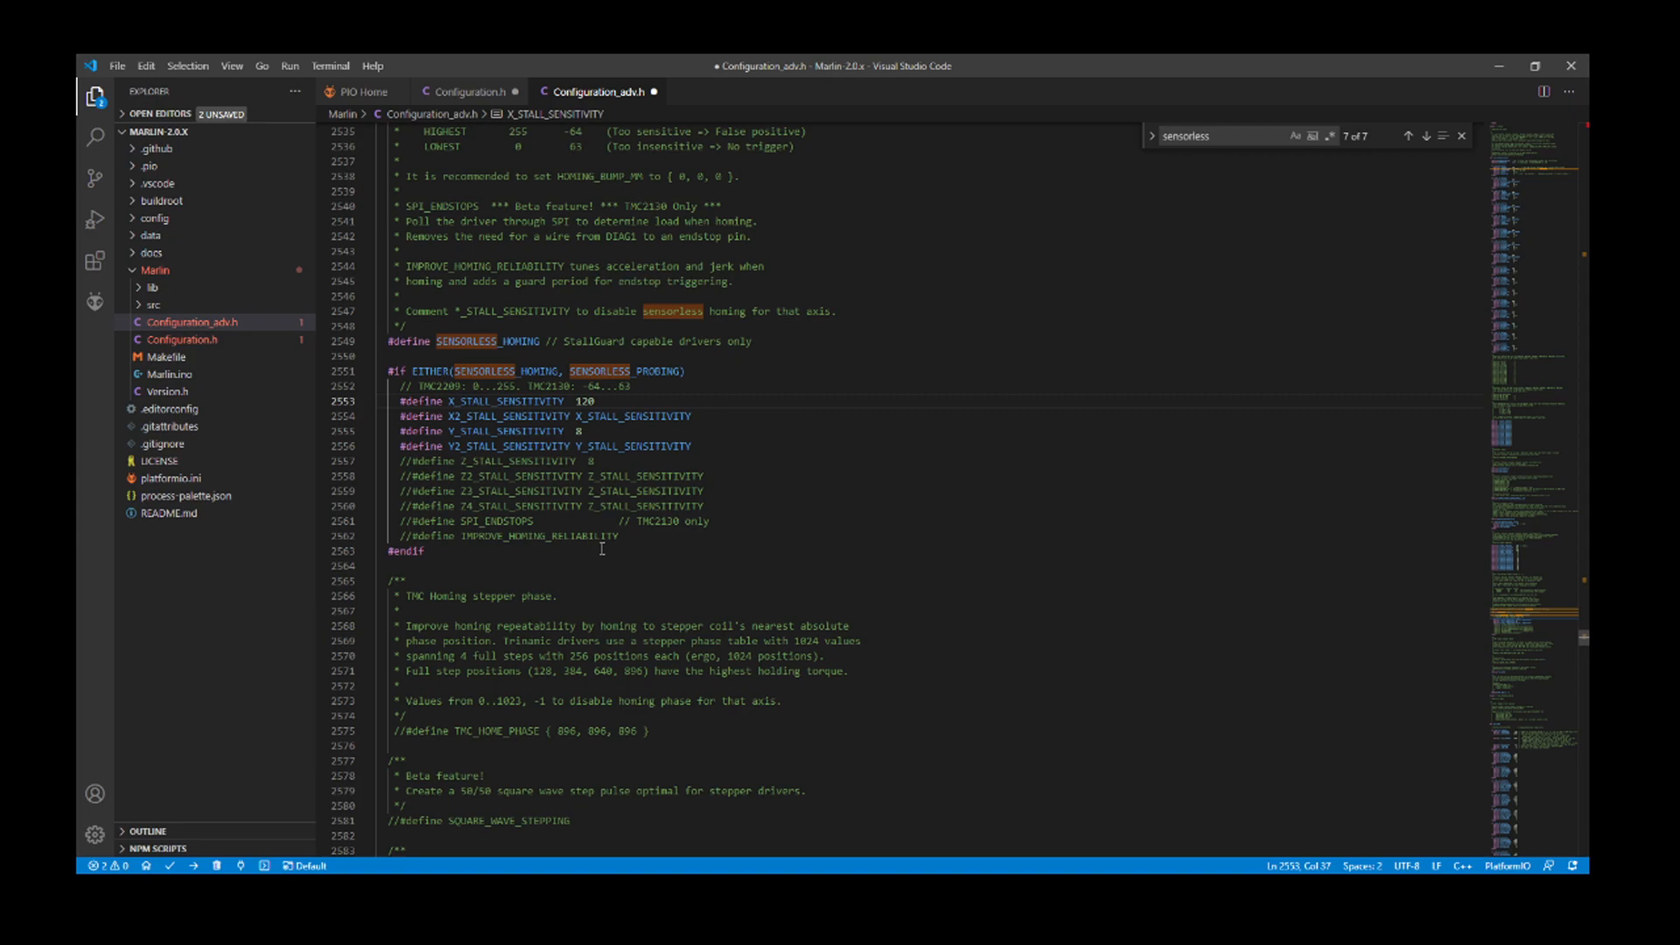
type("120")
left_click(1248, 135)
type("homing_bump")
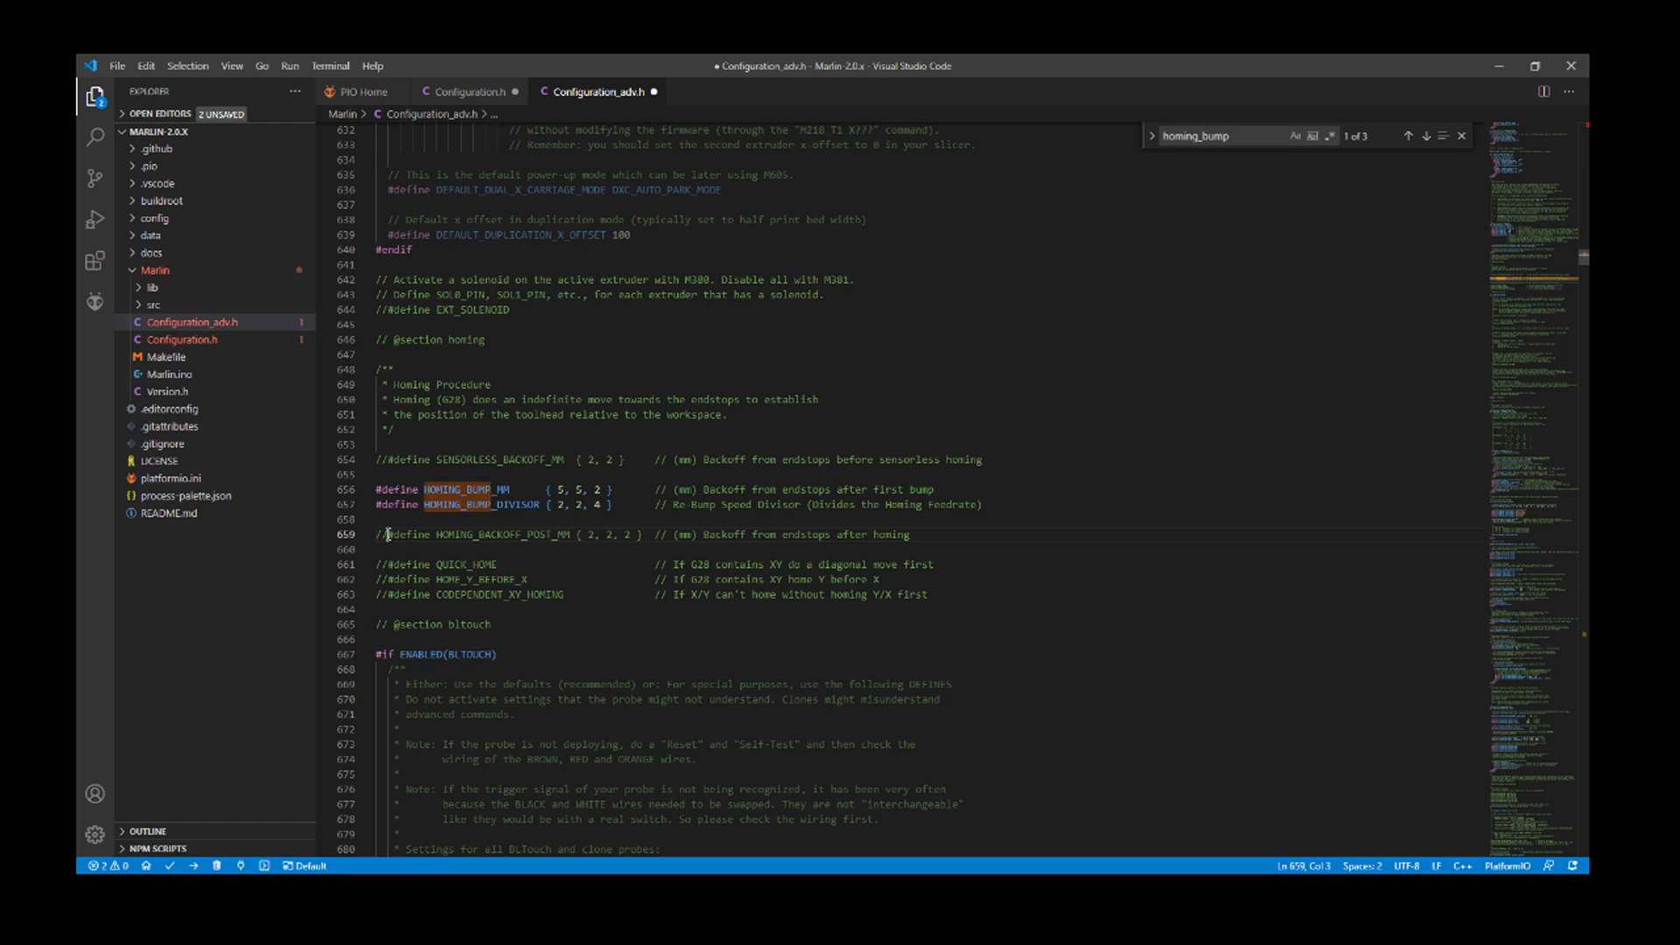
- Uncomment HOMING_BACKOFF_POST_MM with values 10, 2, 2 and start the PlatformIO upload
left_click(385, 534)
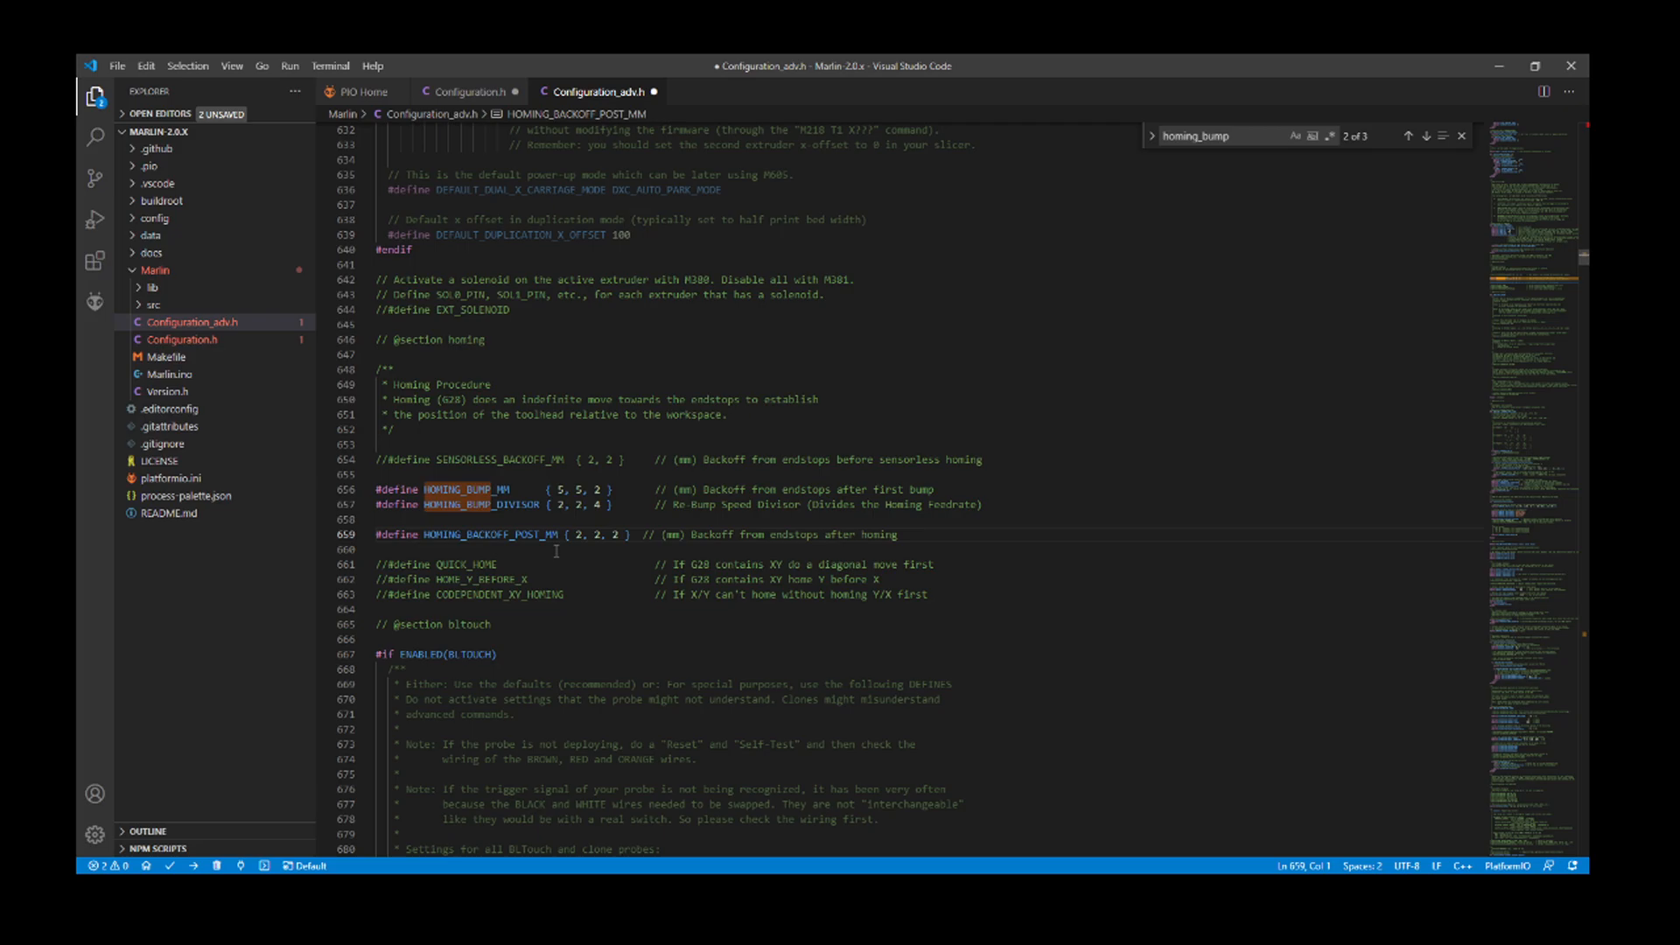
type("10")
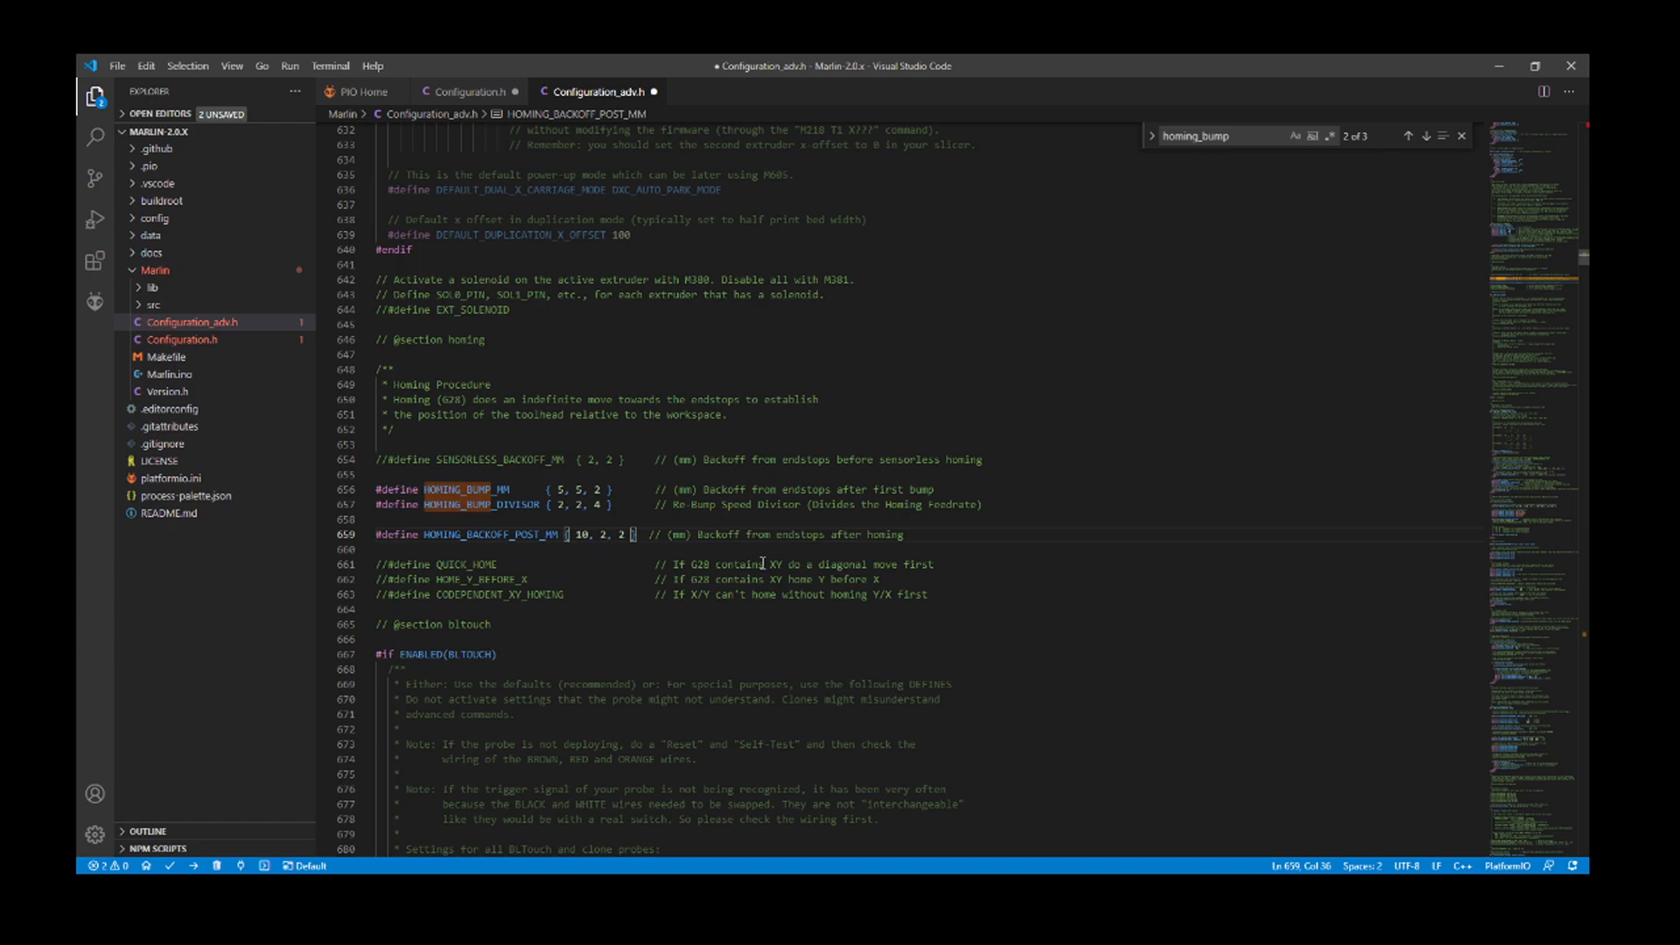
left_click(173, 477)
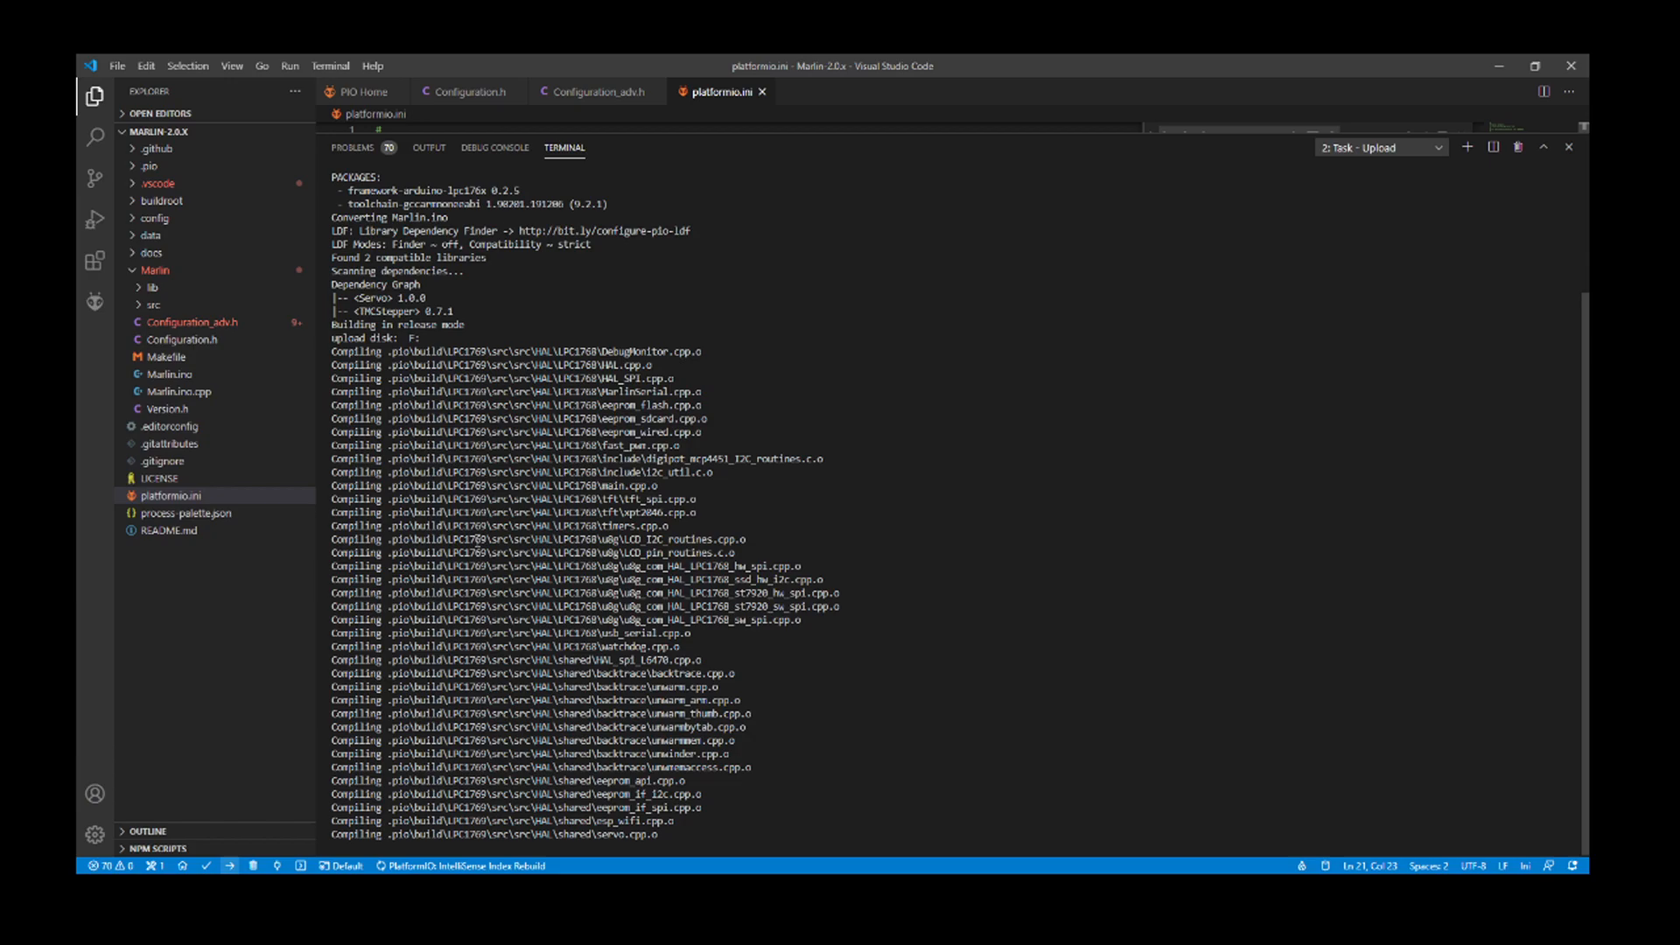
- Follow the PlatformIO terminal until the LPC1769 upload reports SUCCESS
scroll("down", 3)
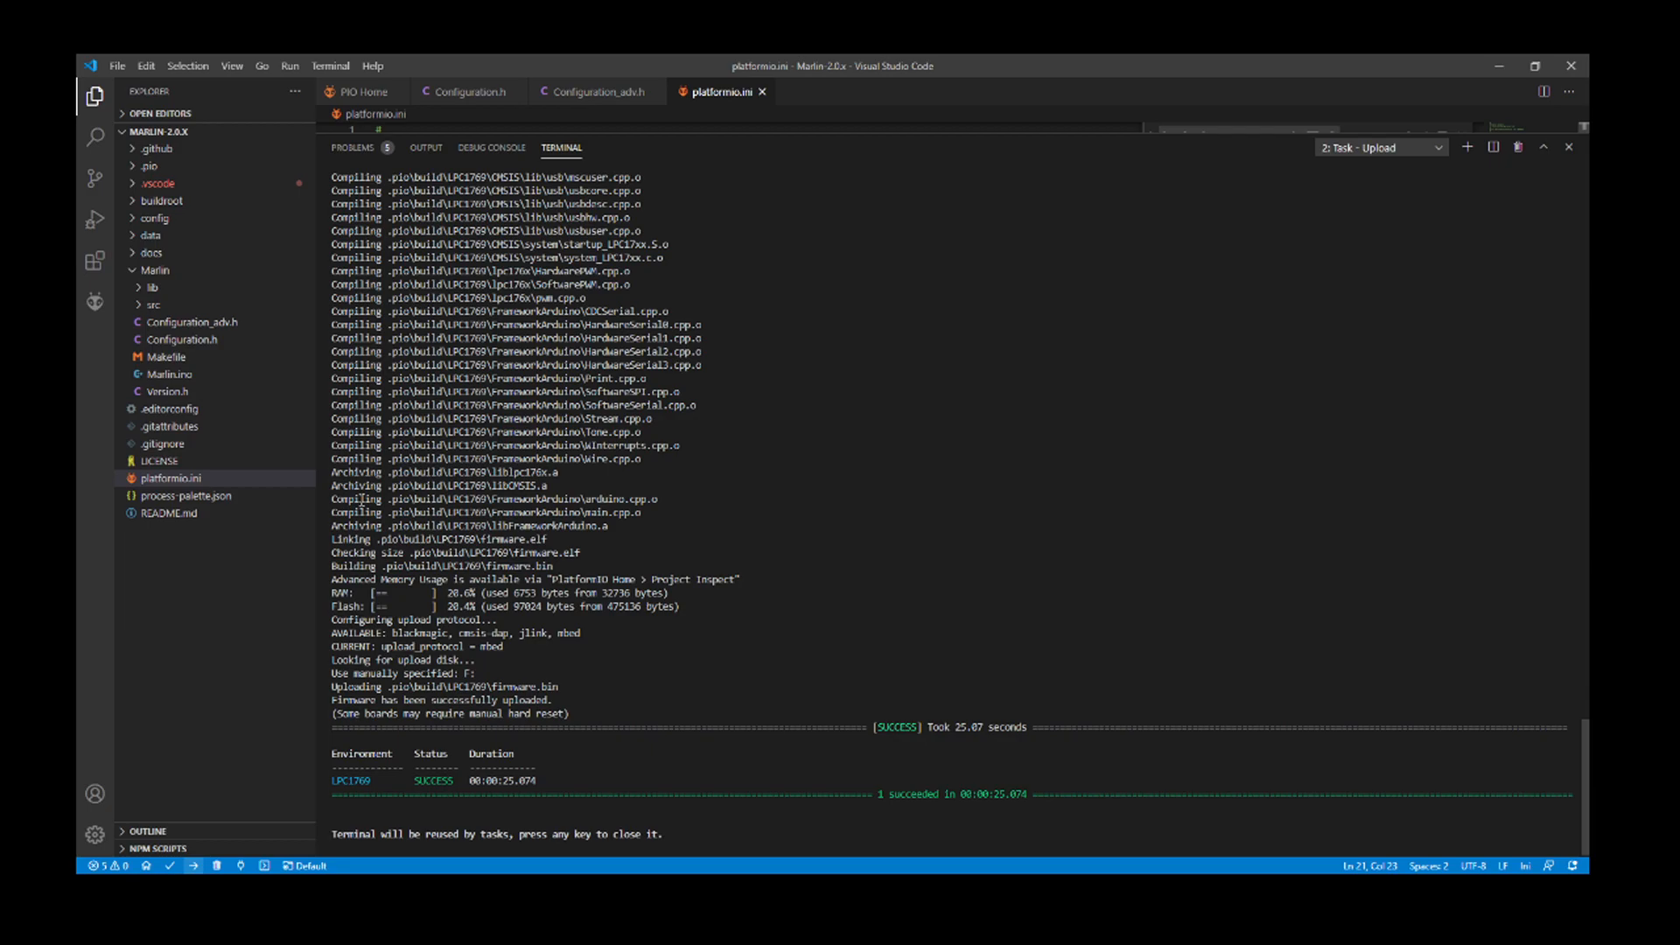
mouse_move(604, 560)
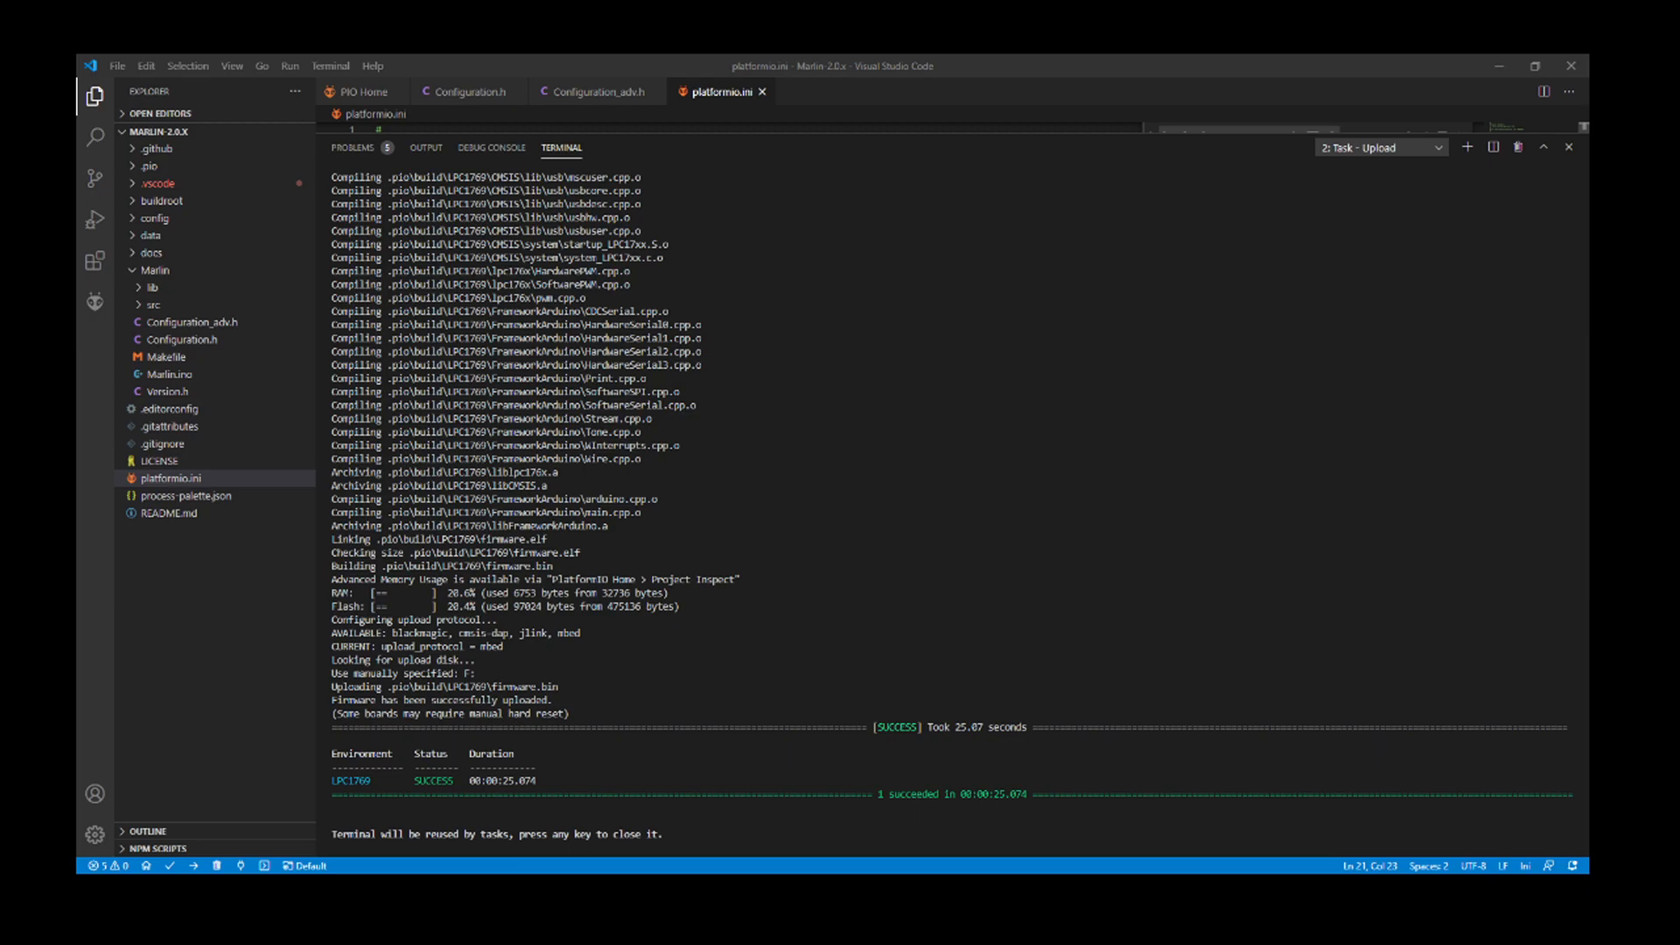
mouse_move(126, 756)
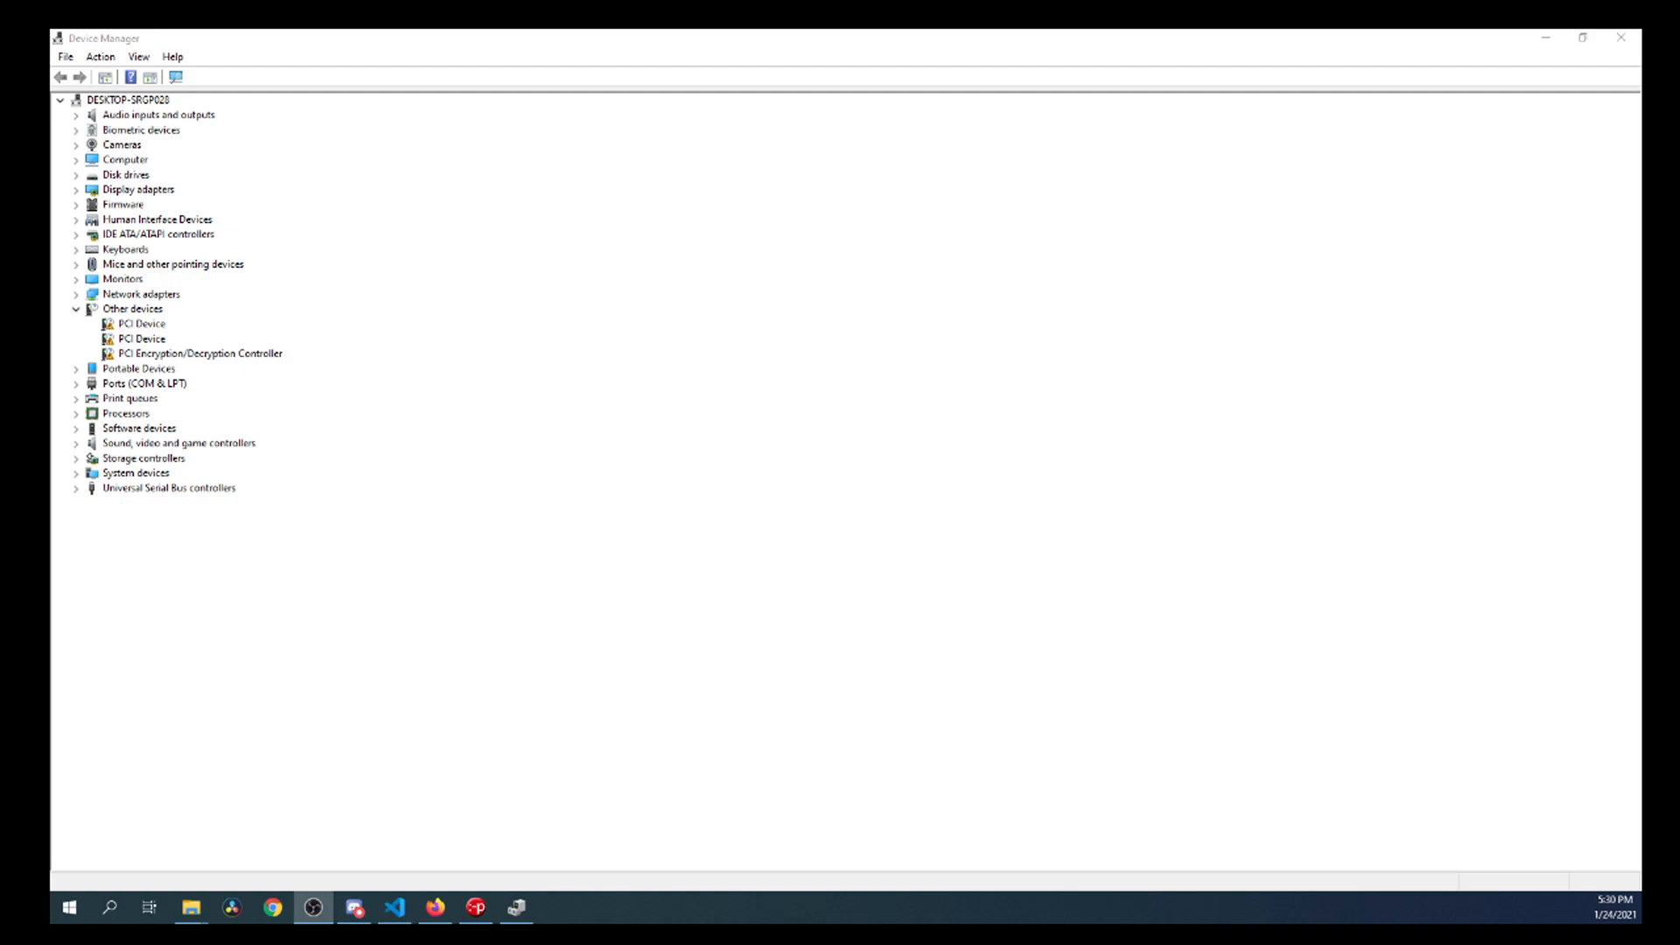
mouse_move(126, 494)
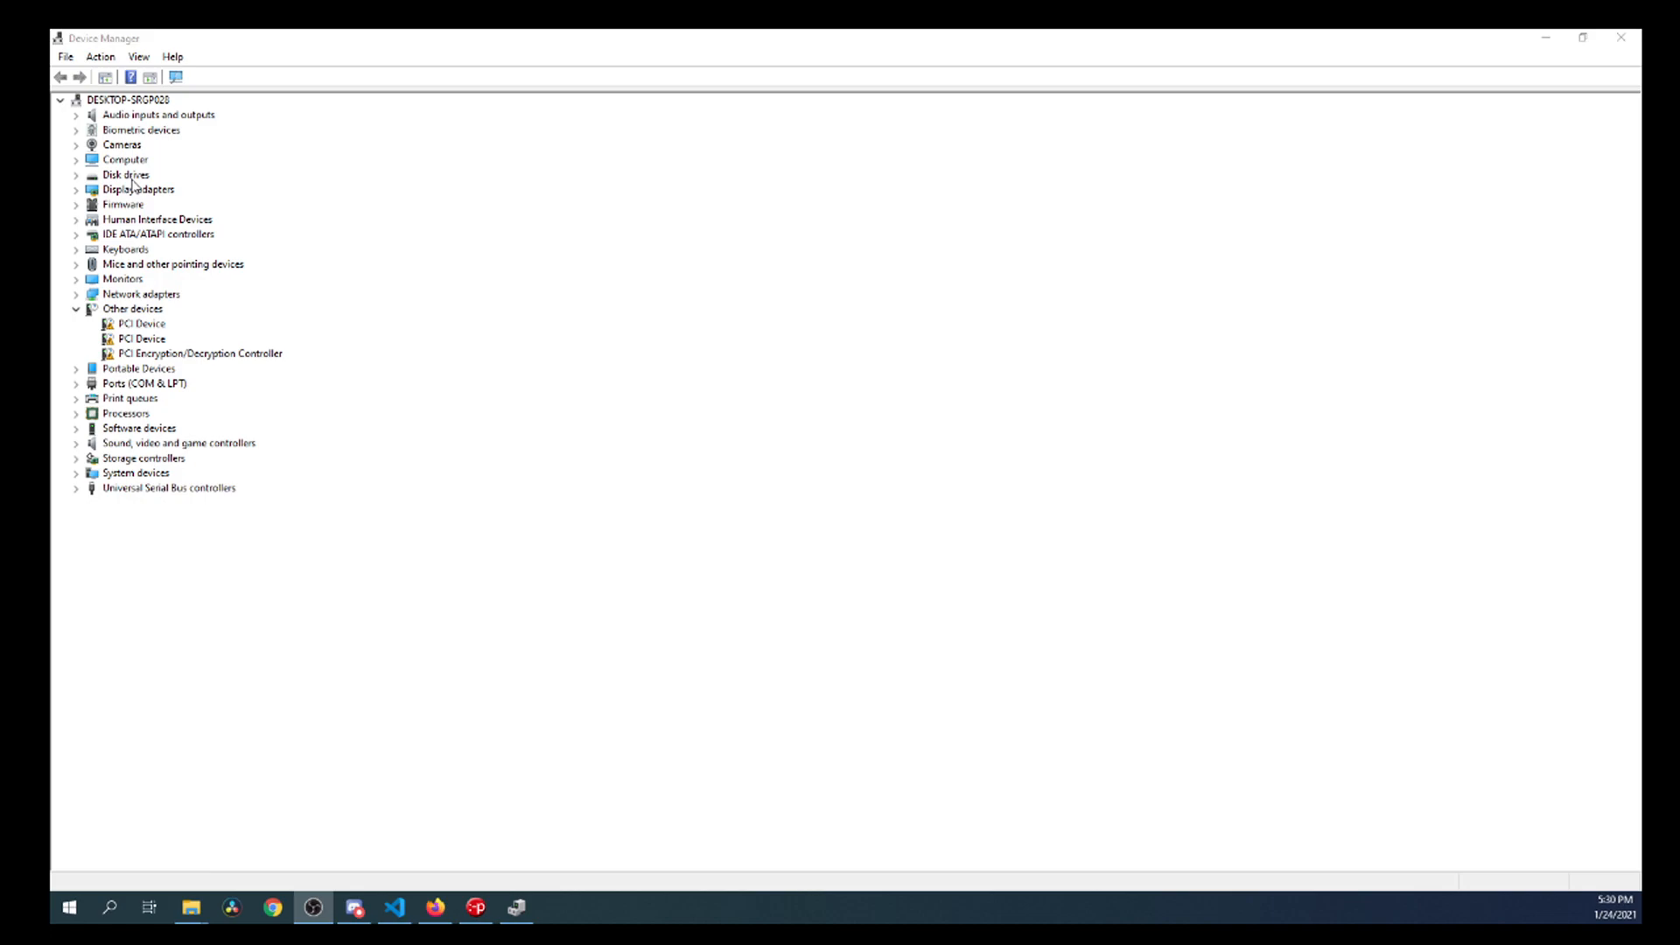
- Expand Ports (COM & LPT) in Device Manager to find the board's COM port
left_click(76, 383)
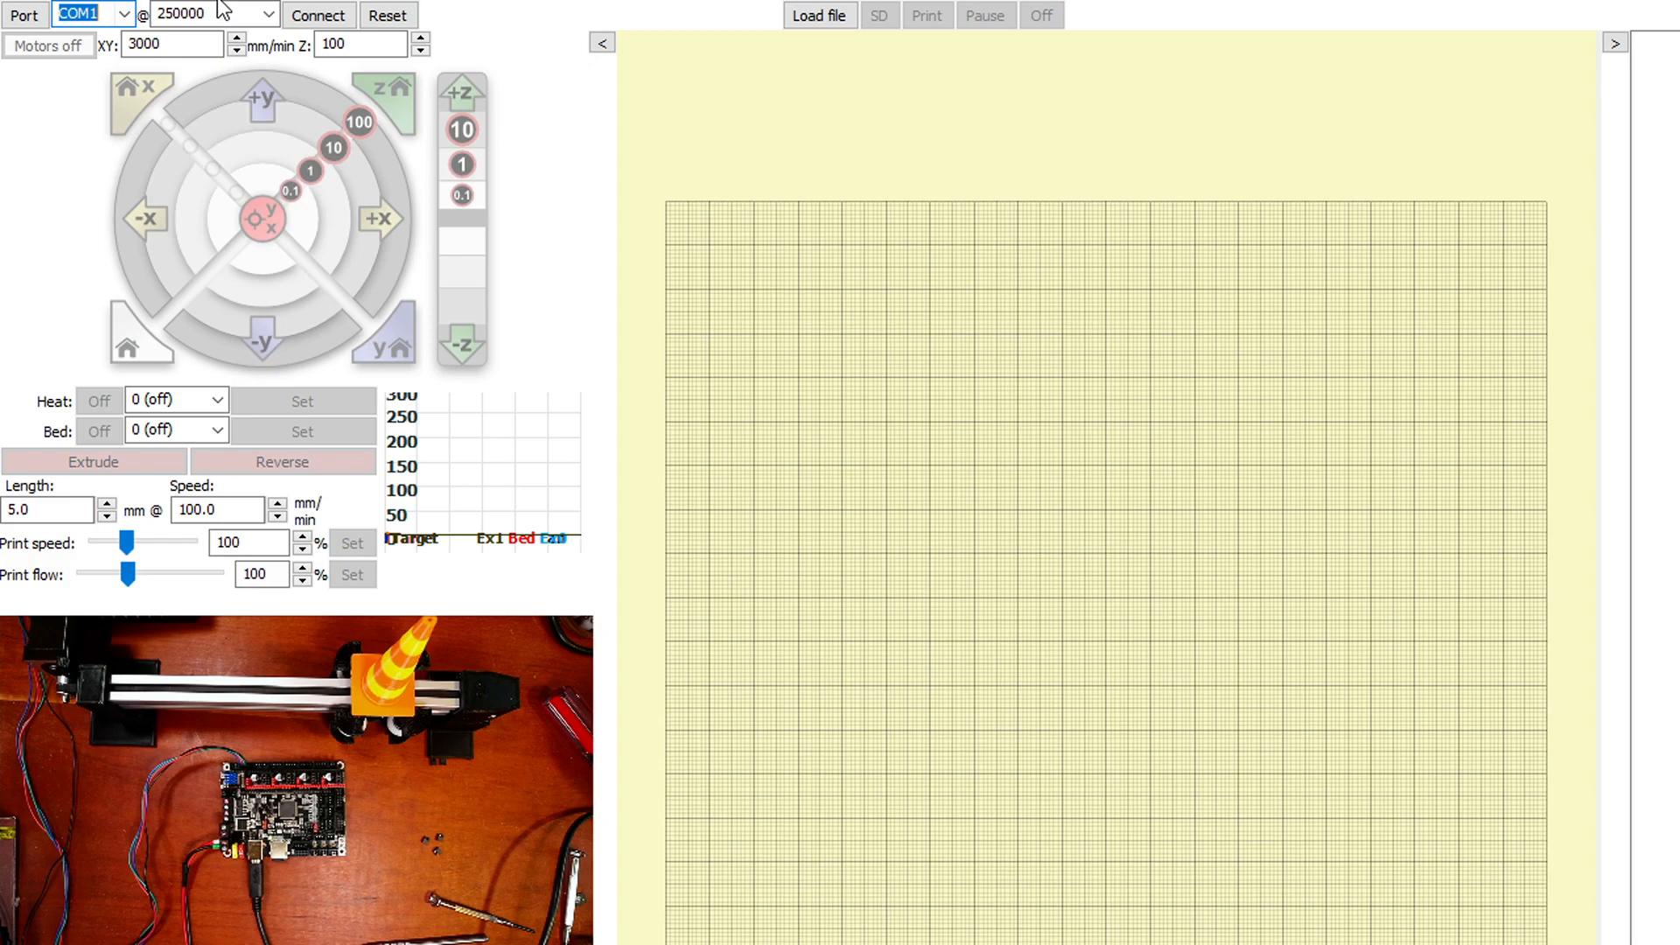
- Connect on COM13 at 250000 baud and jog the X axis +100 mm
left_click(317, 16)
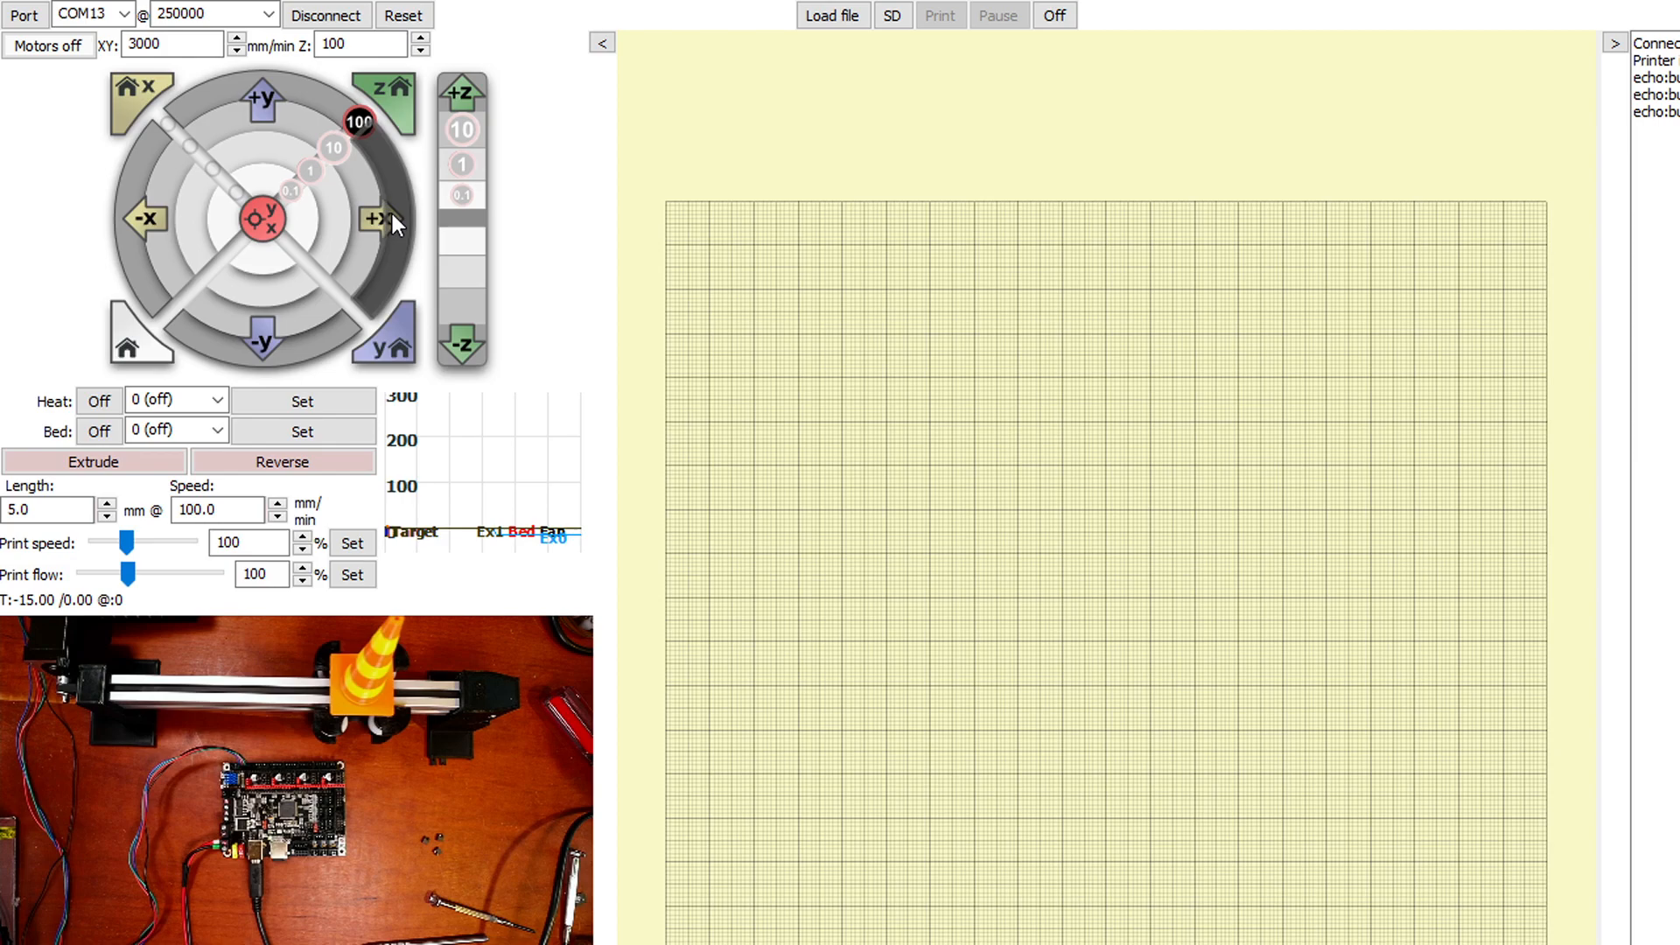
left_click(376, 219)
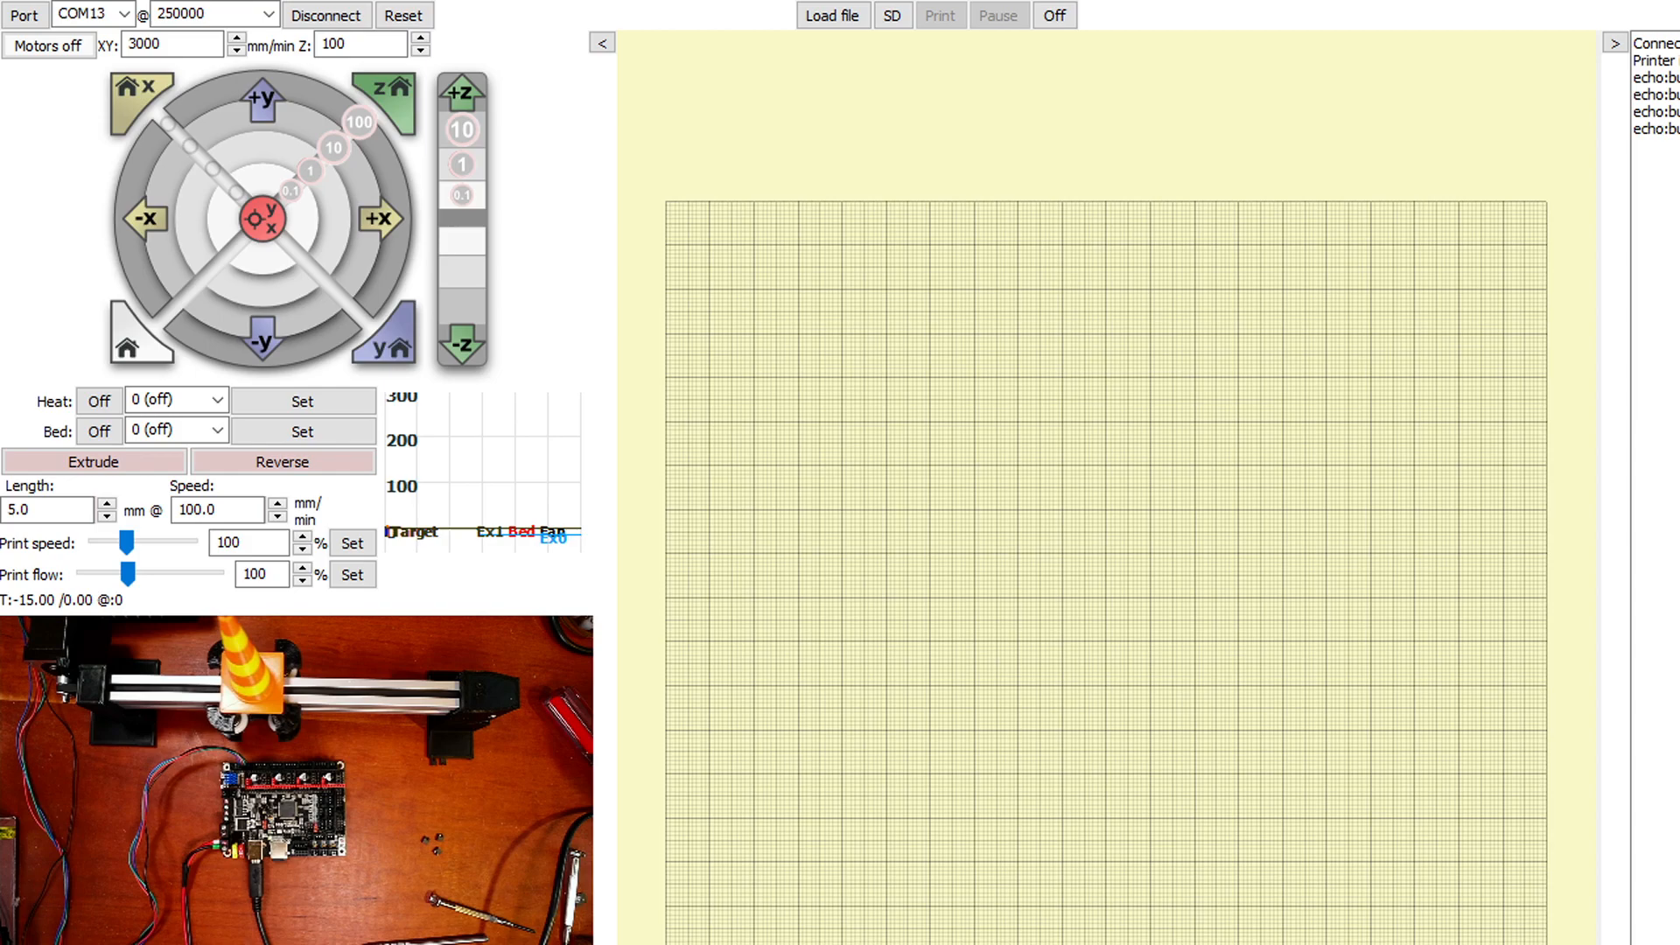